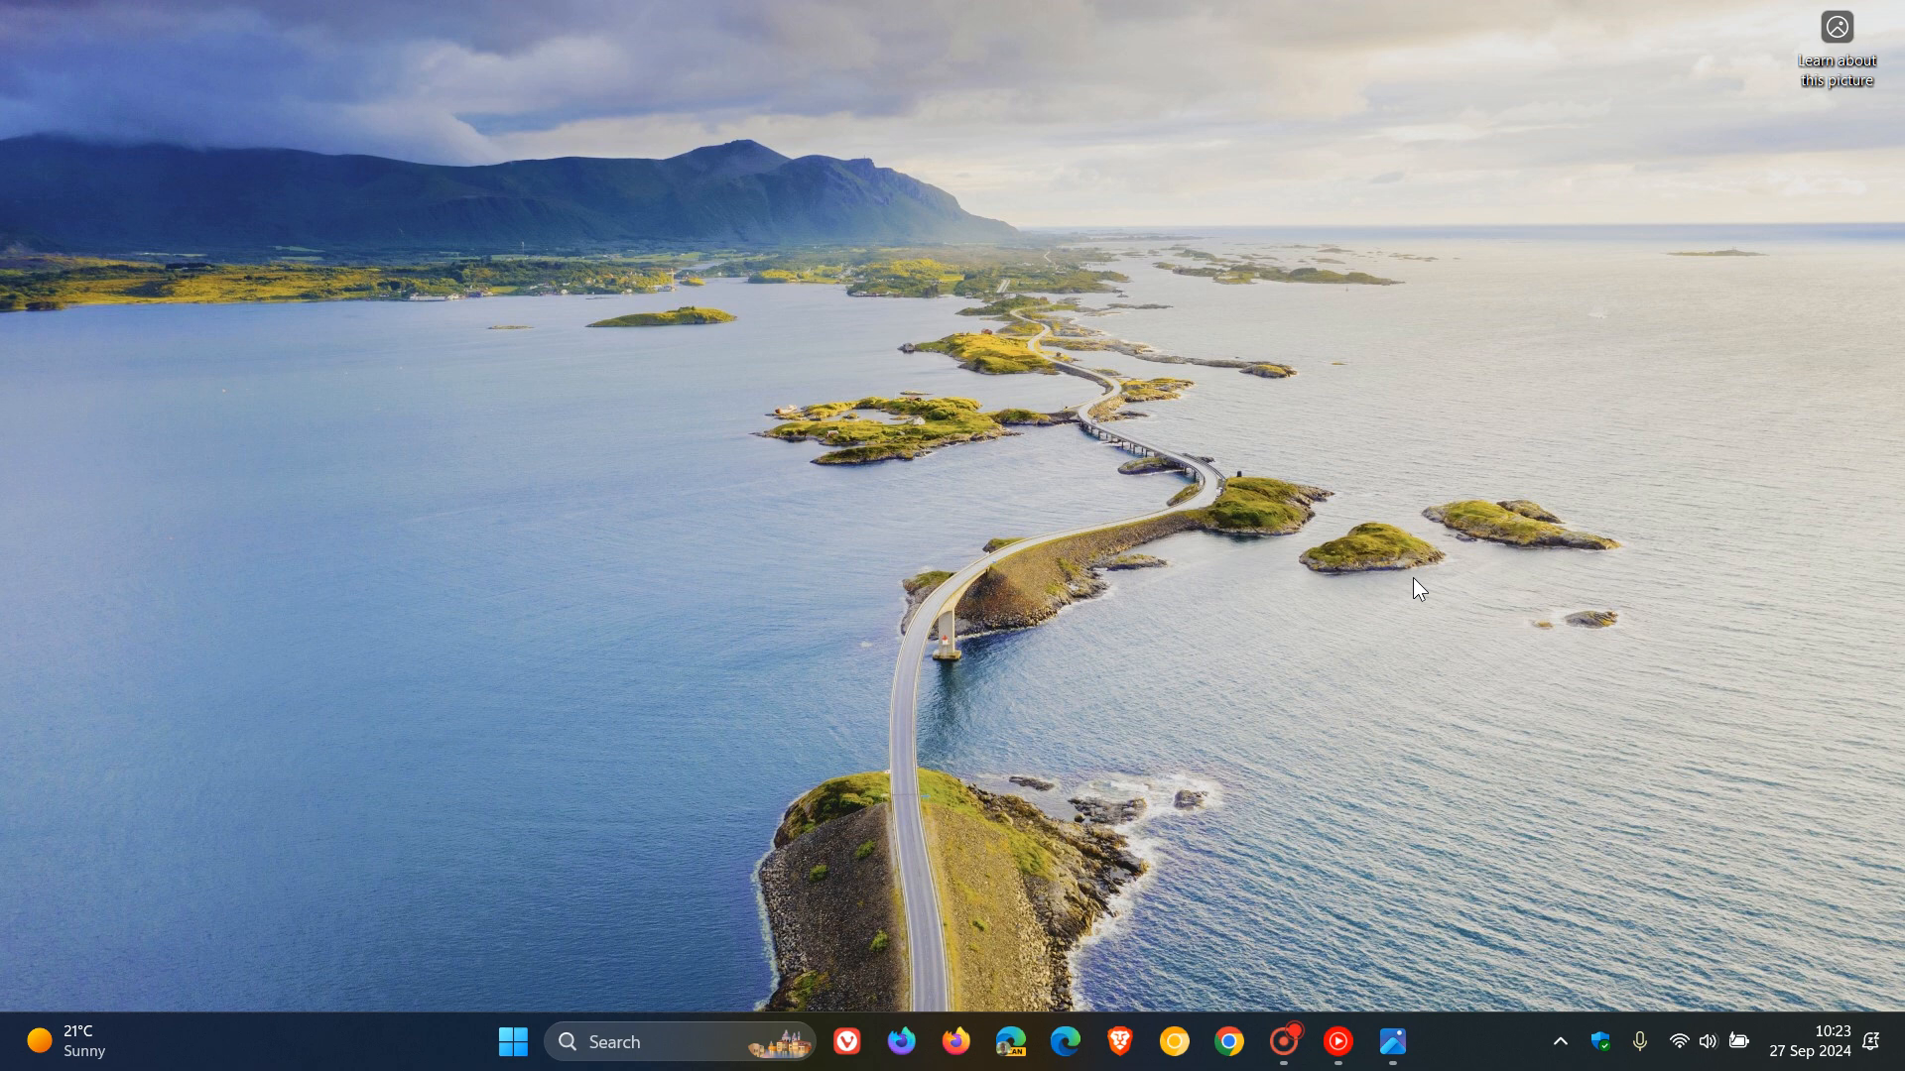
From Start, launch Settings and go to the Windows Update page showing the PC is up to date
{"action": "left_click", "coordinate": [512, 1042]}
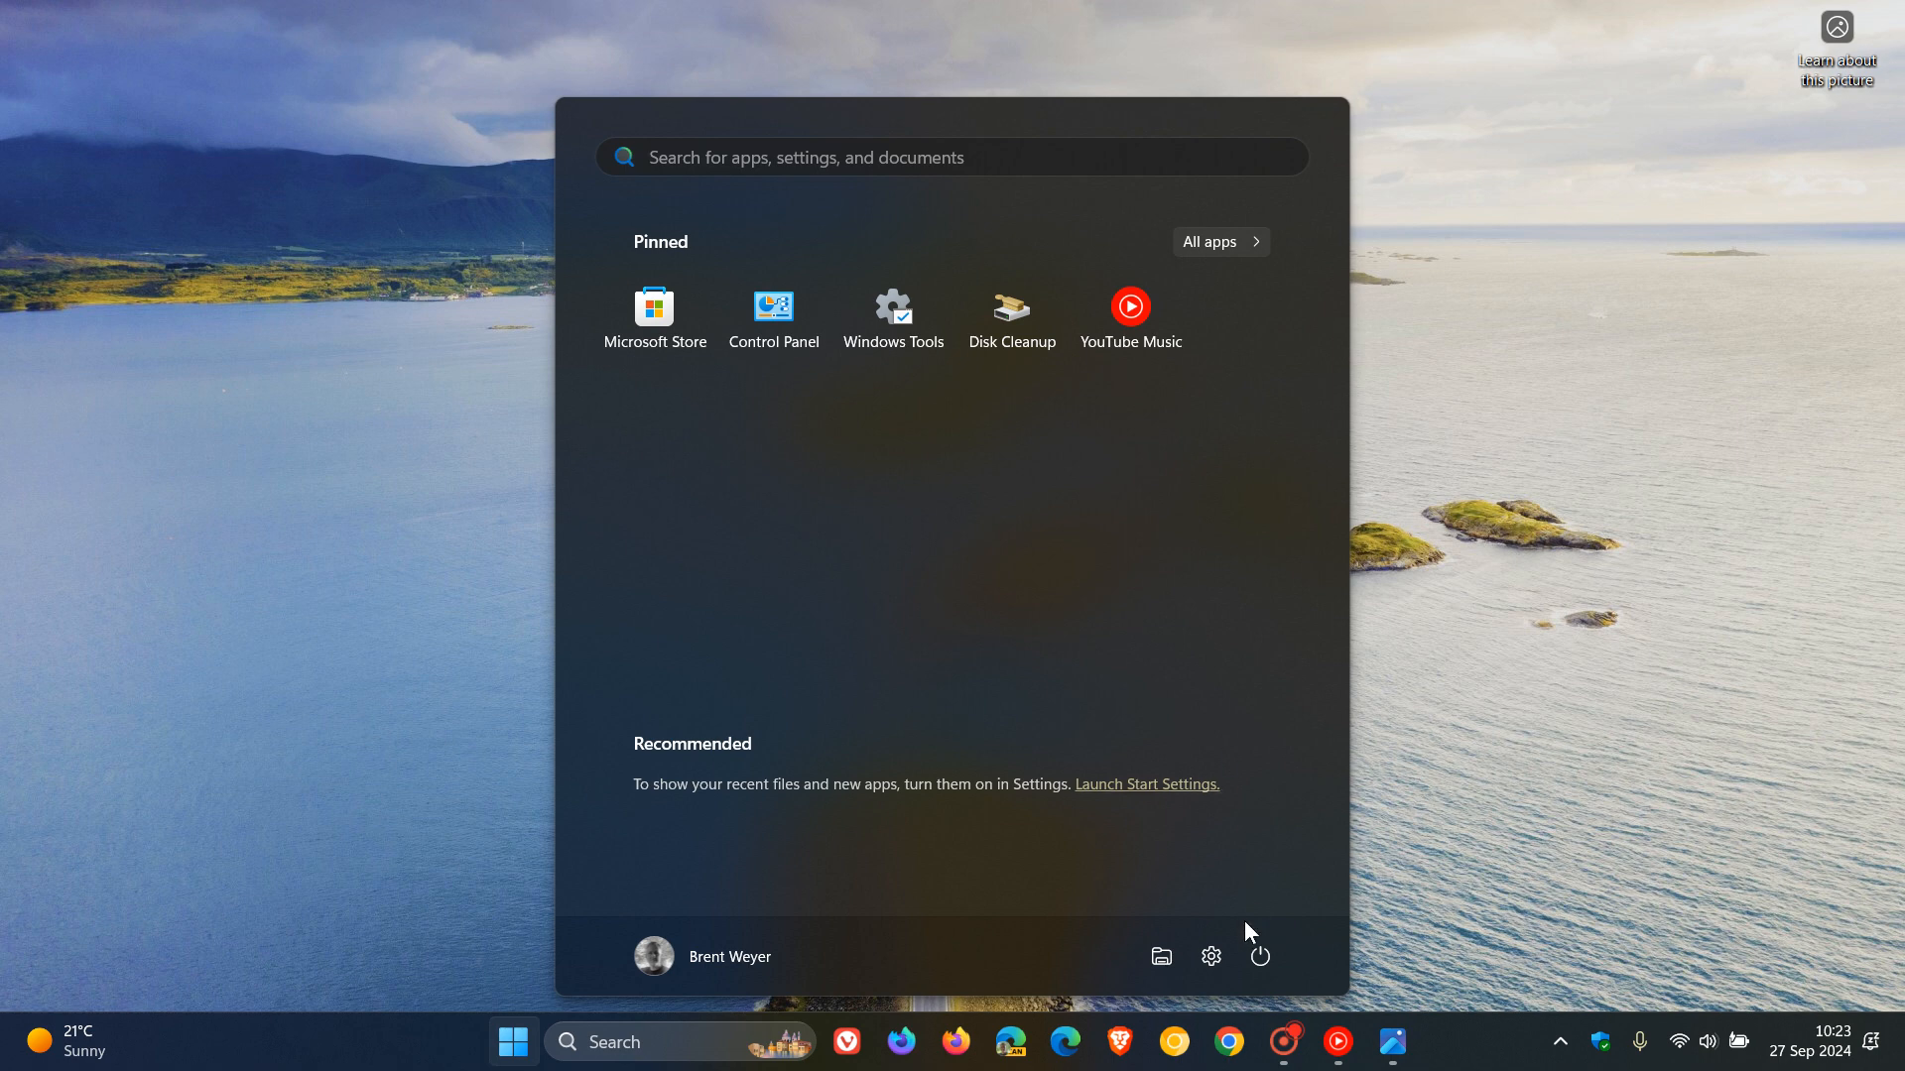
{"action": "left_click", "coordinate": [1210, 957]}
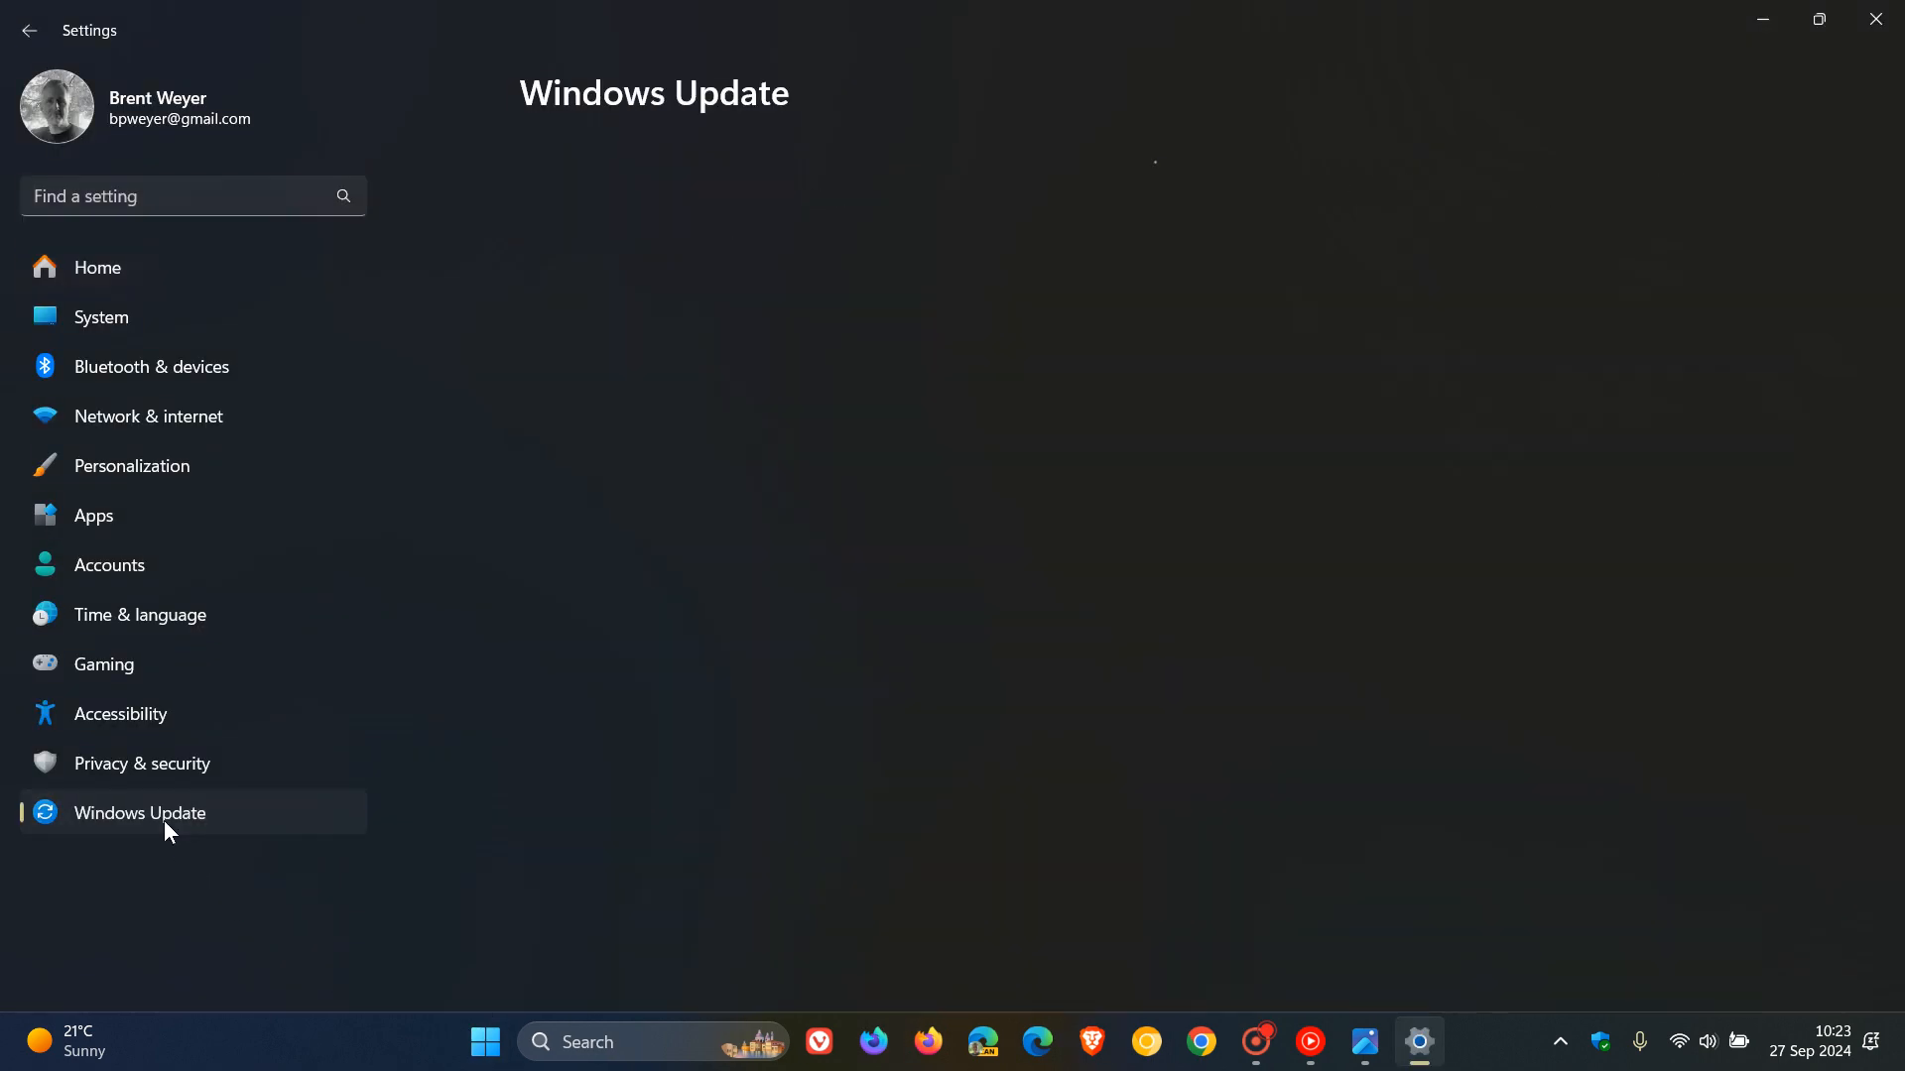
{"action": "left_click", "coordinate": [139, 814]}
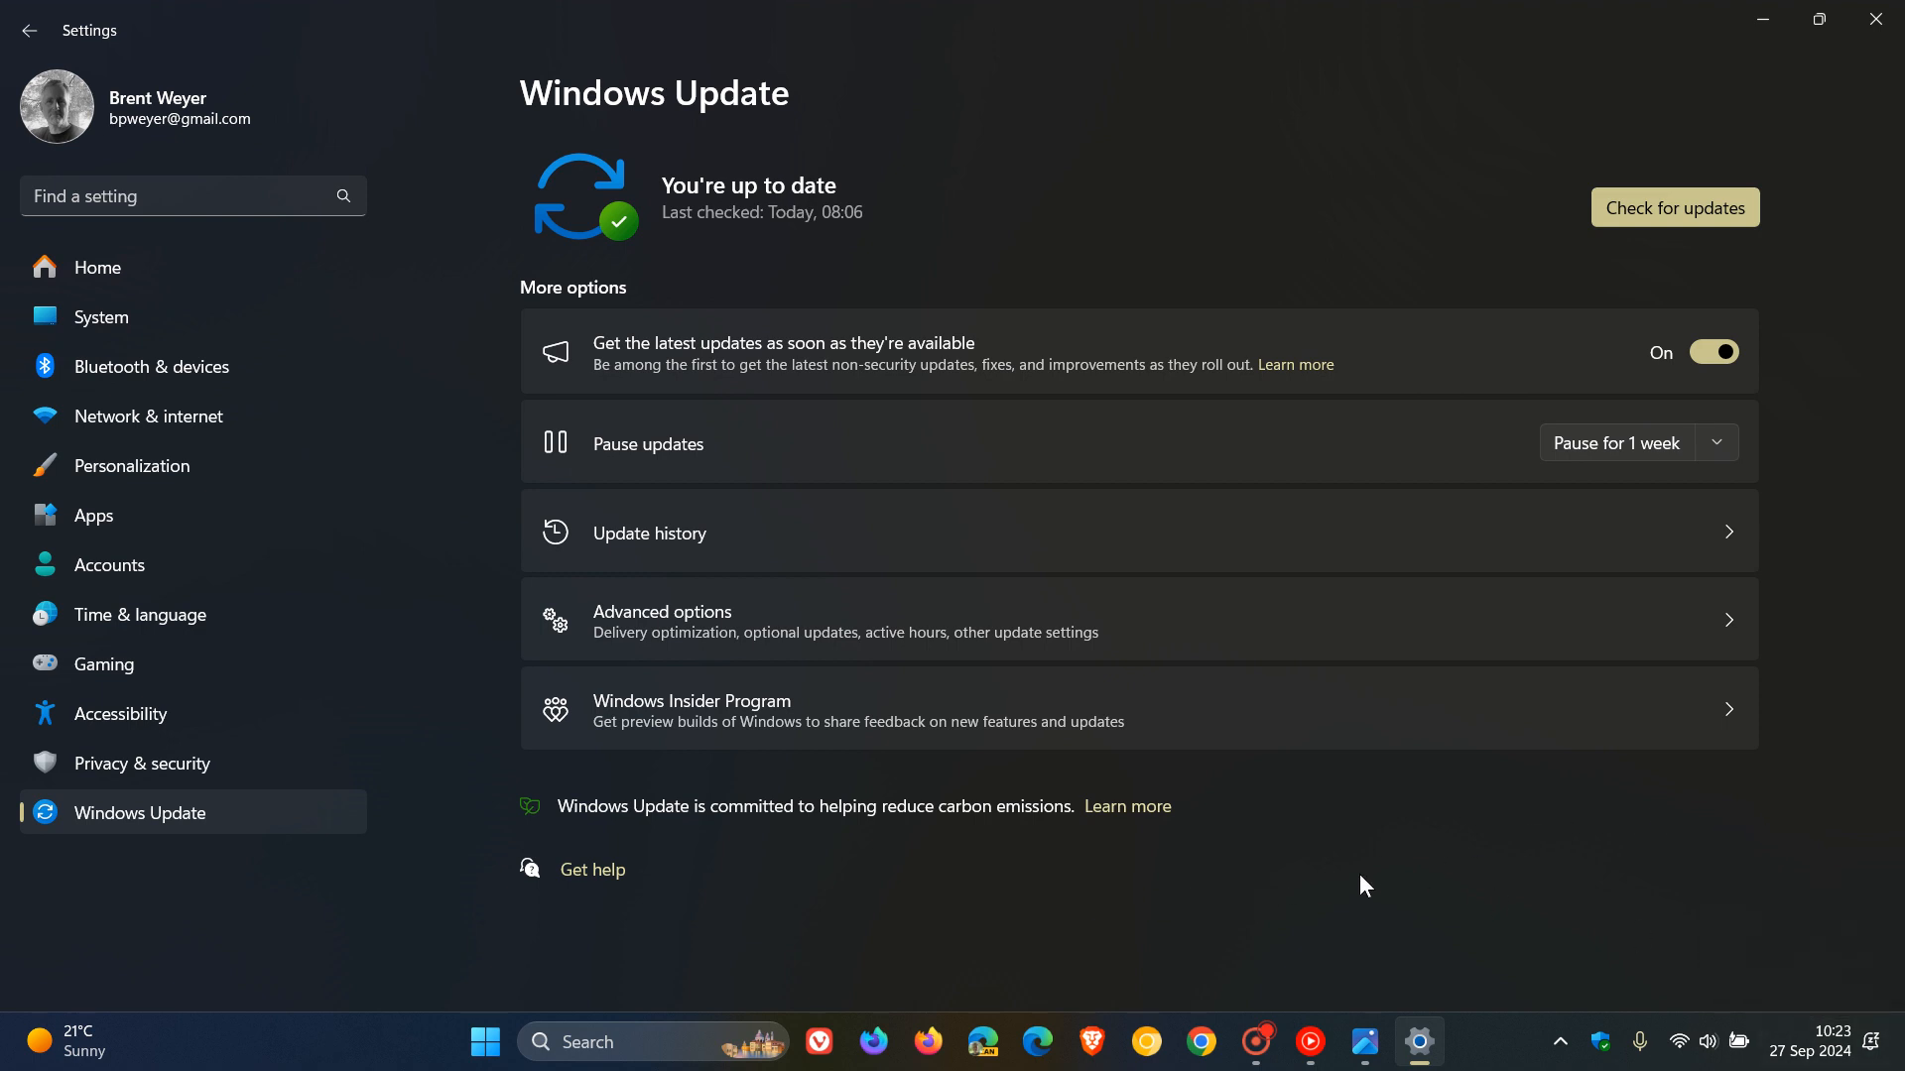
{"action": "mouse_move", "coordinate": [1113, 167]}
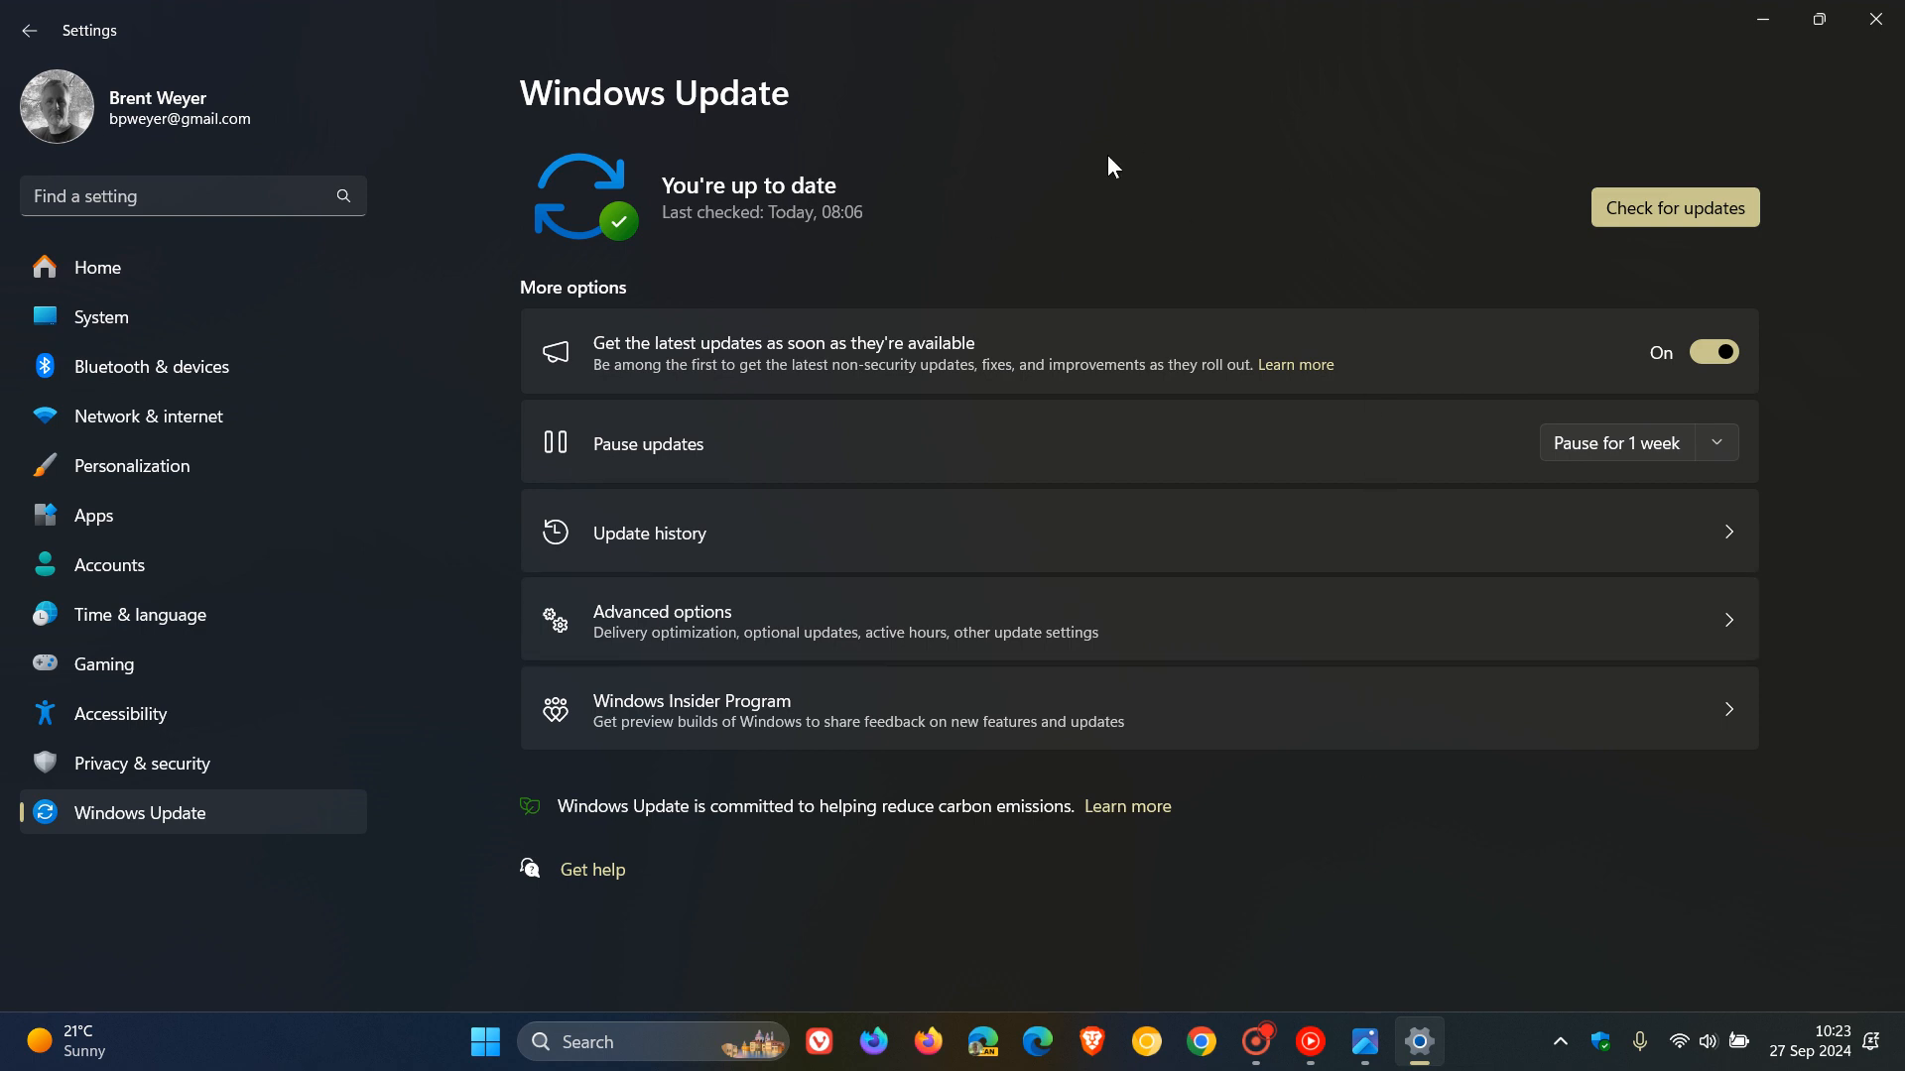
{"action": "mouse_move", "coordinate": [1712, 354]}
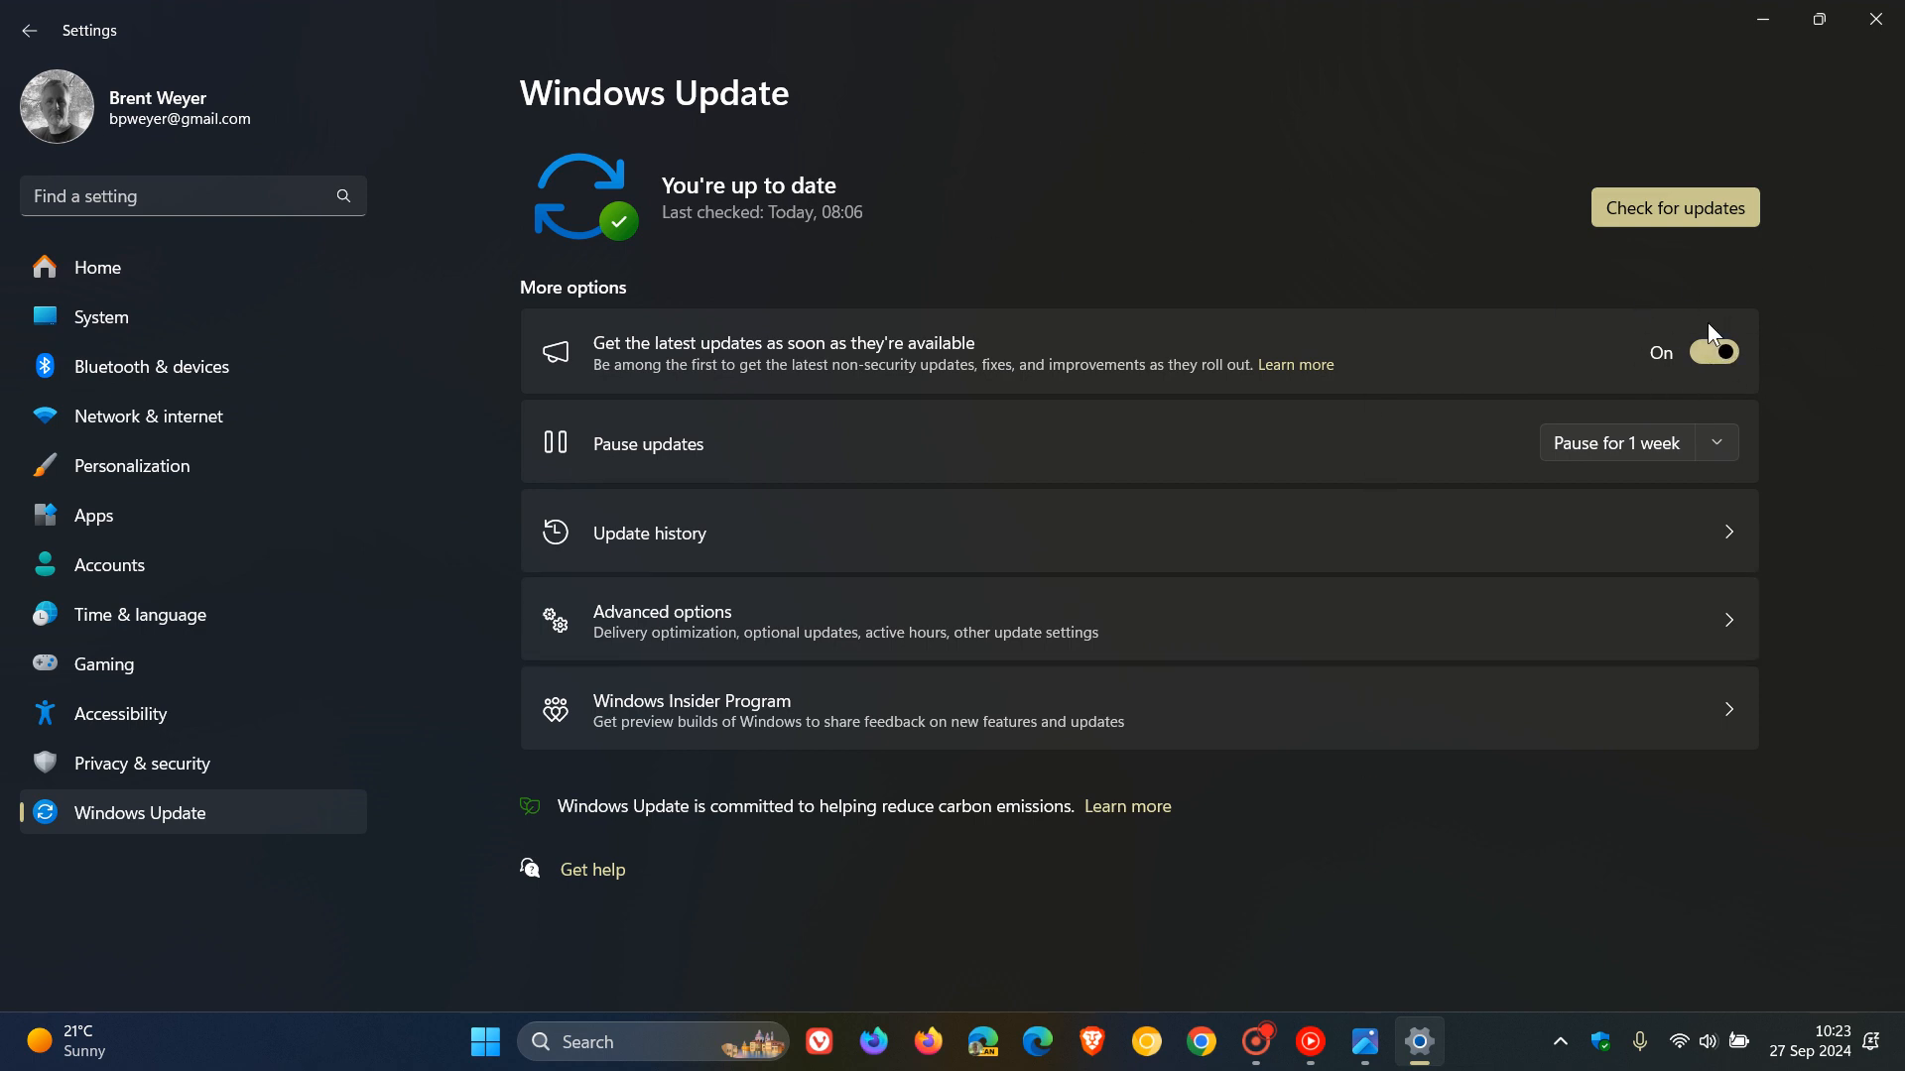
{"action": "mouse_move", "coordinate": [1030, 556]}
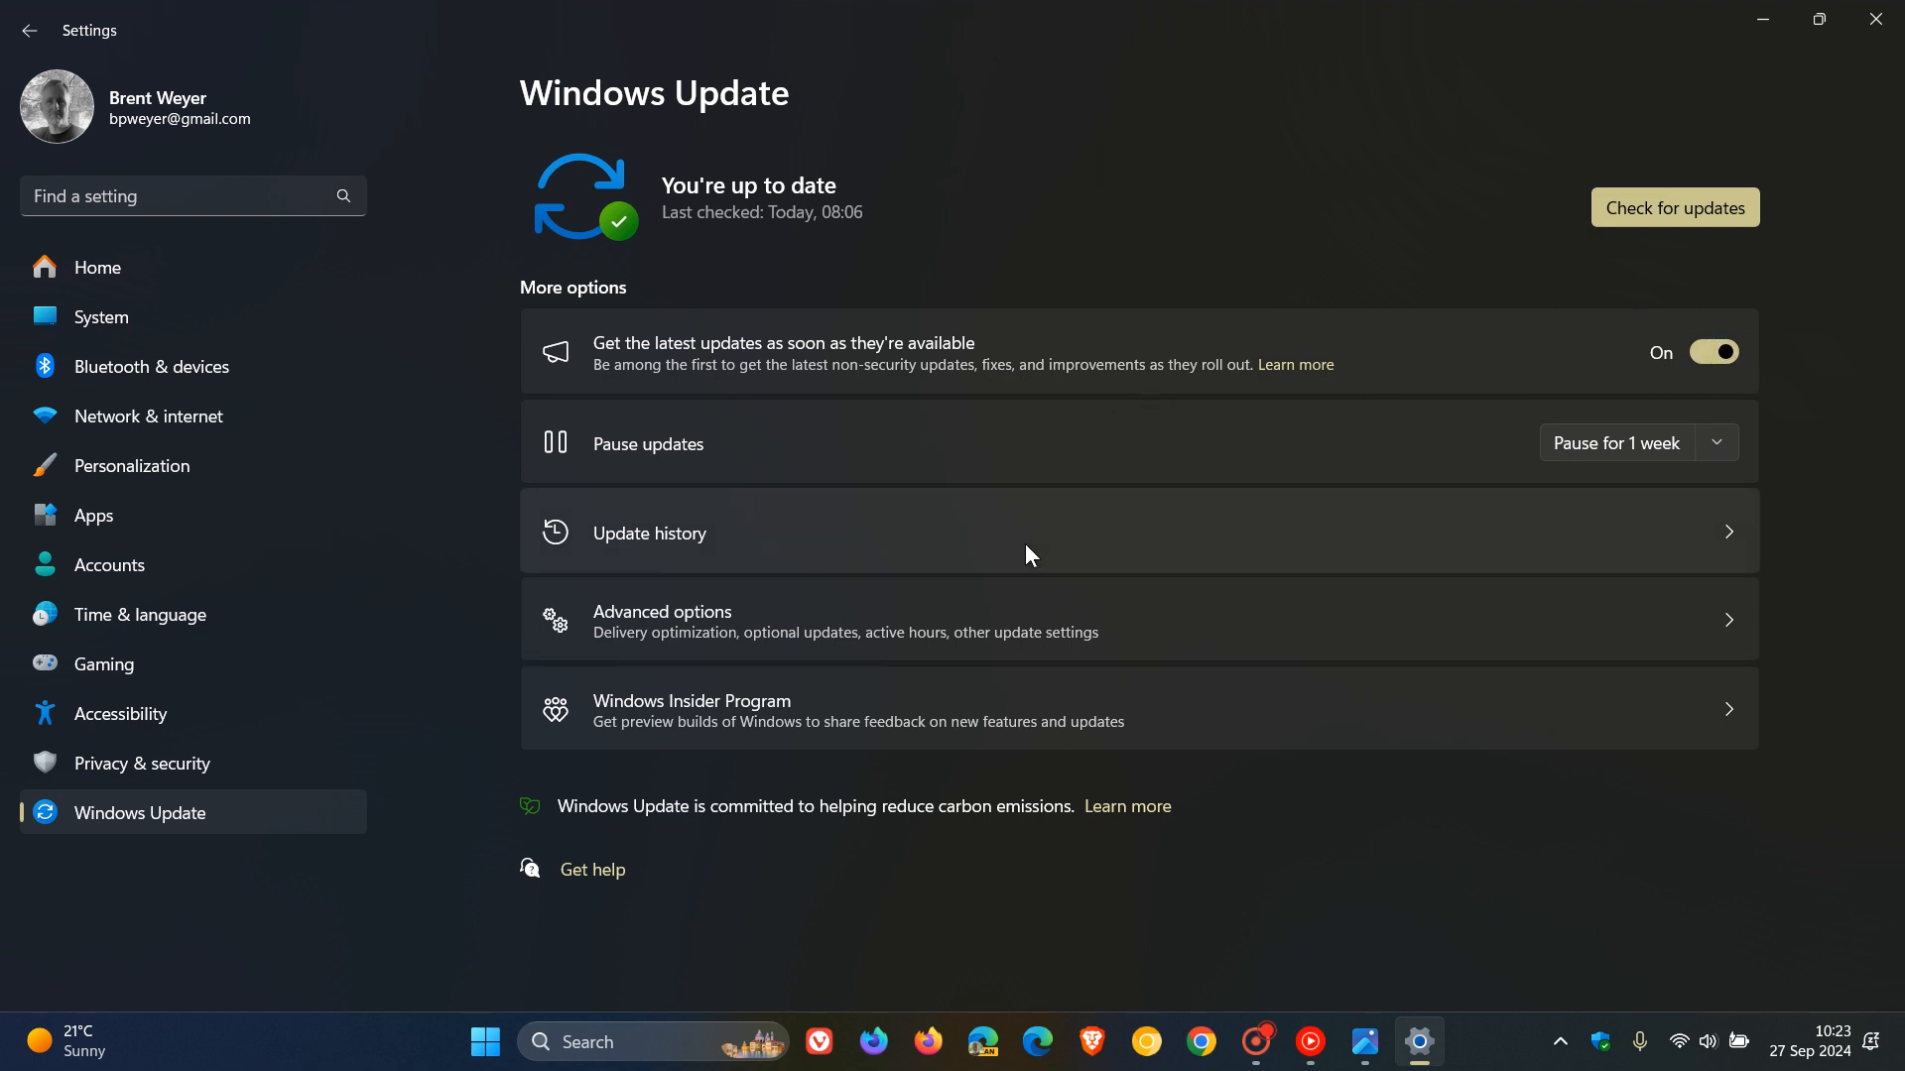
View Update history listing 47 quality updates, KB5043145 from 27 Sep 2024 on top
{"action": "left_click", "coordinate": [647, 533]}
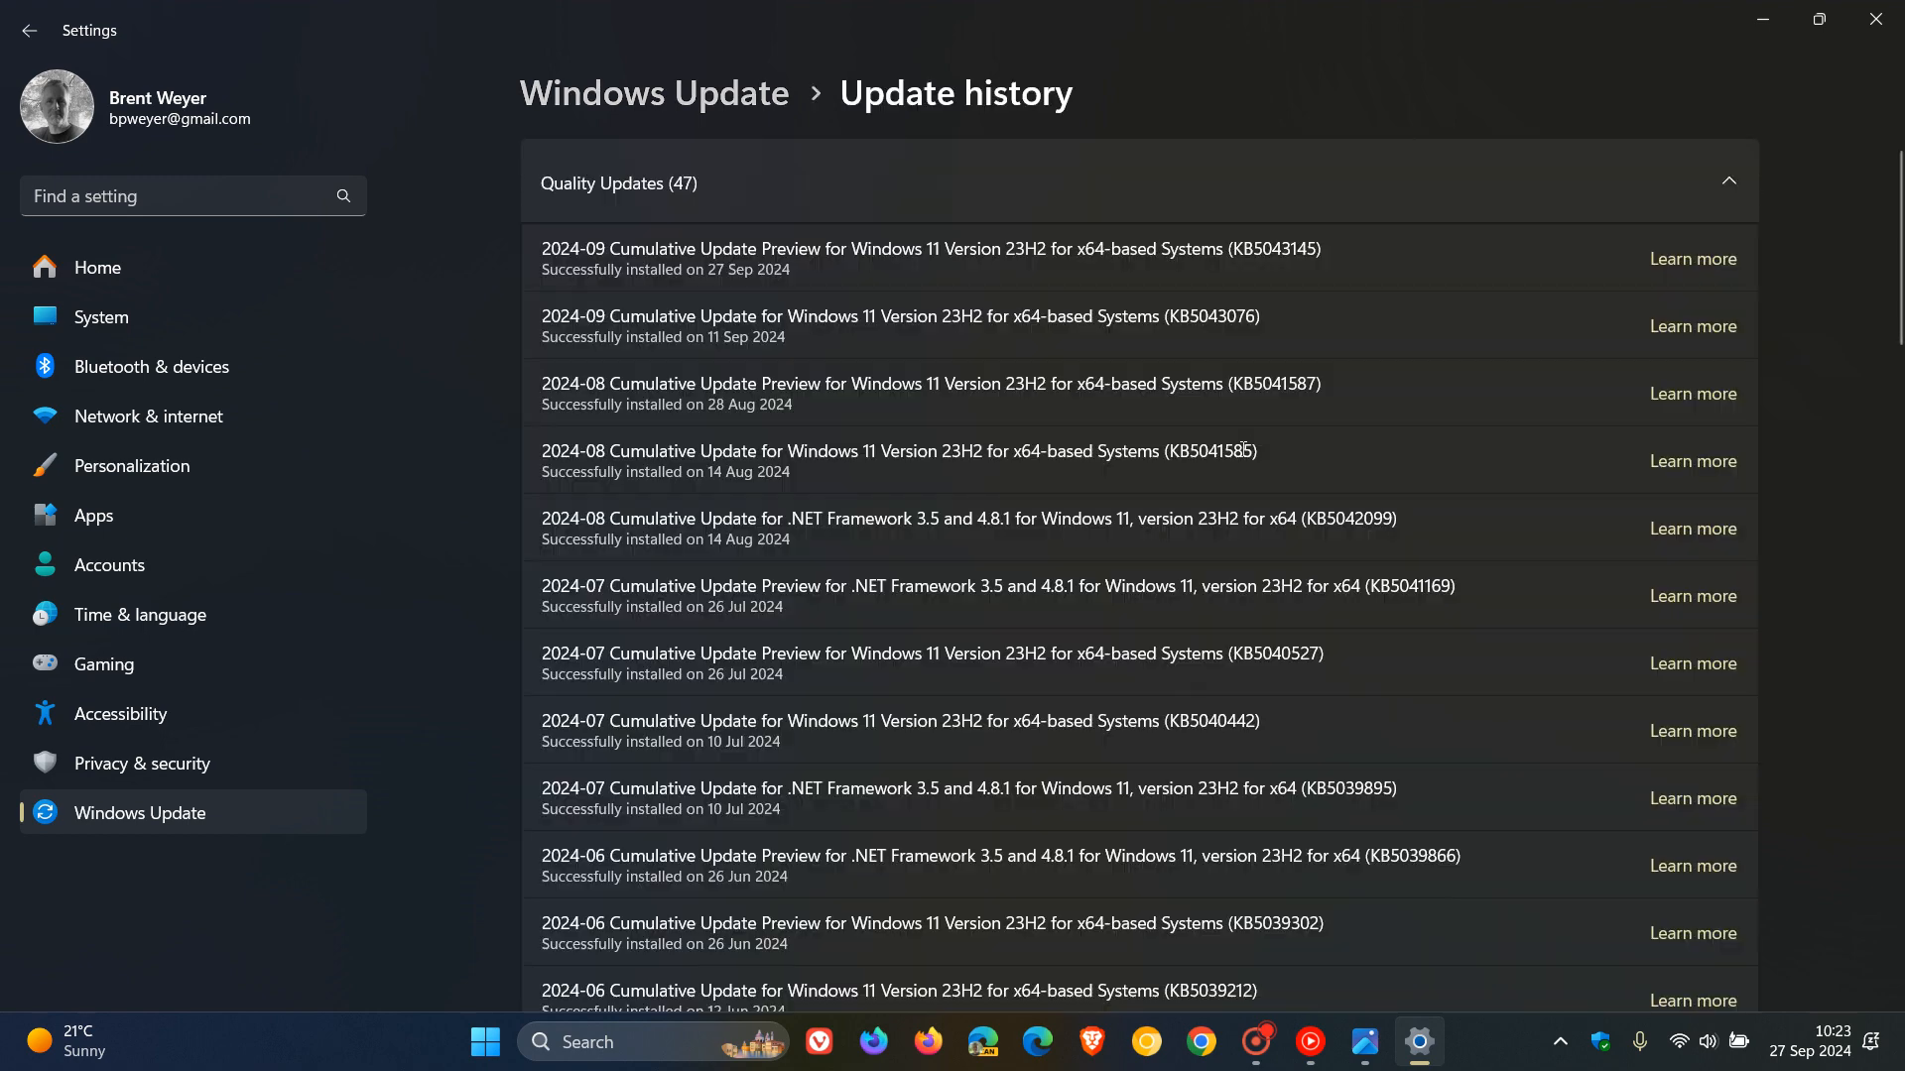
{"action": "mouse_move", "coordinate": [1291, 287]}
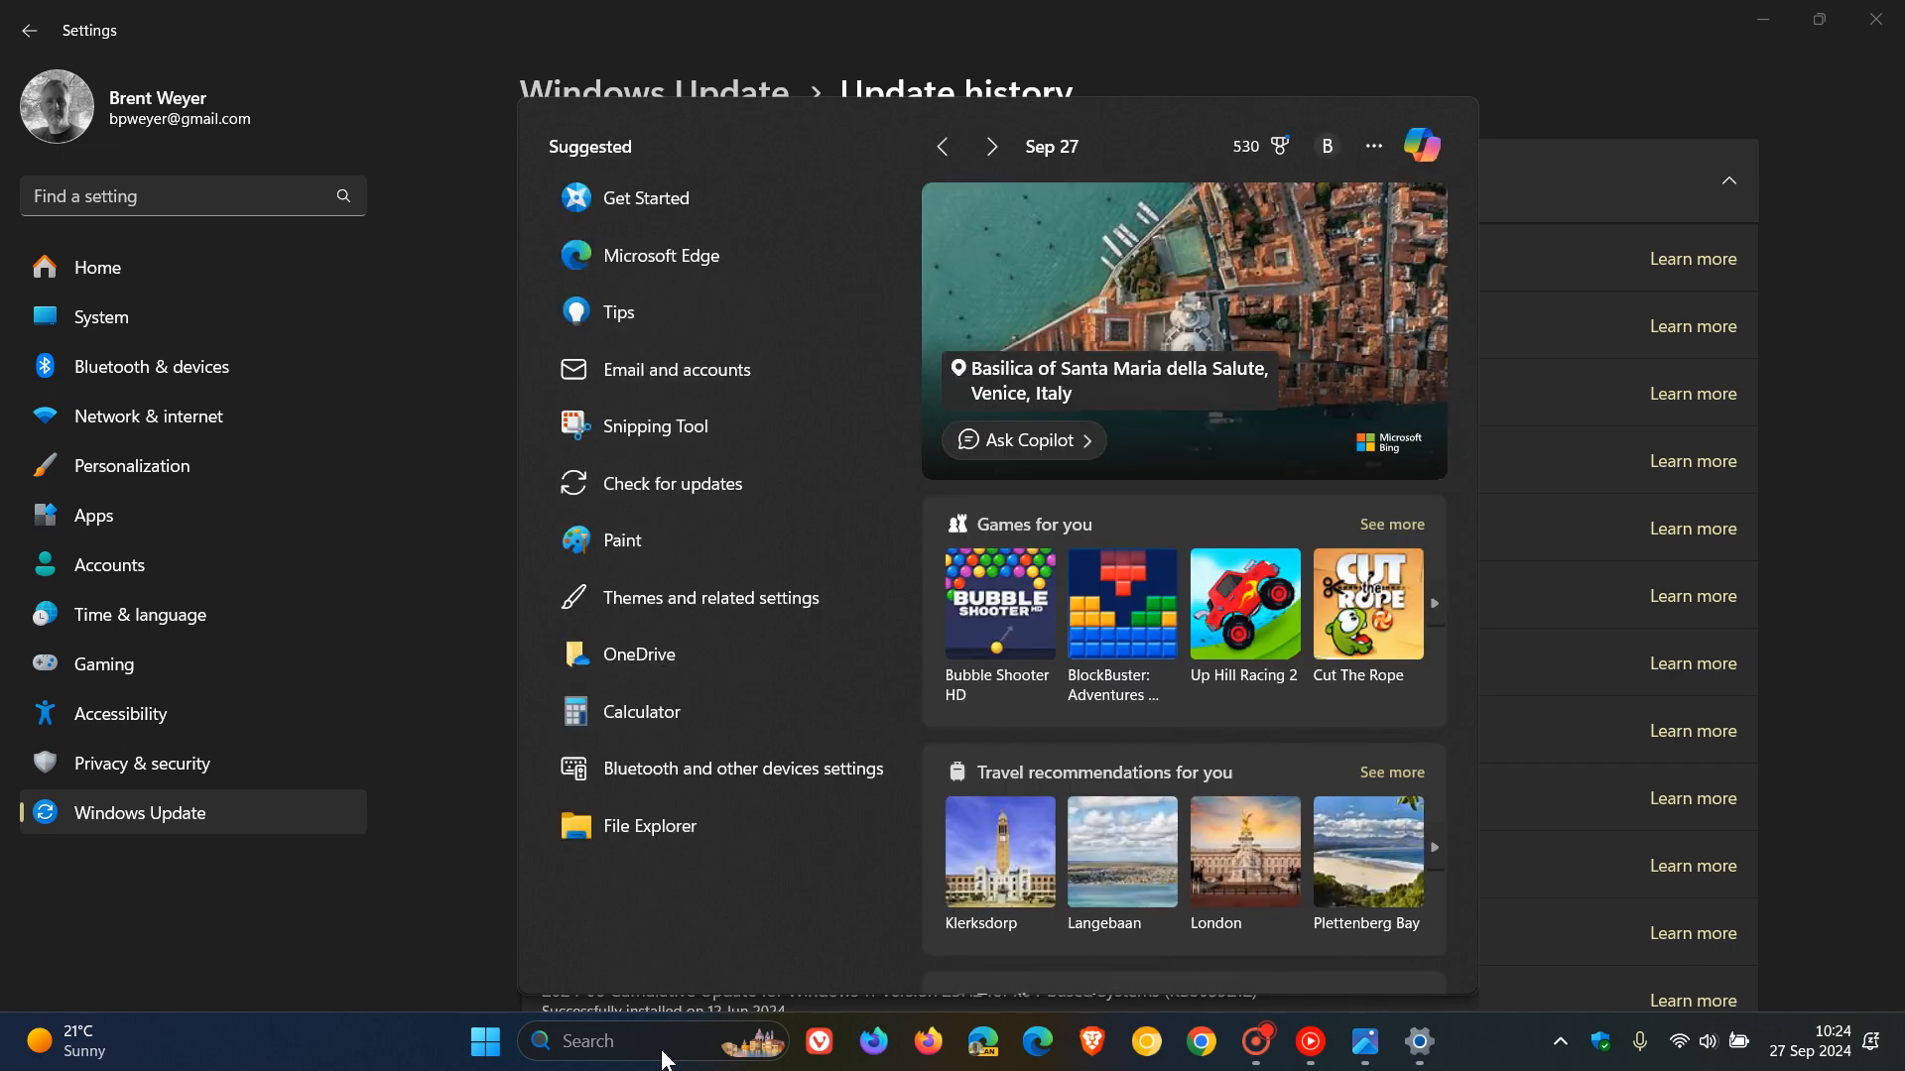
Run winver to confirm Windows 11 23H2 is OS Build 22631.4249, then dismiss About Windows
{"action": "type", "text": "winv"}
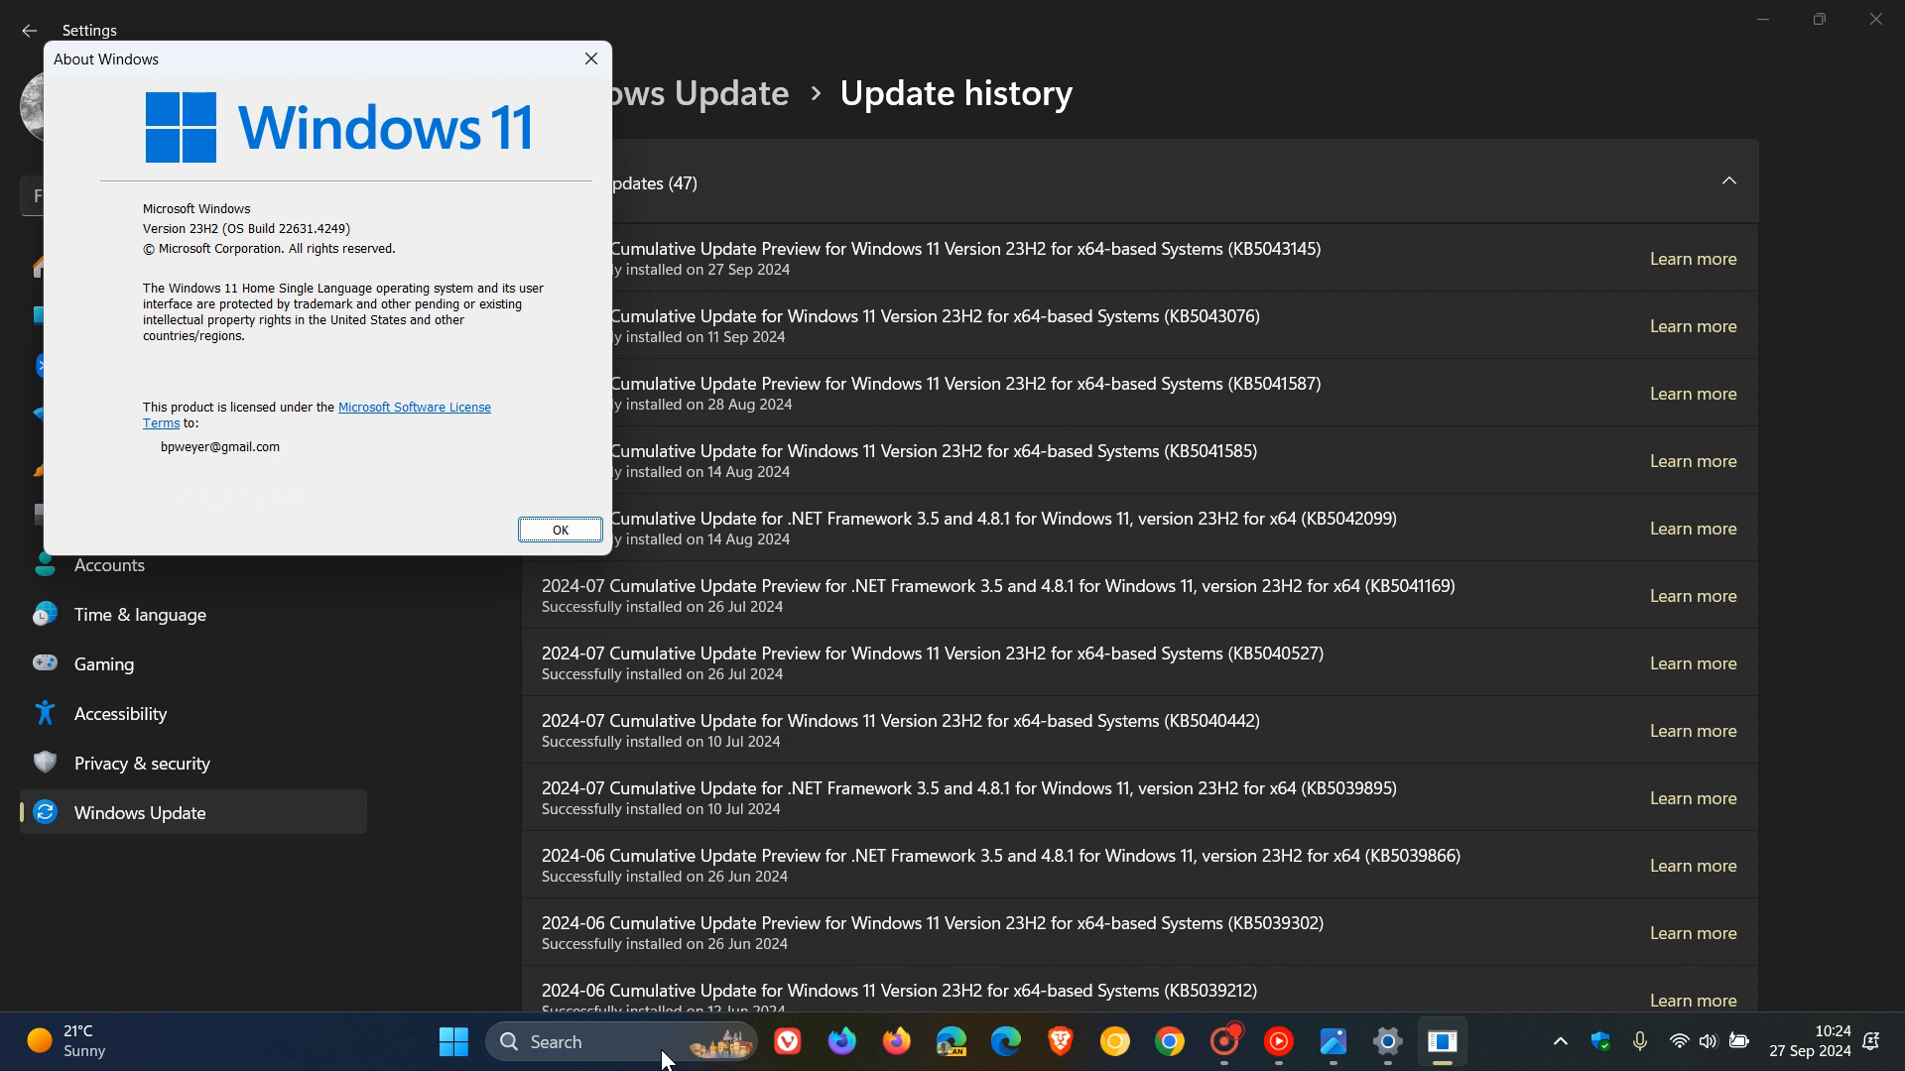
{"action": "mouse_move", "coordinate": [405, 75]}
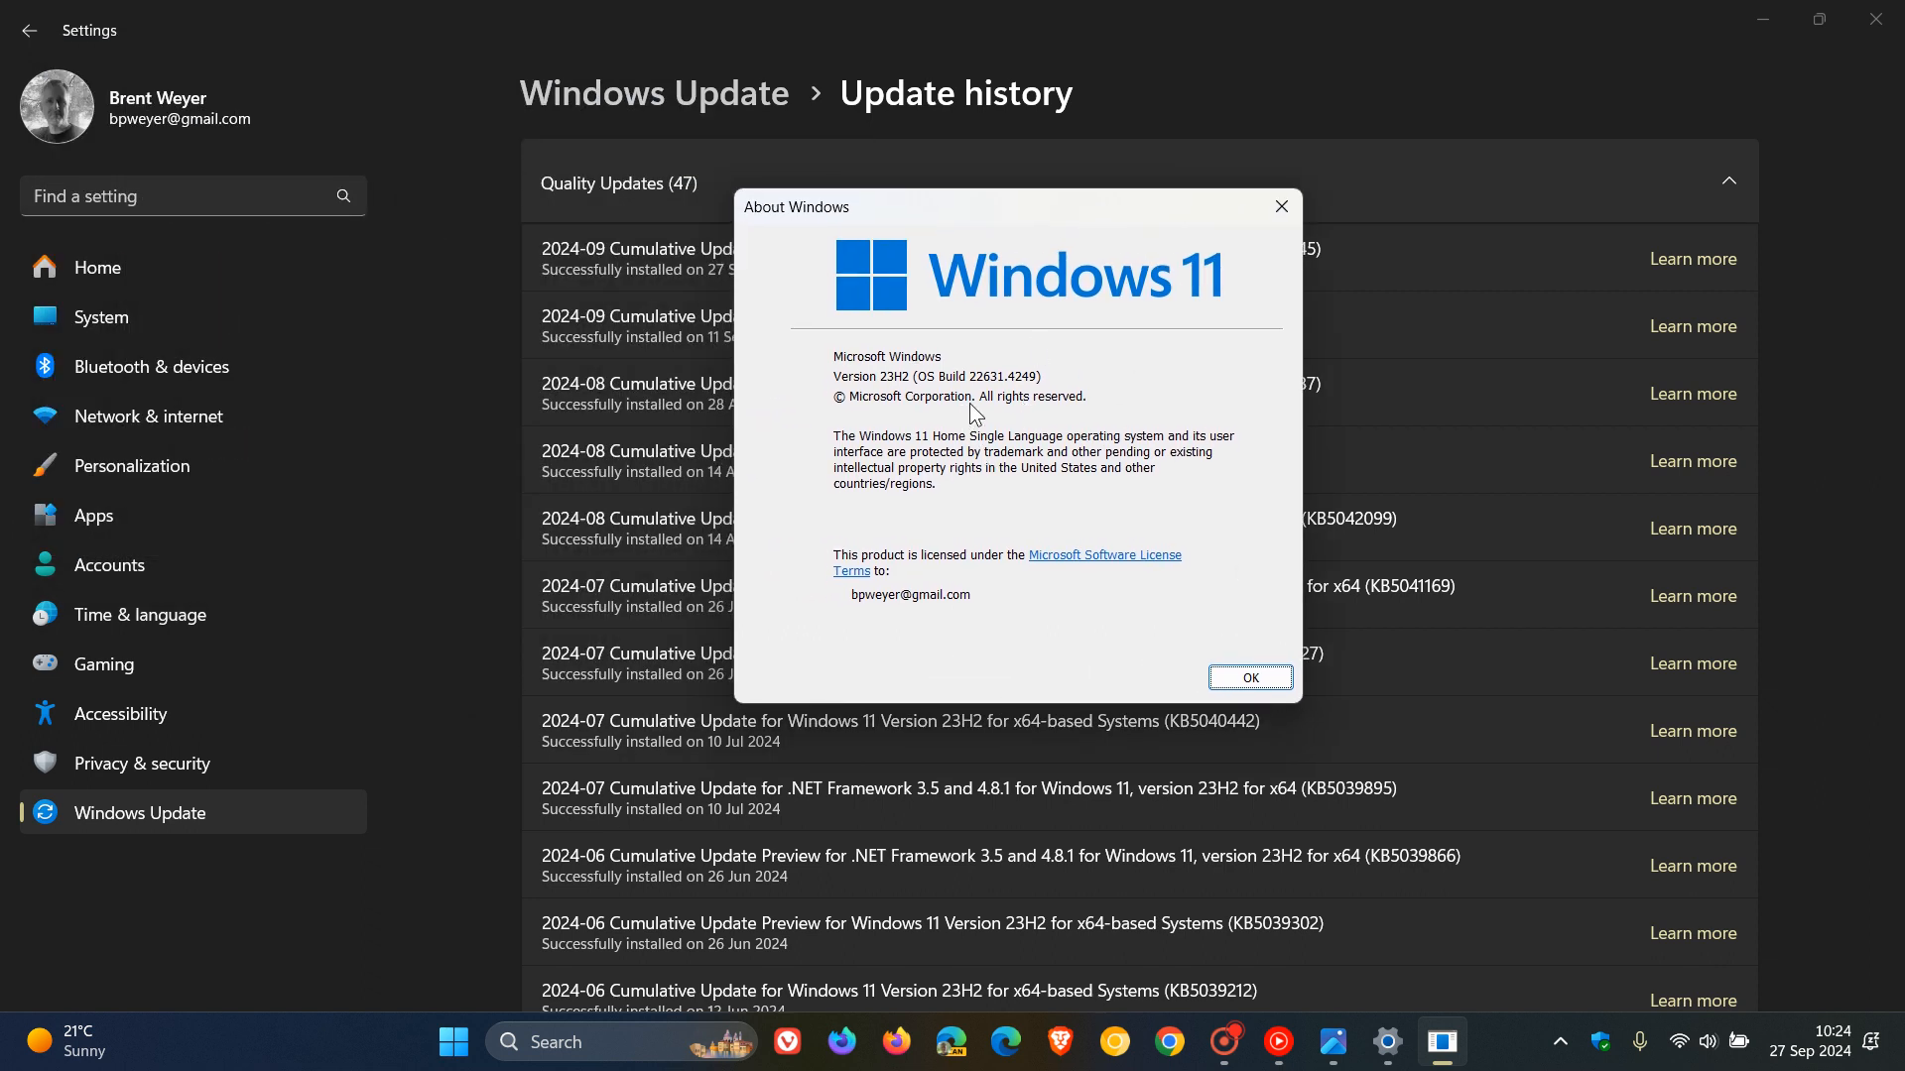
{"action": "mouse_move", "coordinate": [982, 403]}
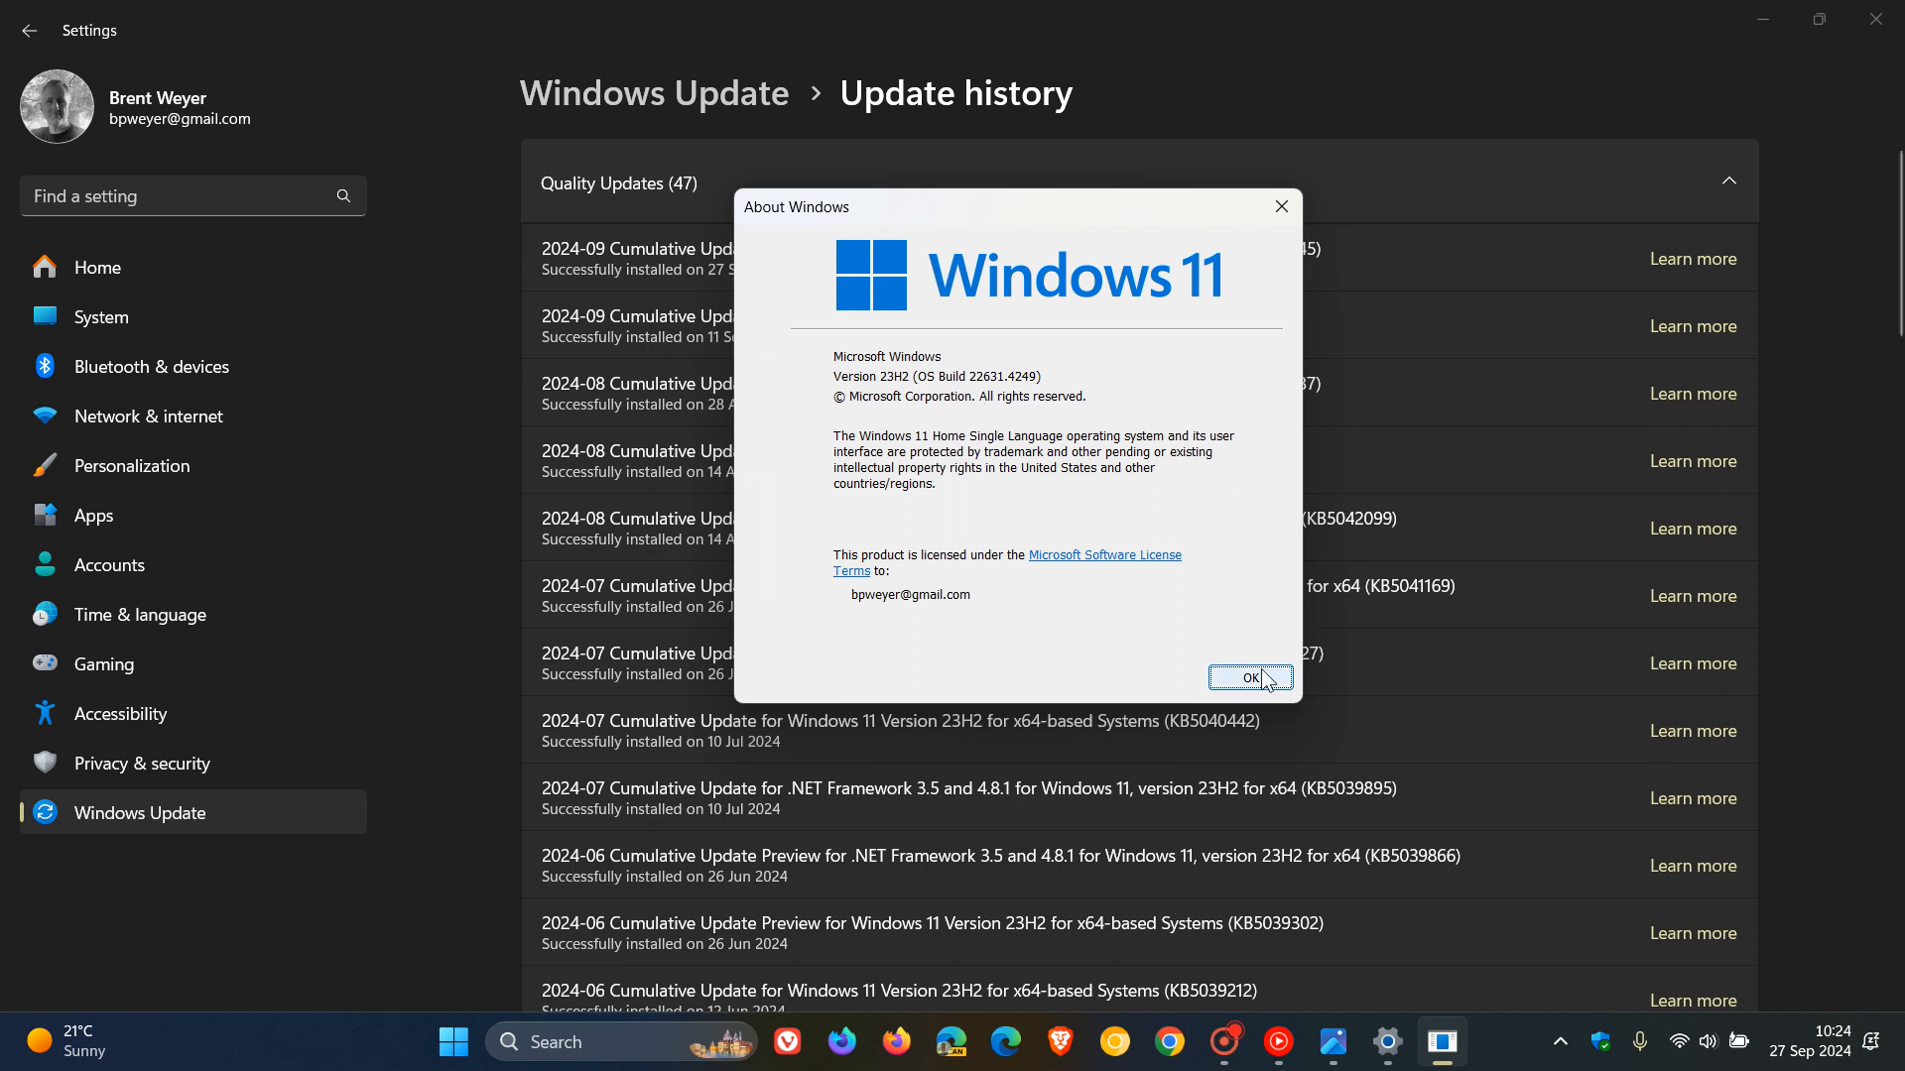
{"action": "left_click", "coordinate": [1251, 677]}
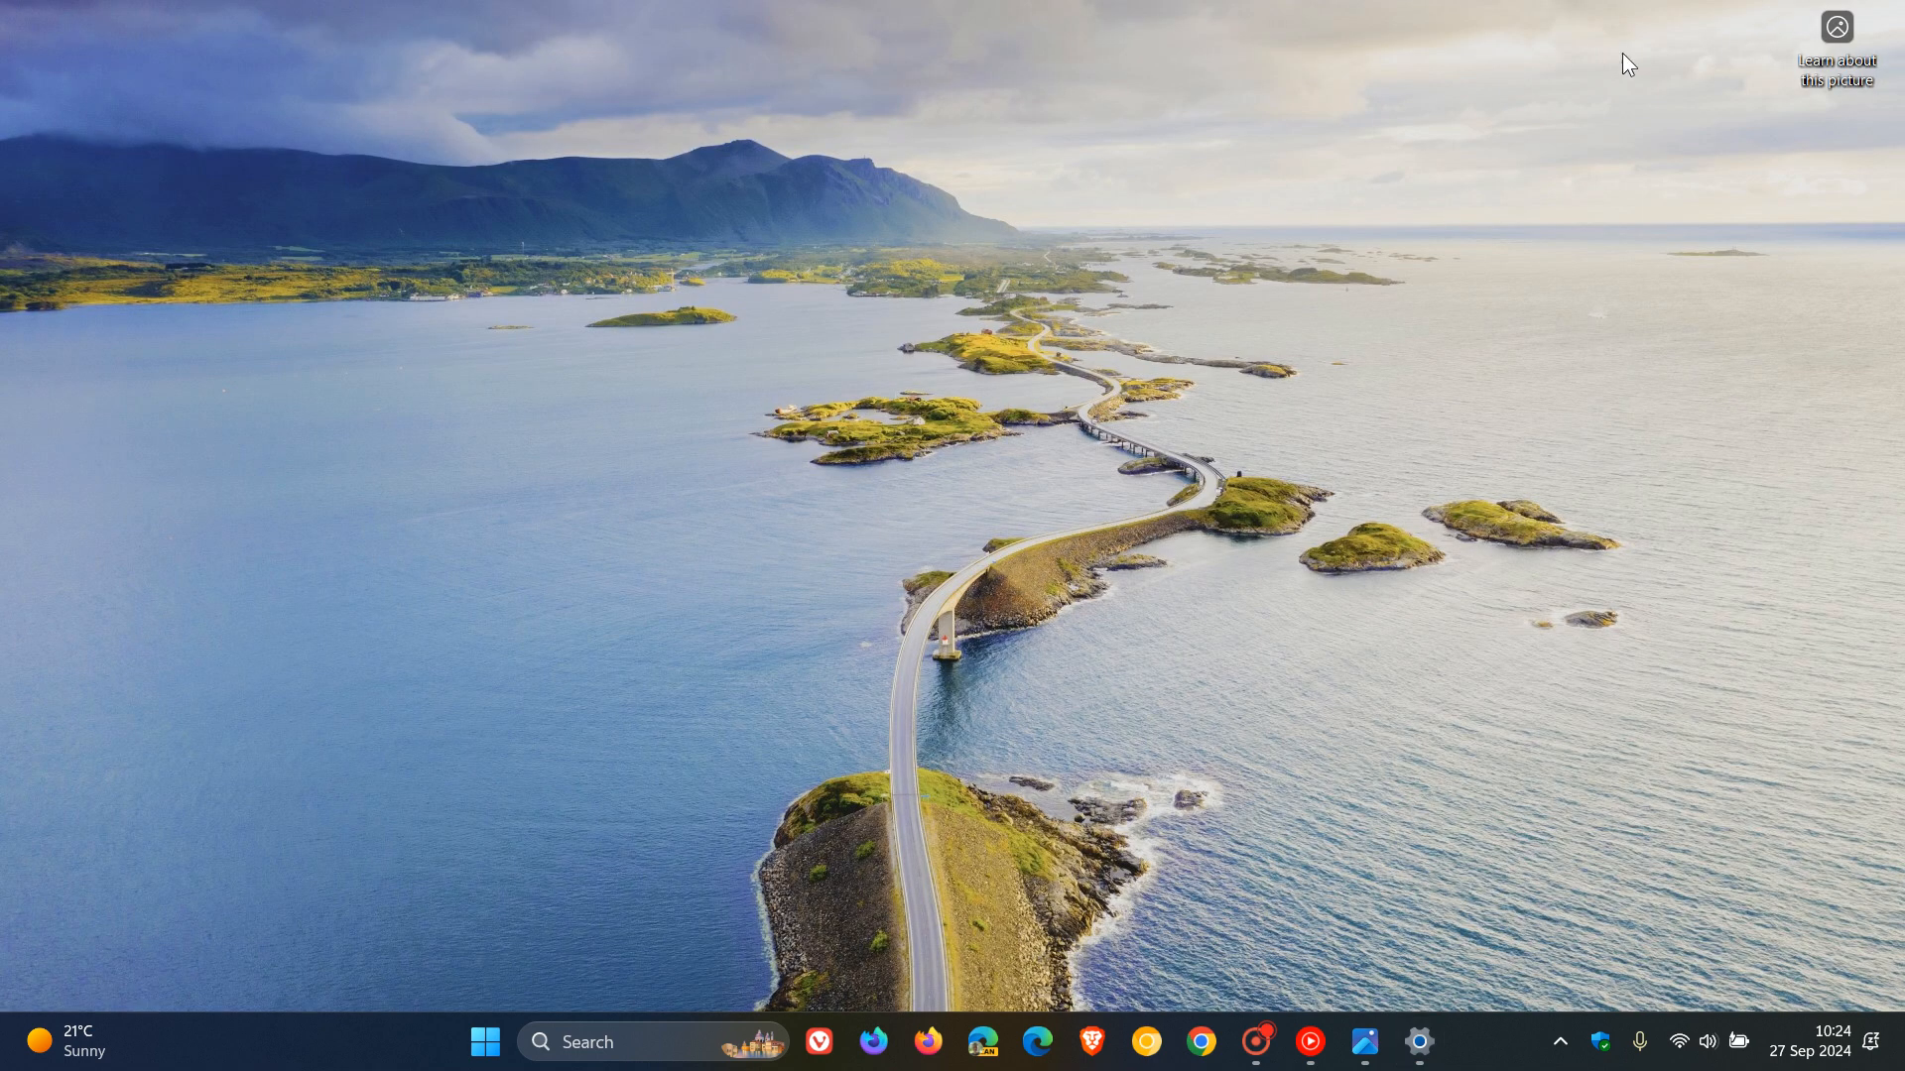
{"action": "mouse_move", "coordinate": [1225, 328]}
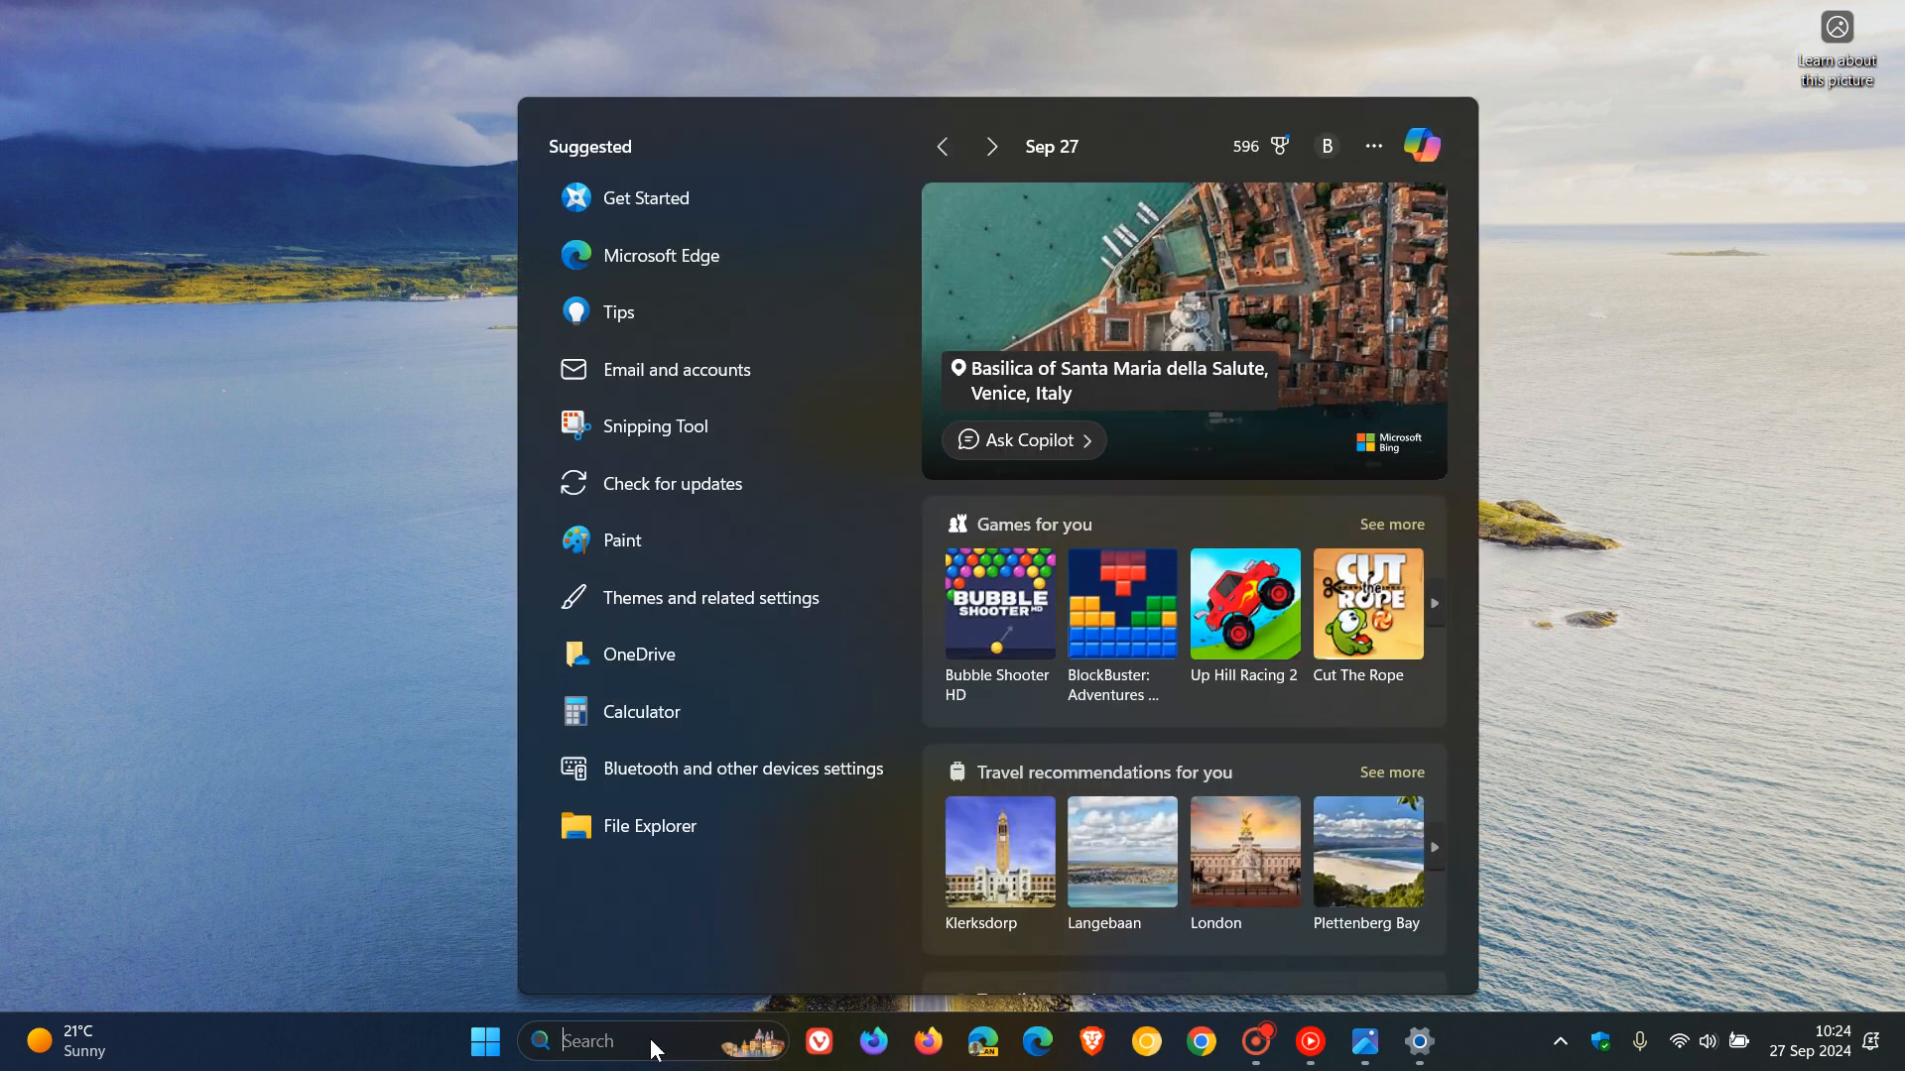
Search for ipconfig.exe and show its actions, including Open file location
{"action": "type", "text": "ip"}
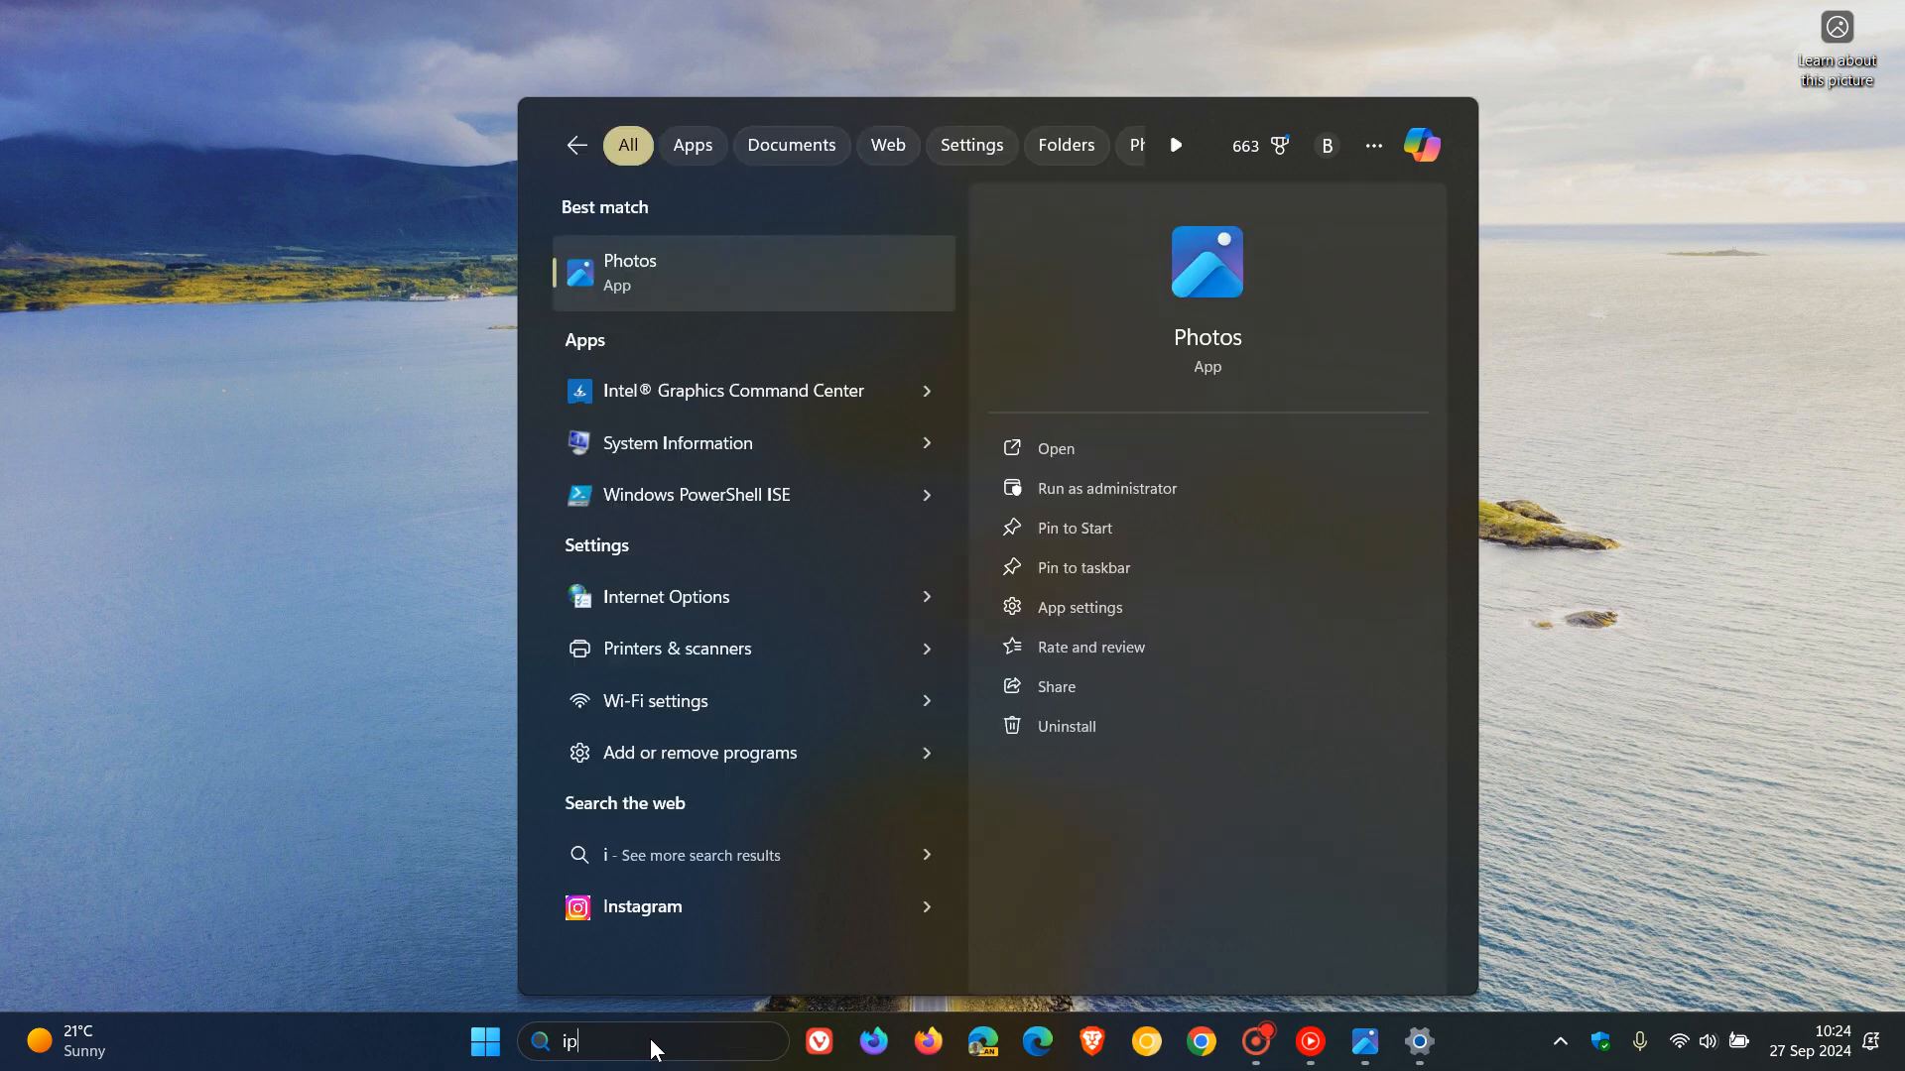
{"action": "type", "text": "p"}
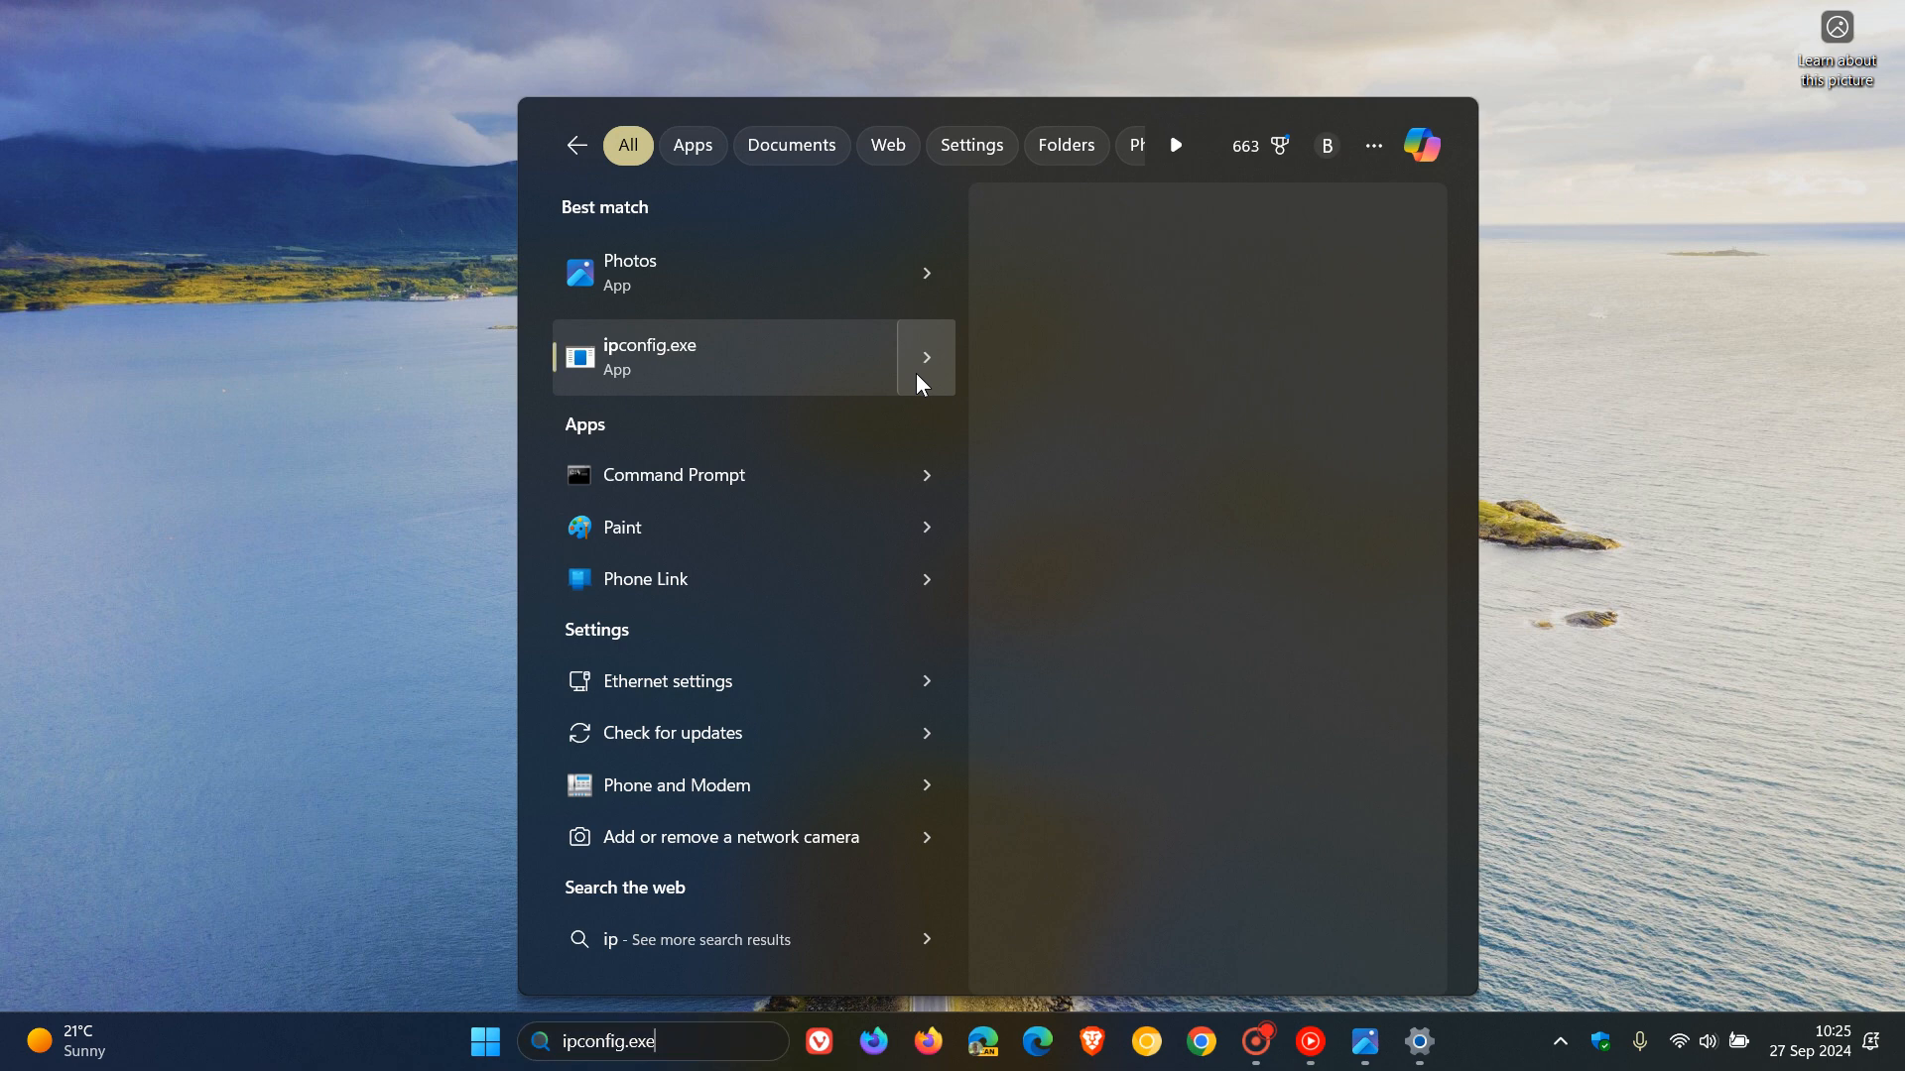
{"action": "left_click", "coordinate": [925, 357]}
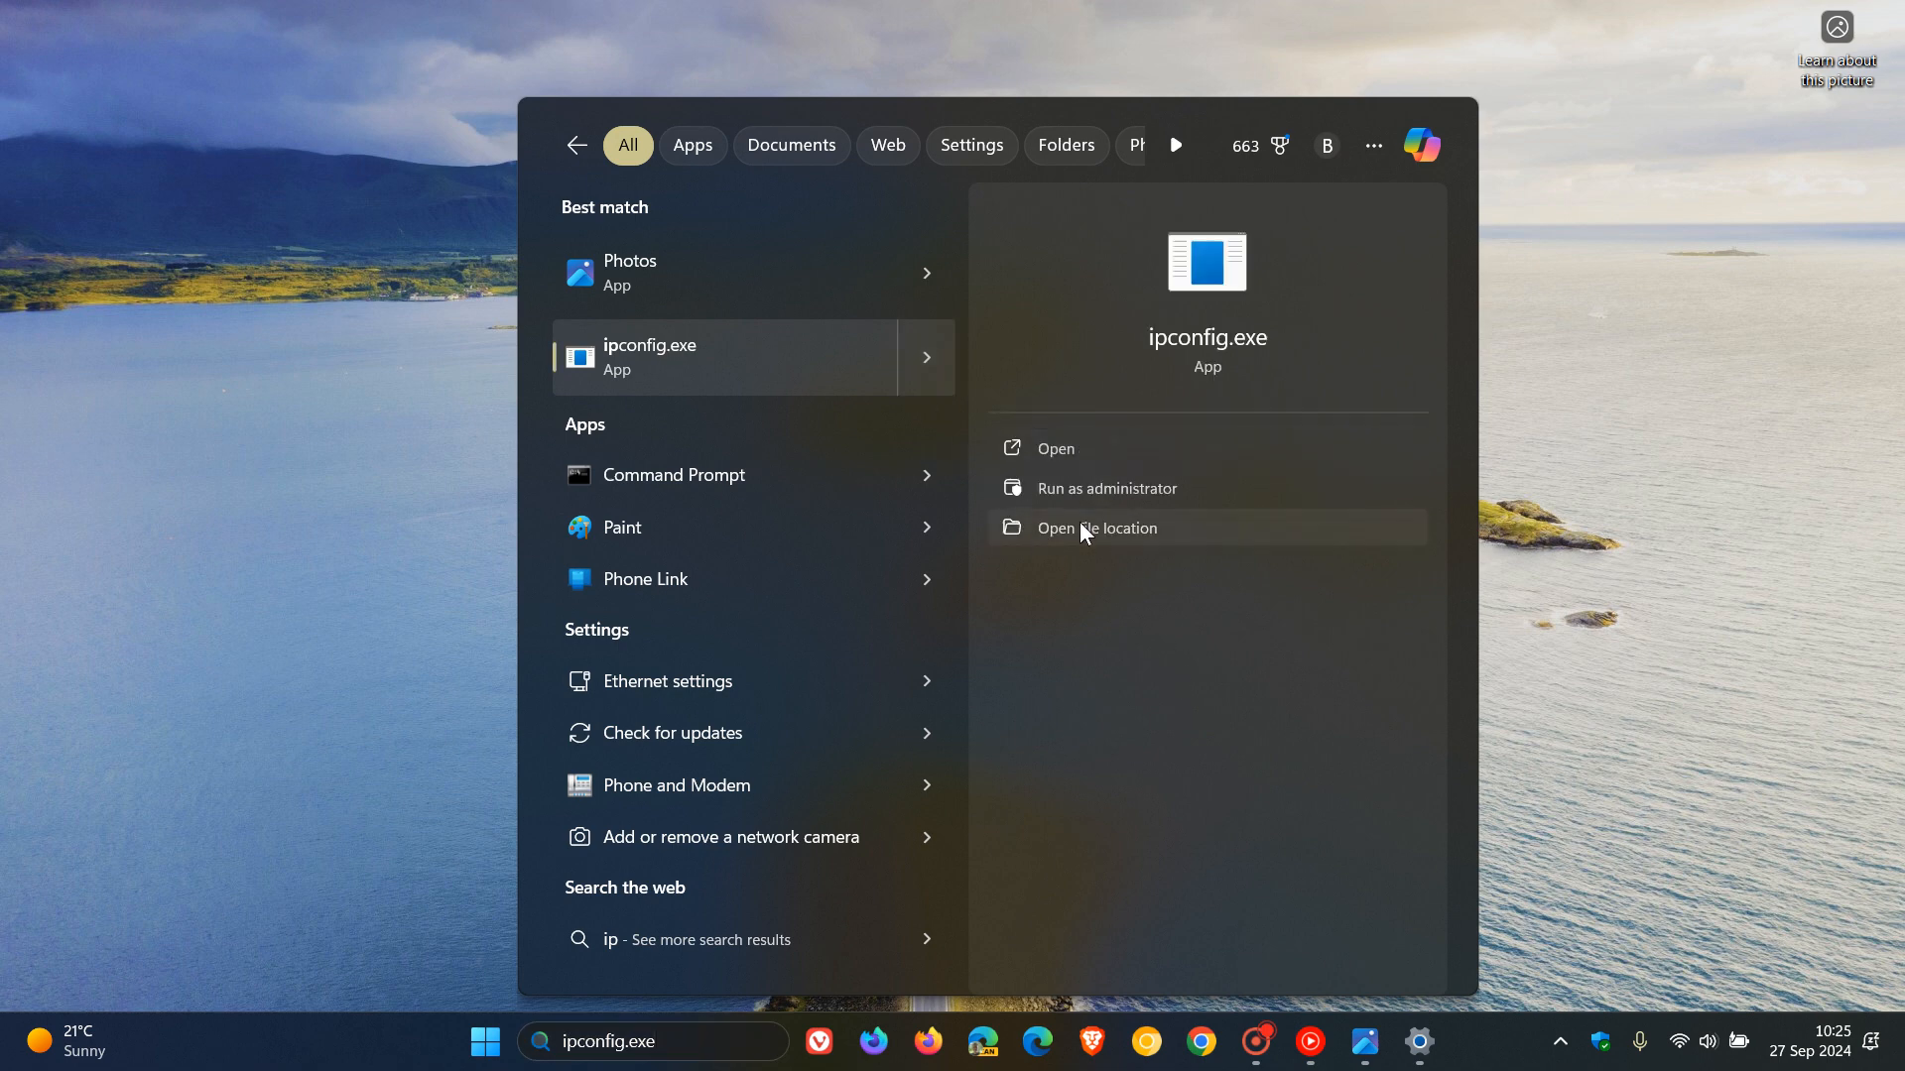
{"action": "mouse_move", "coordinate": [1117, 496]}
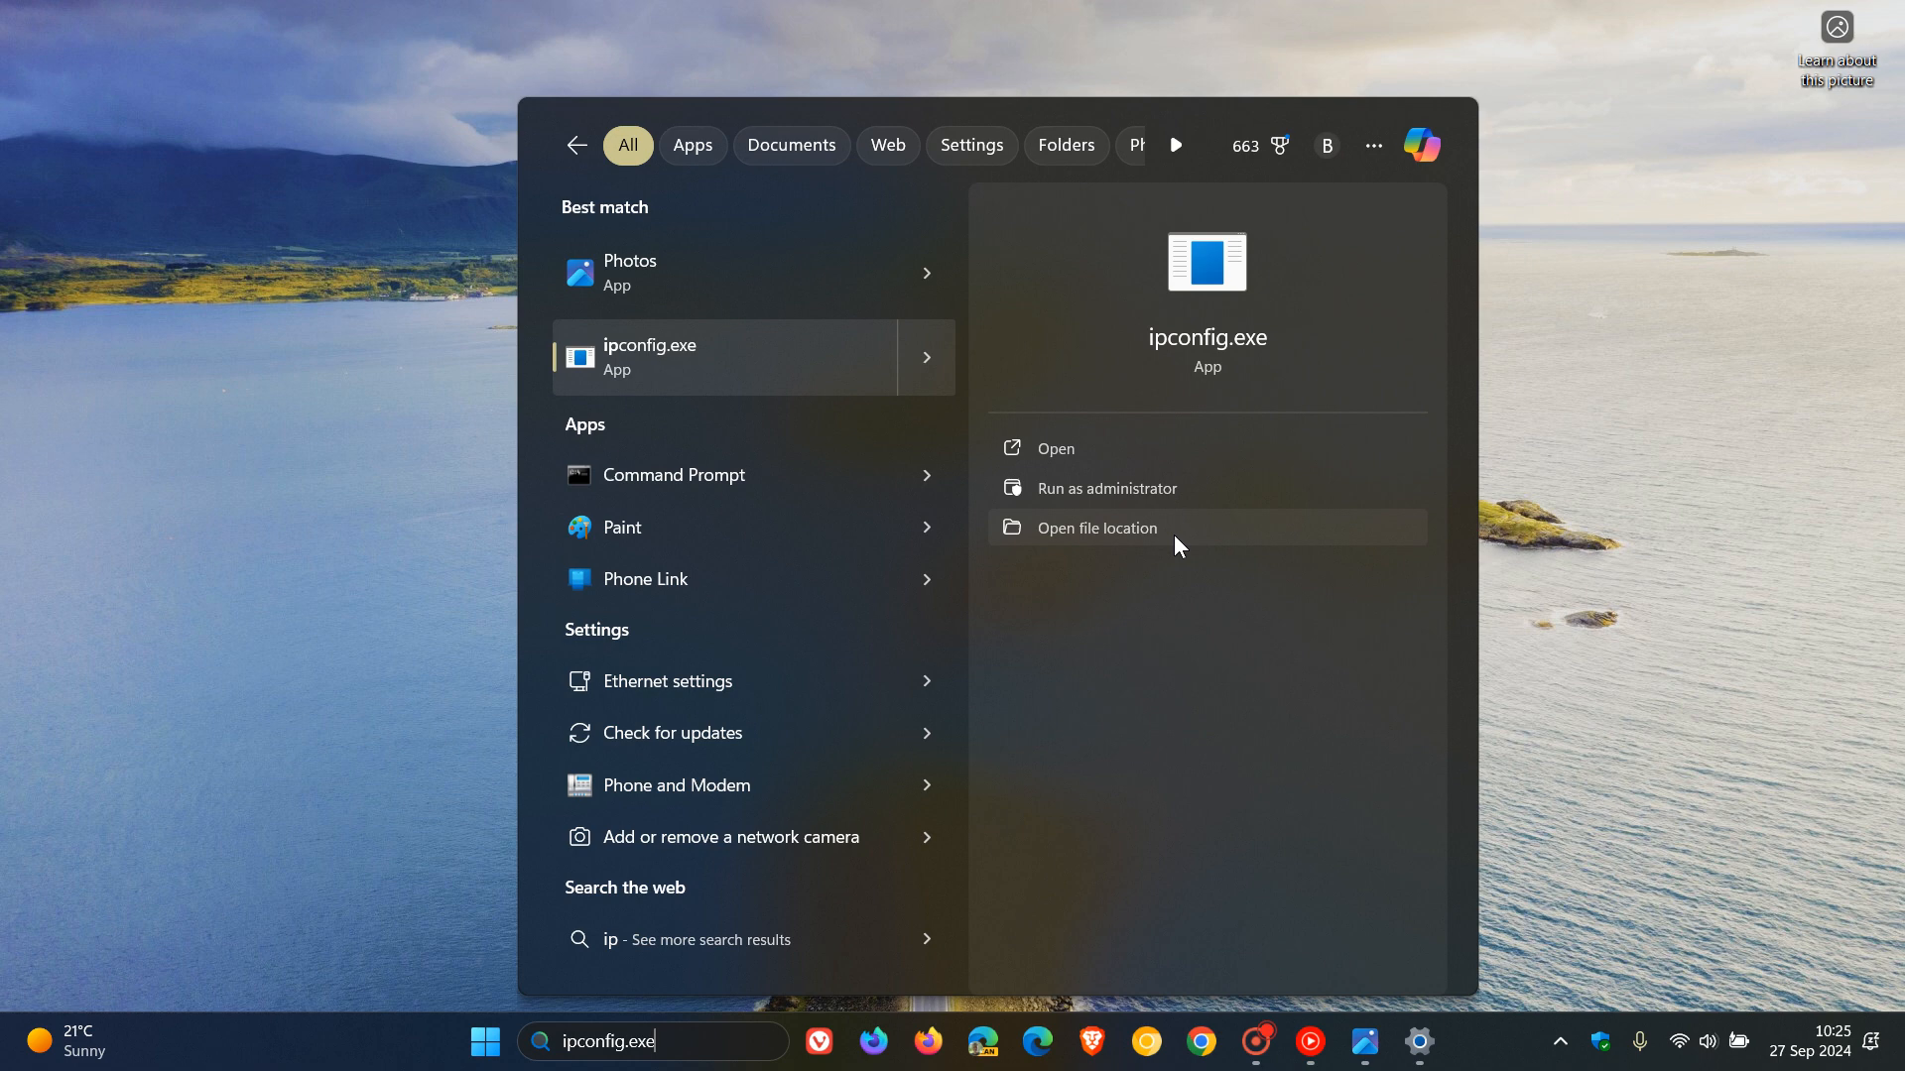
{"action": "mouse_move", "coordinate": [1083, 625]}
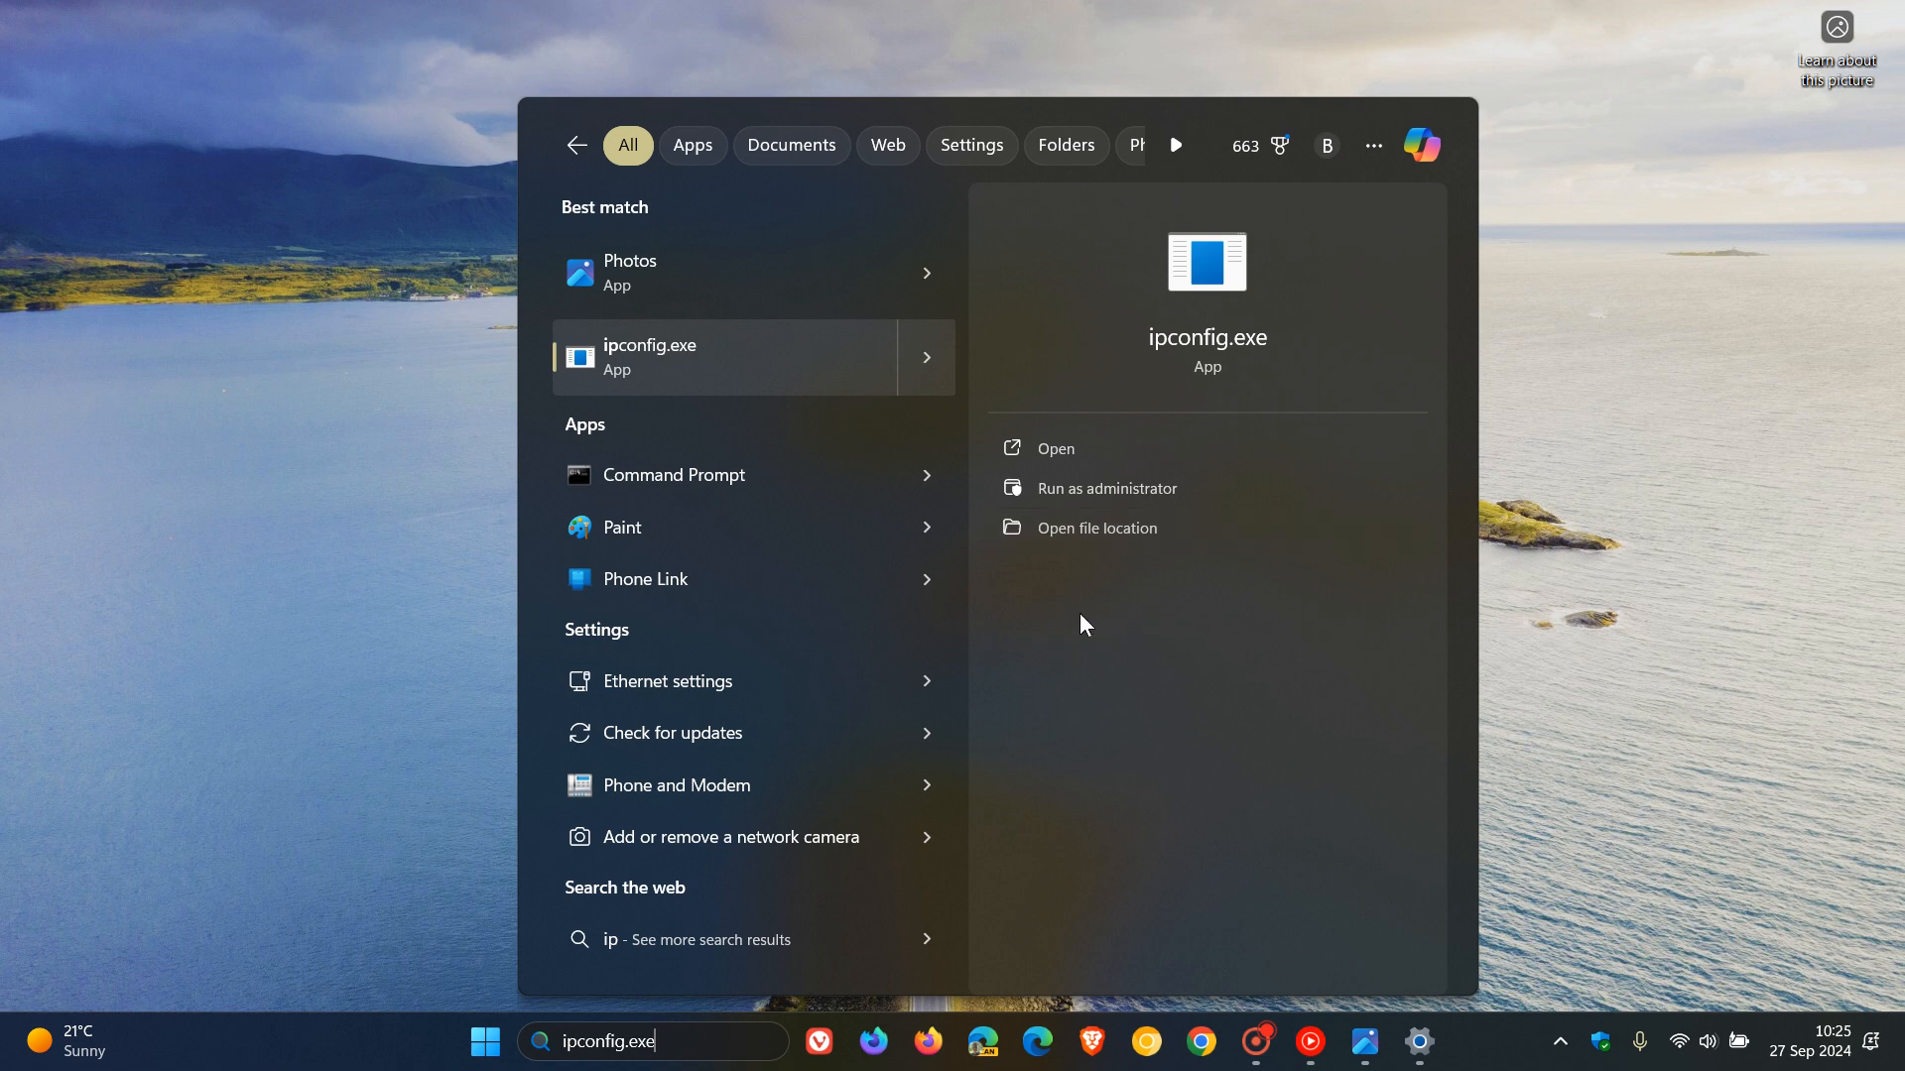
{"action": "mouse_move", "coordinate": [1706, 561]}
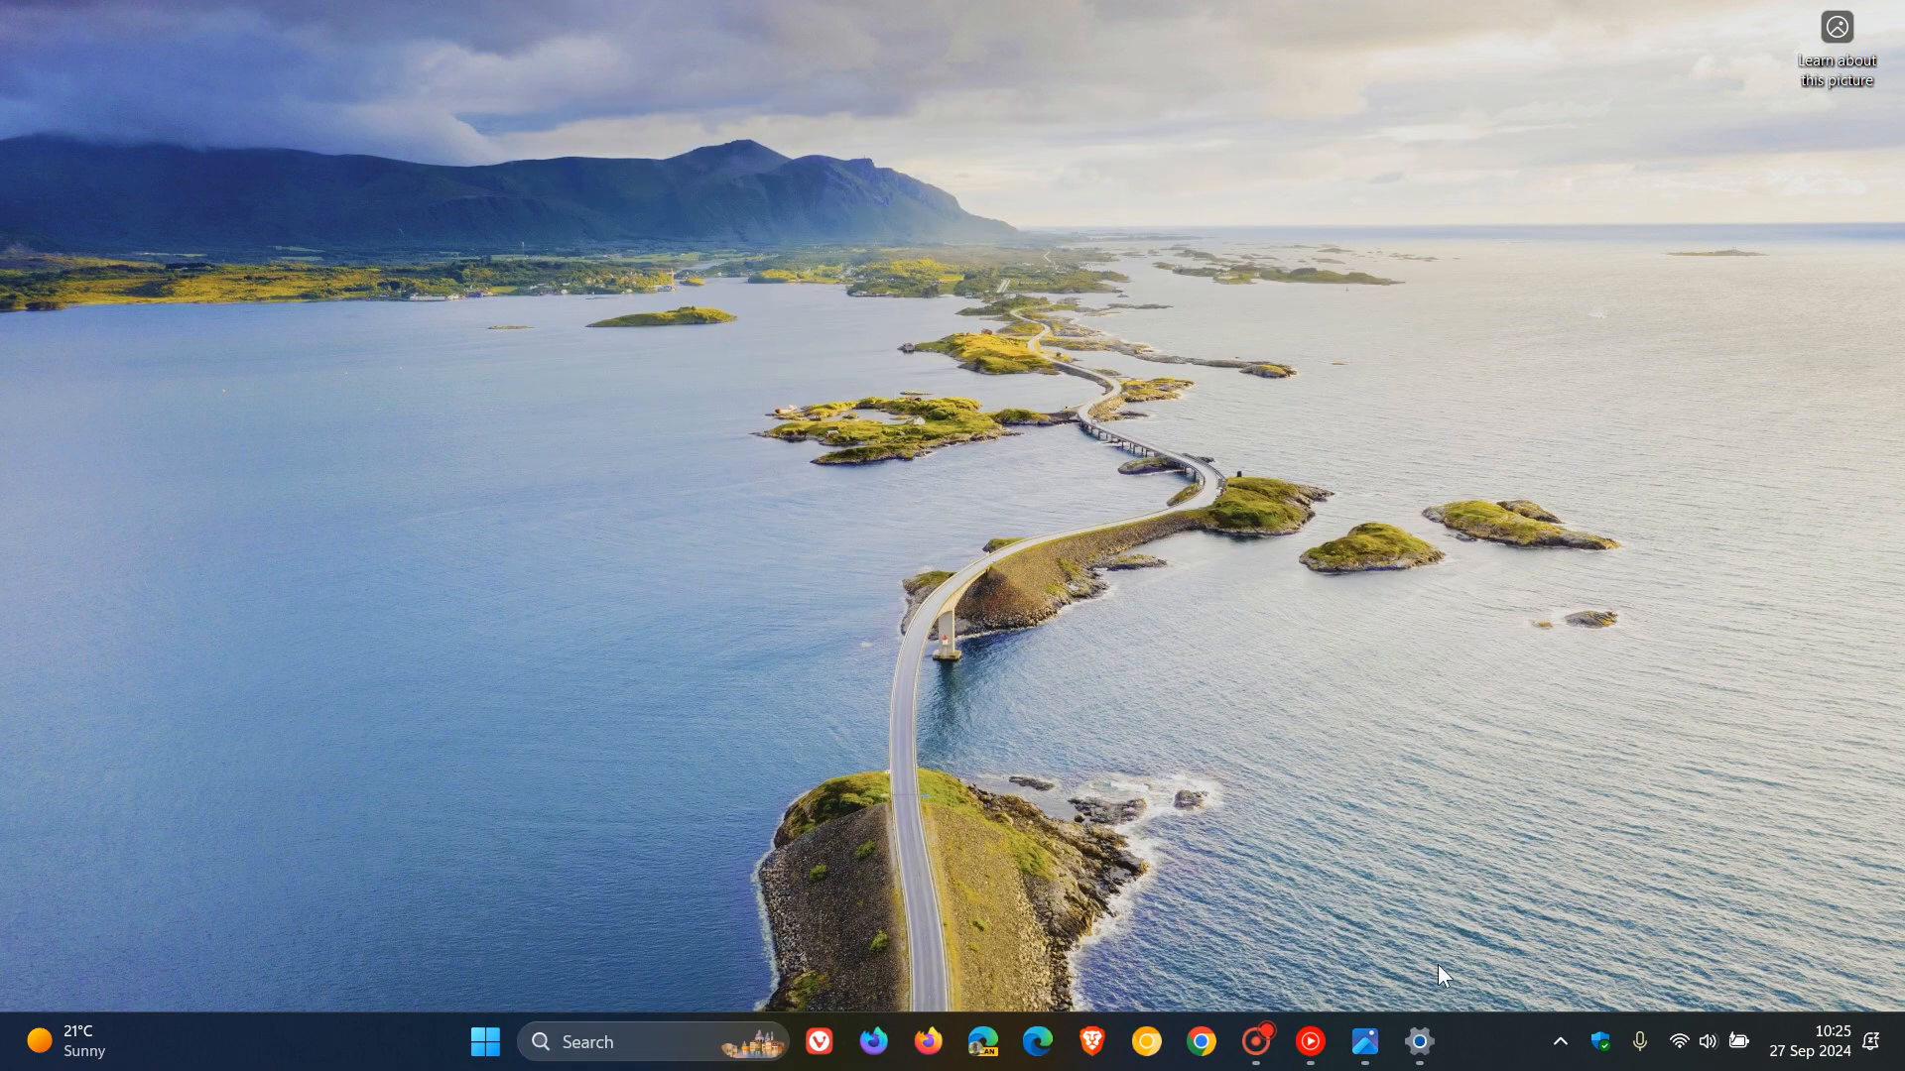
Restore Settings and reach Delivery Optimization, where downloads from other PCs are off
{"action": "left_click", "coordinate": [1417, 1041]}
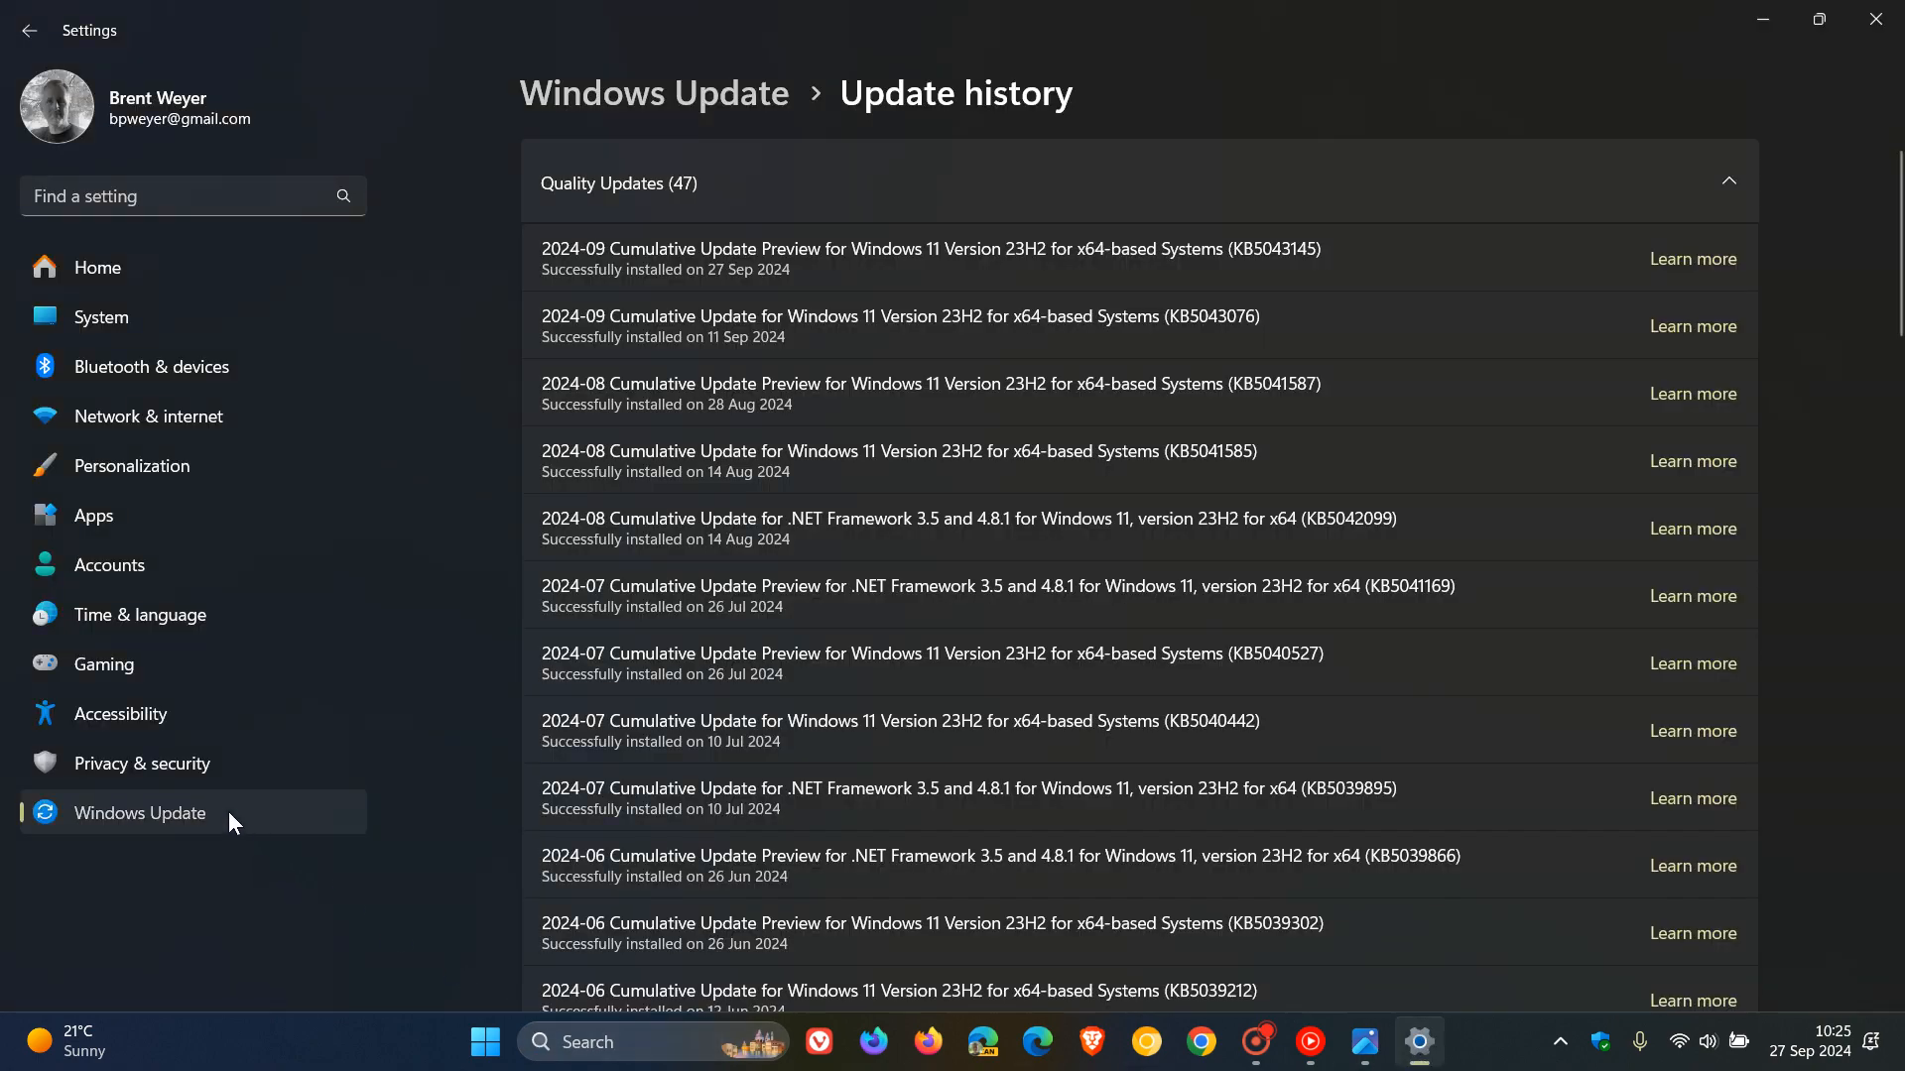
{"action": "left_click", "coordinate": [30, 30]}
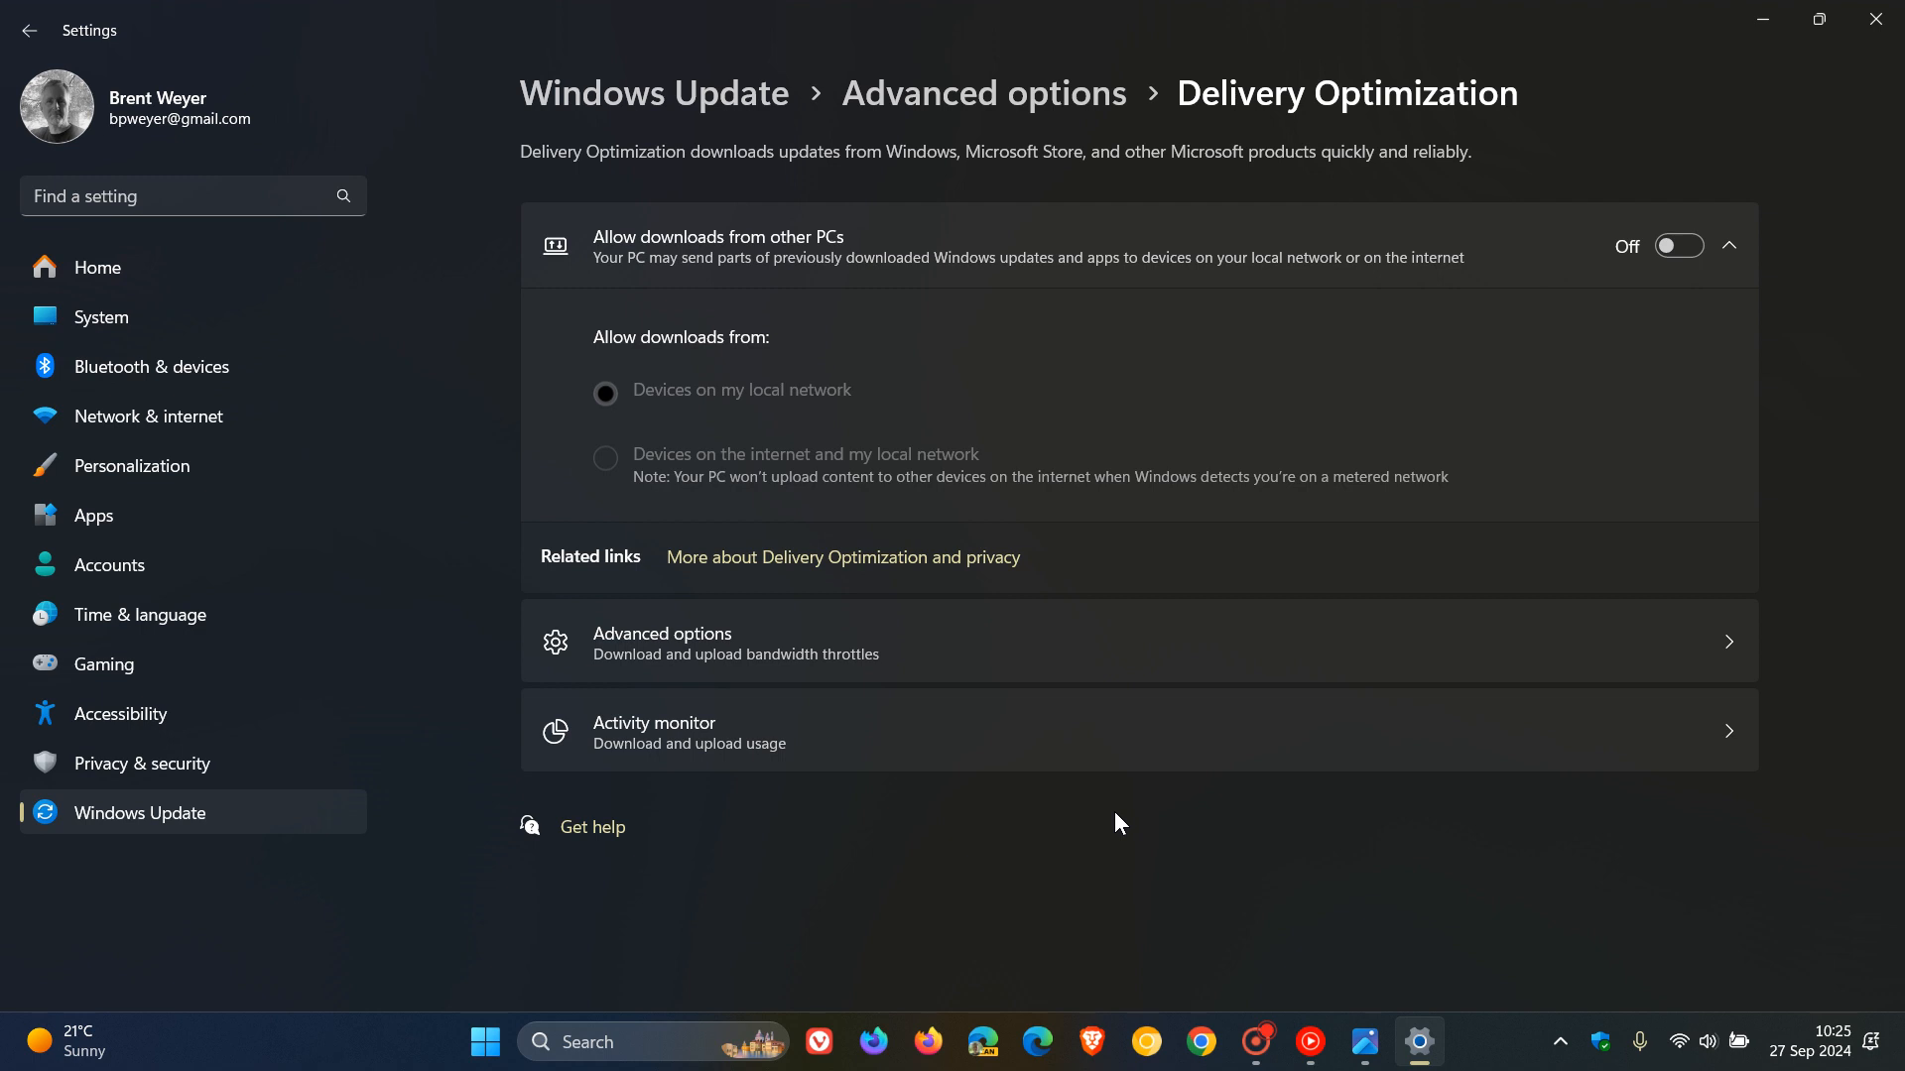
{"action": "mouse_move", "coordinate": [1448, 768]}
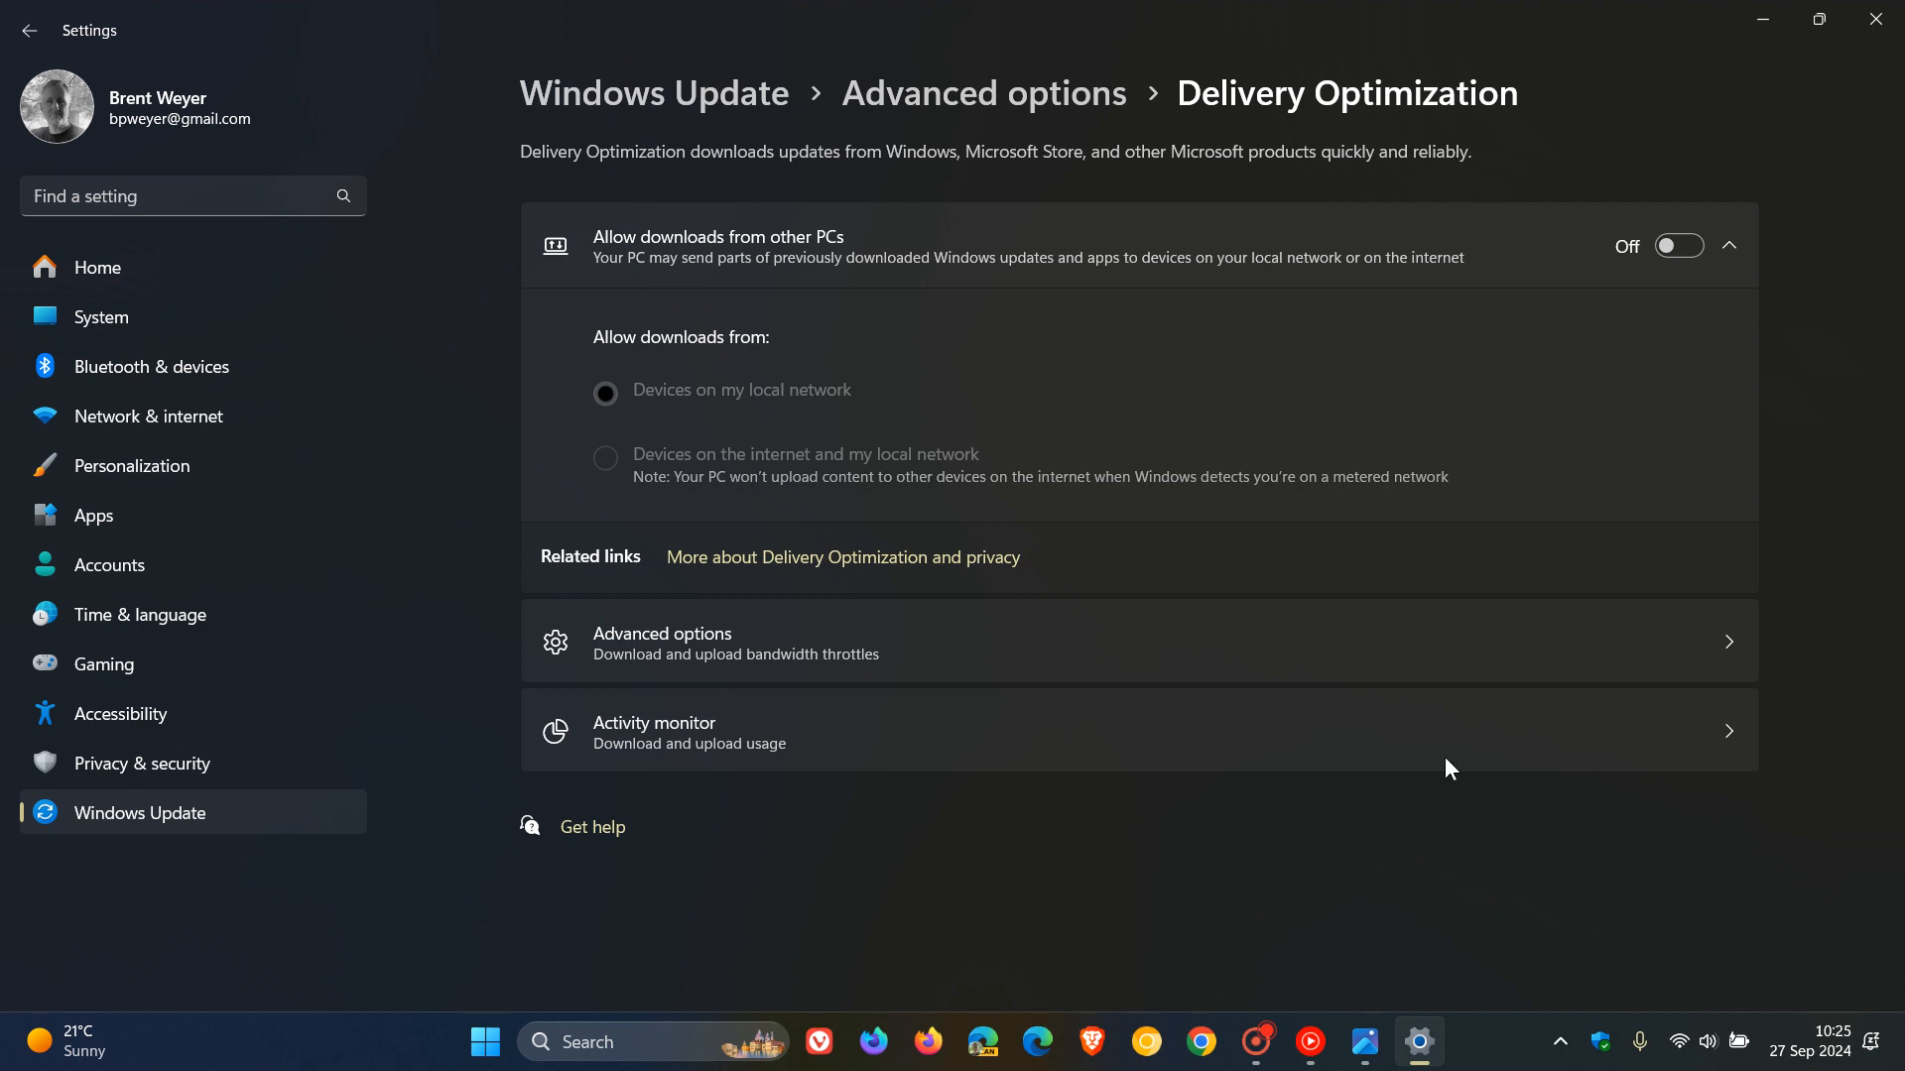
{"action": "mouse_move", "coordinate": [1377, 847]}
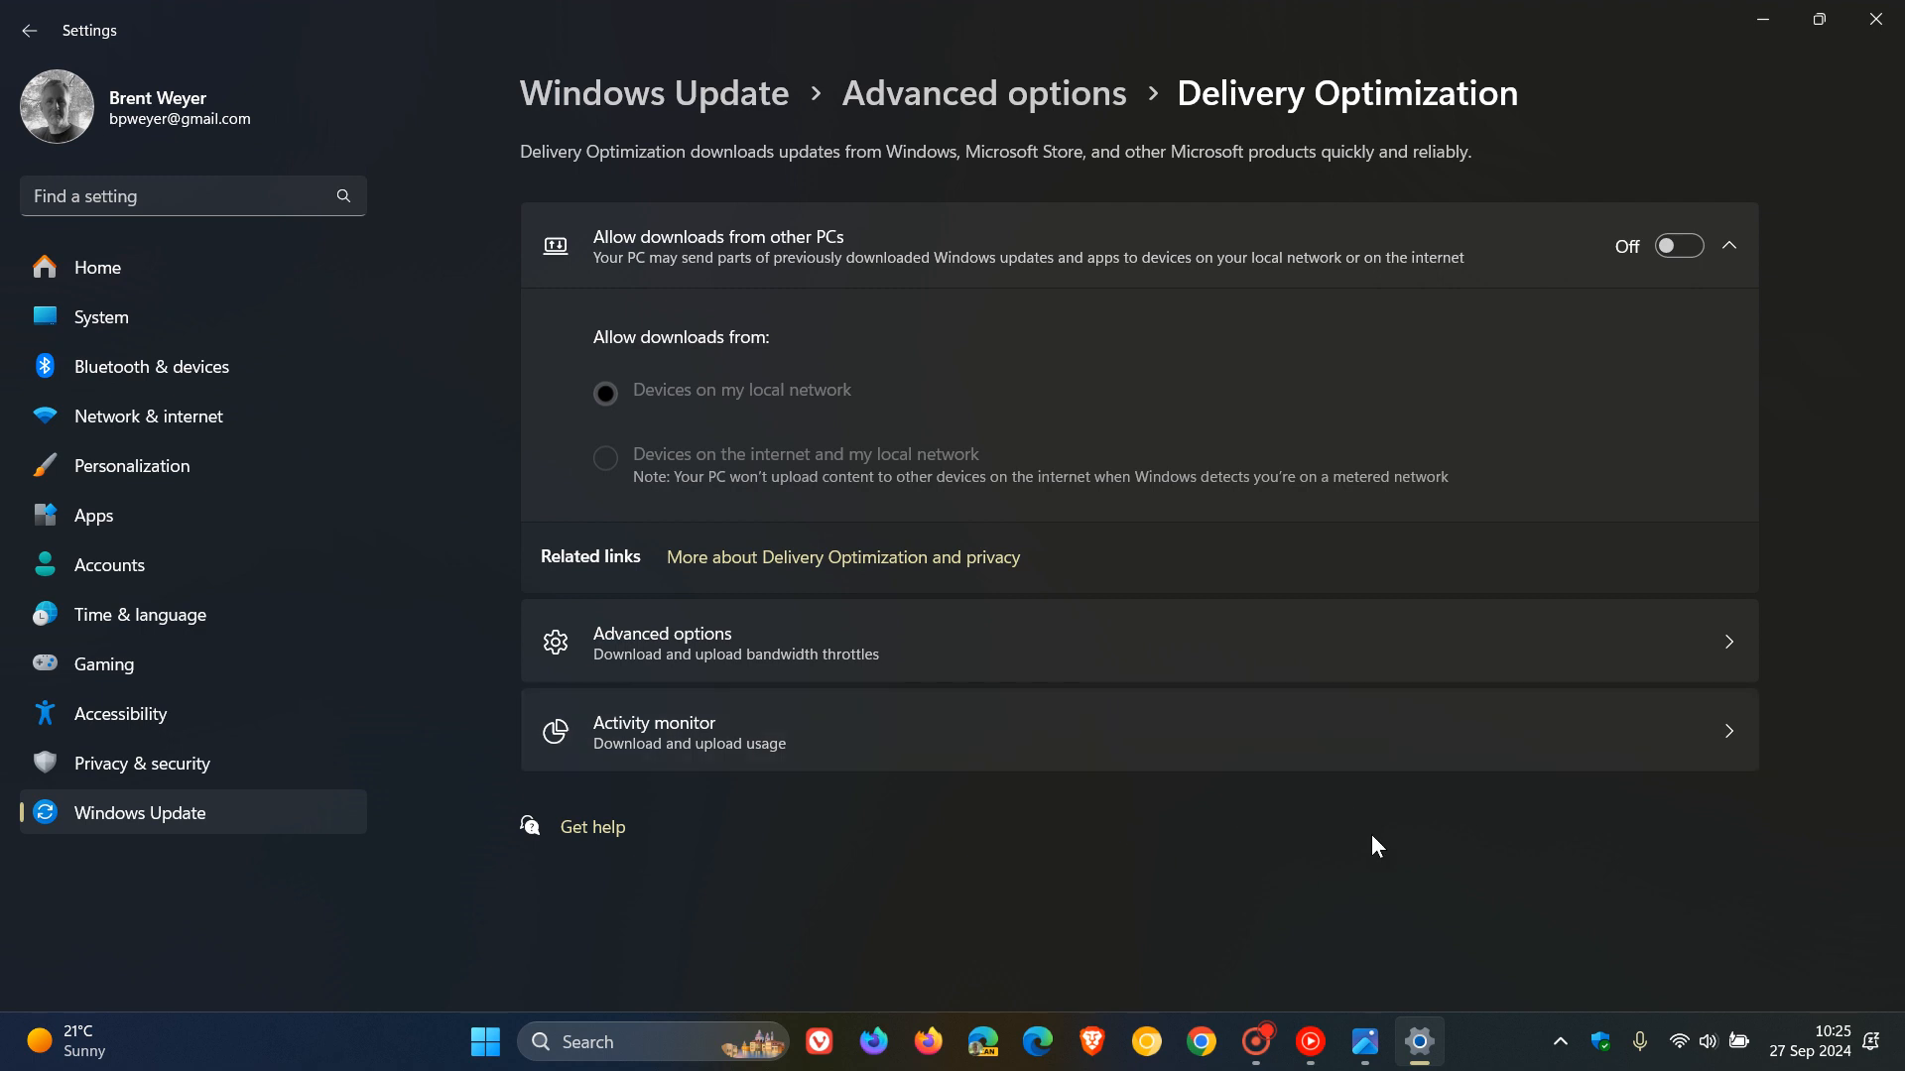
{"action": "mouse_move", "coordinate": [1081, 431]}
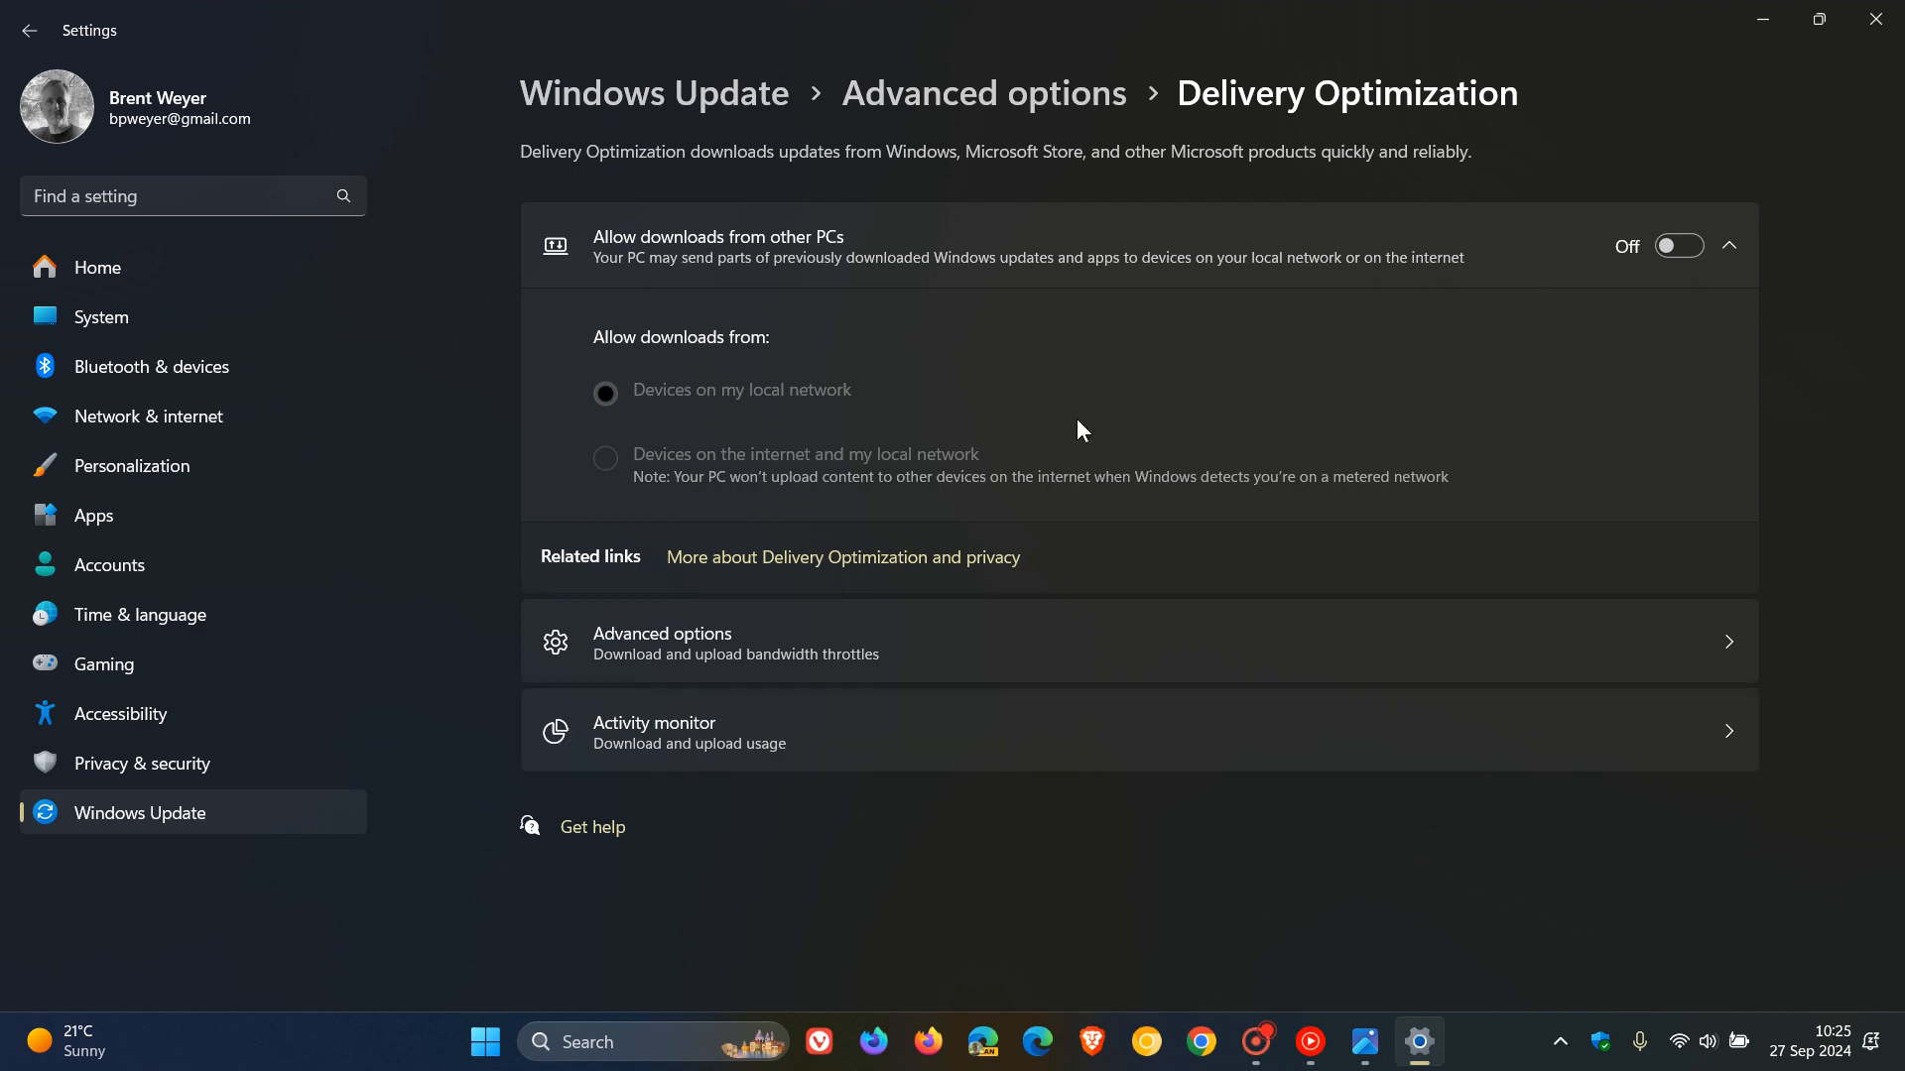
{"action": "mouse_move", "coordinate": [1299, 359]}
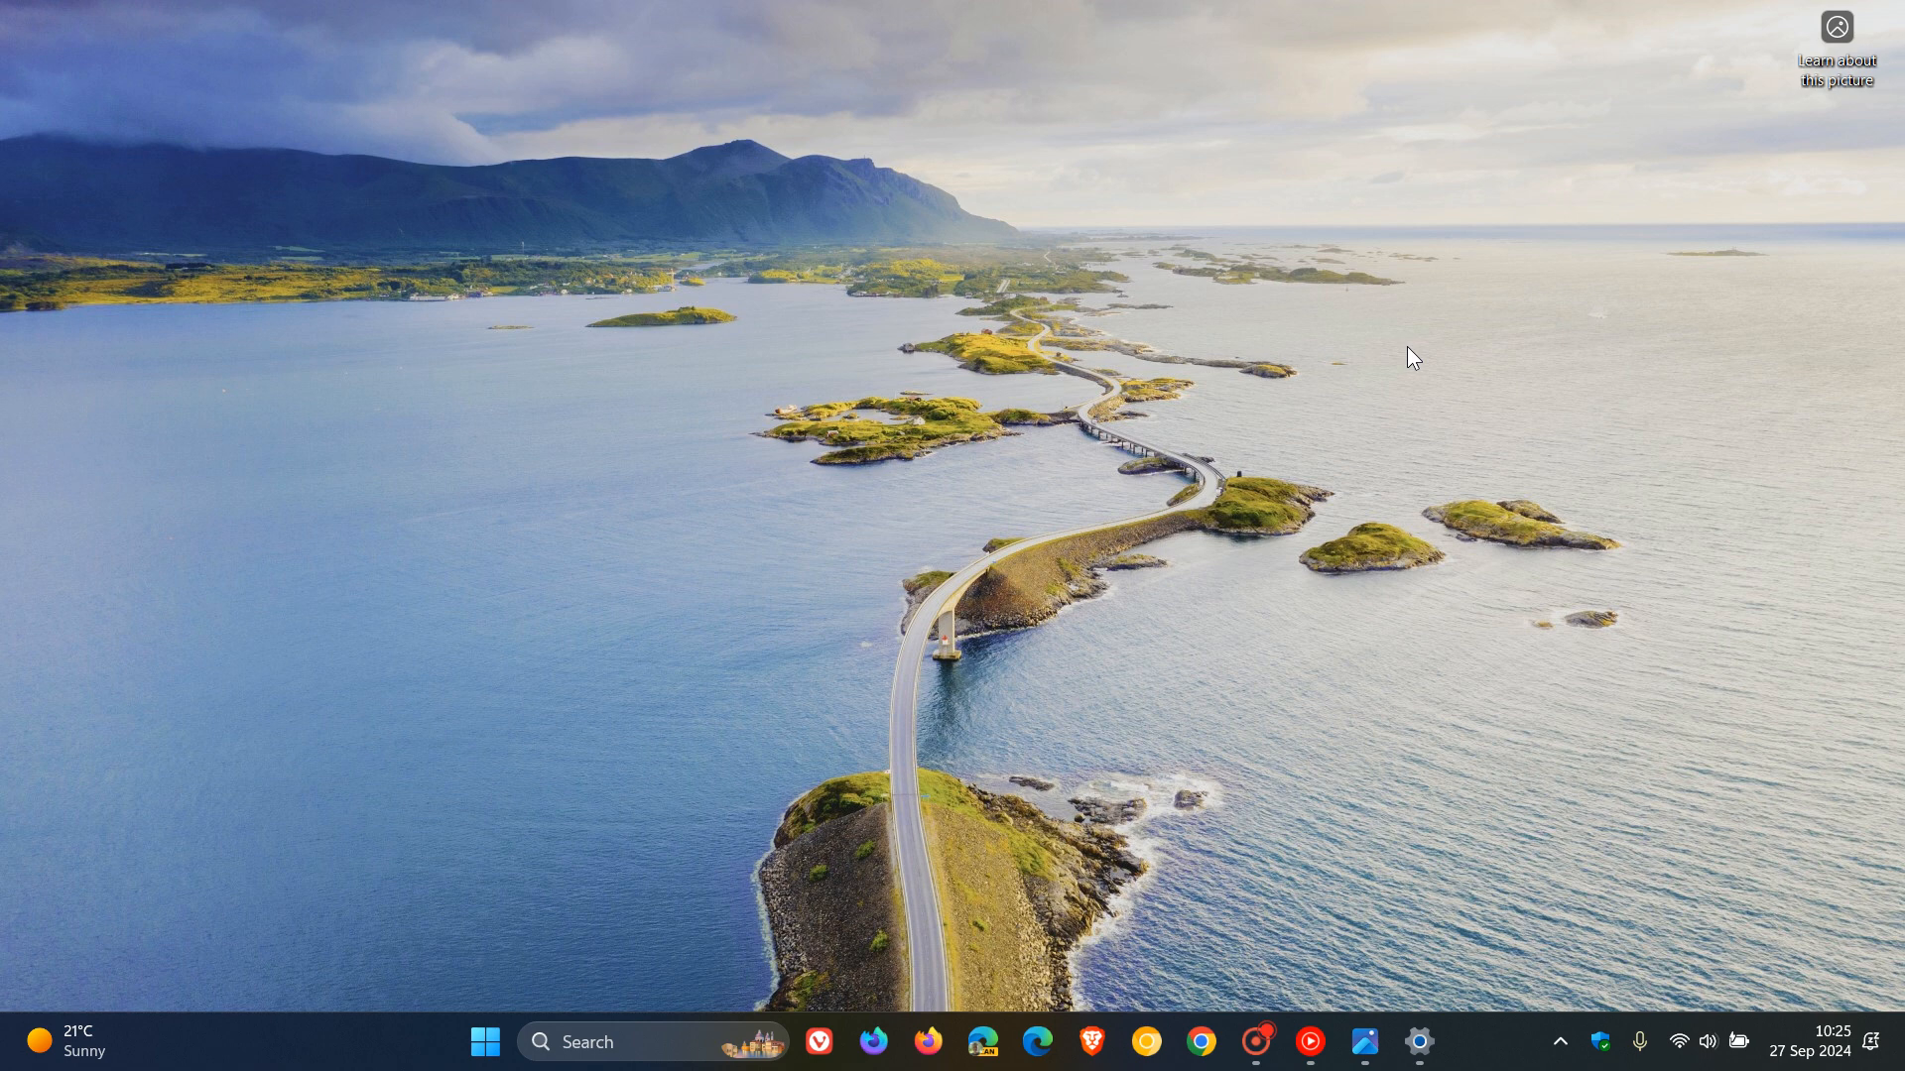
{"action": "mouse_move", "coordinate": [1490, 303]}
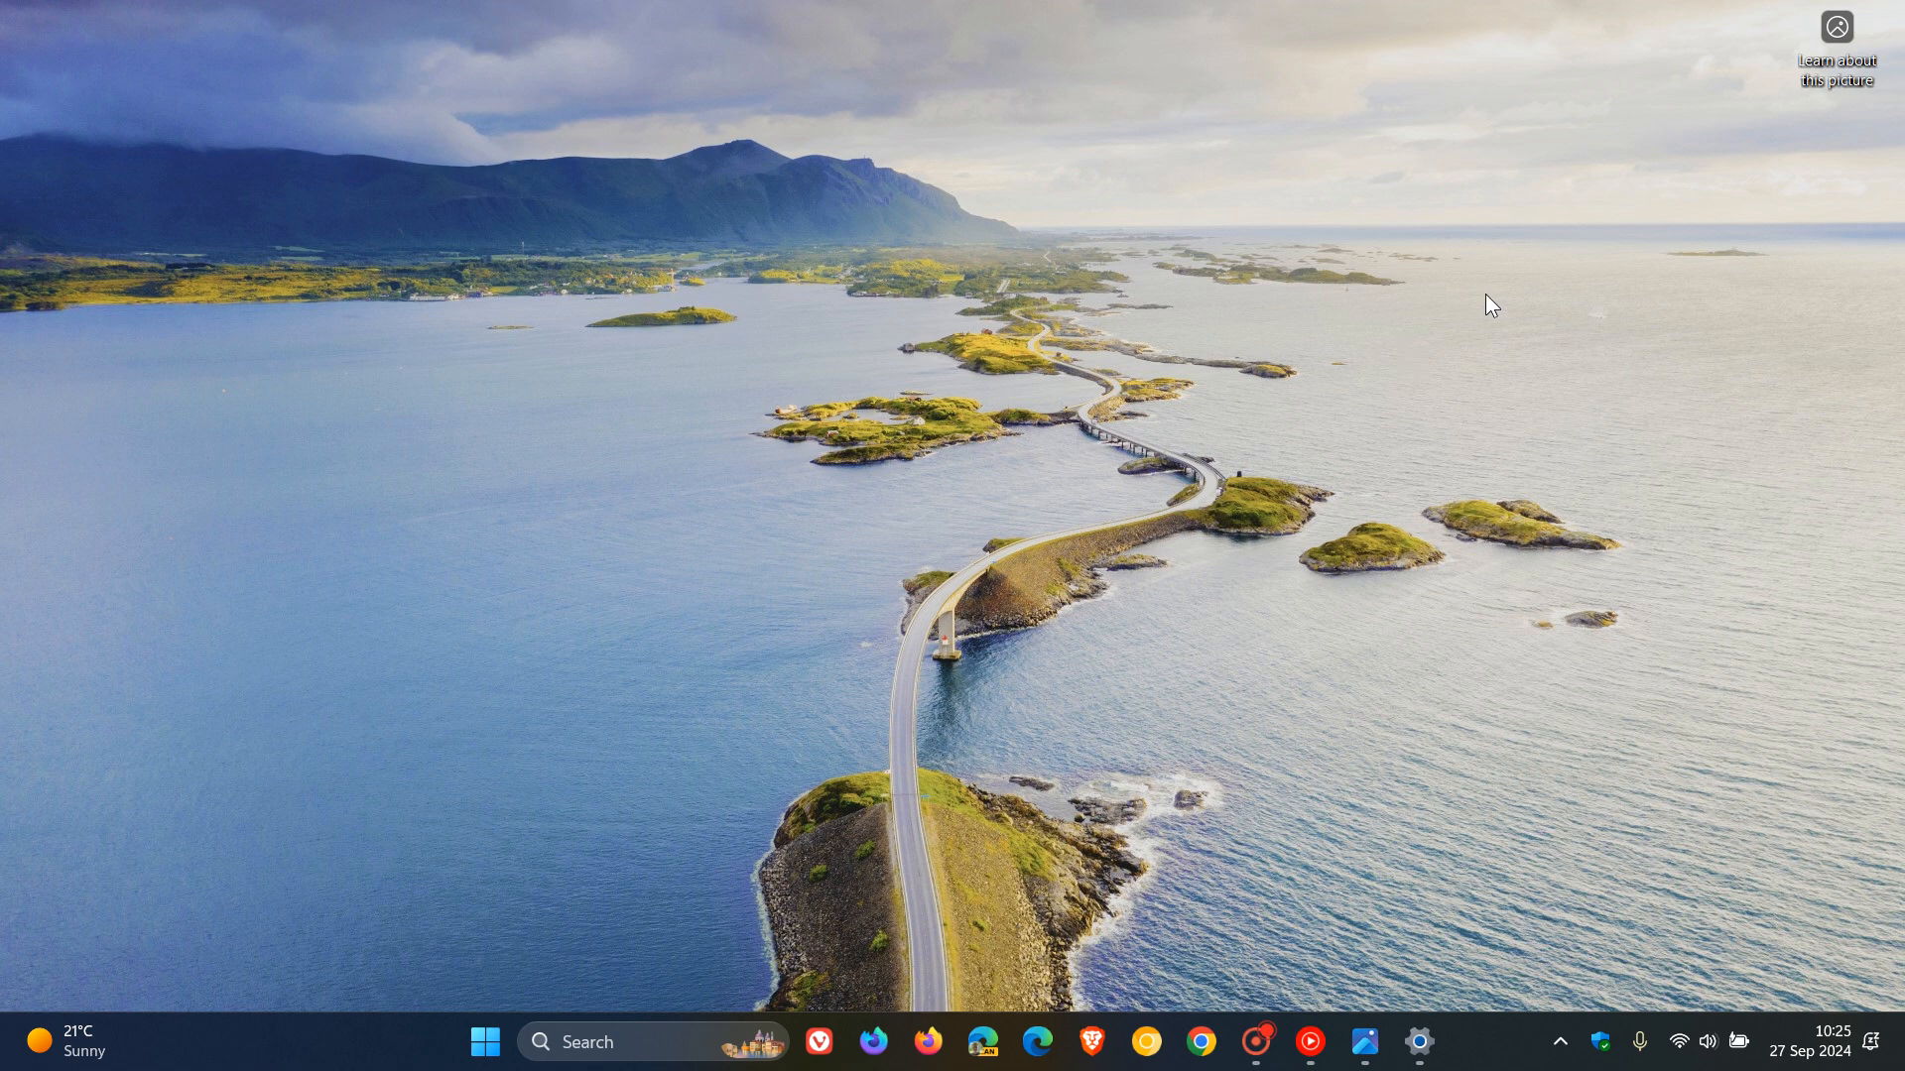
{"action": "mouse_move", "coordinate": [1363, 1042]}
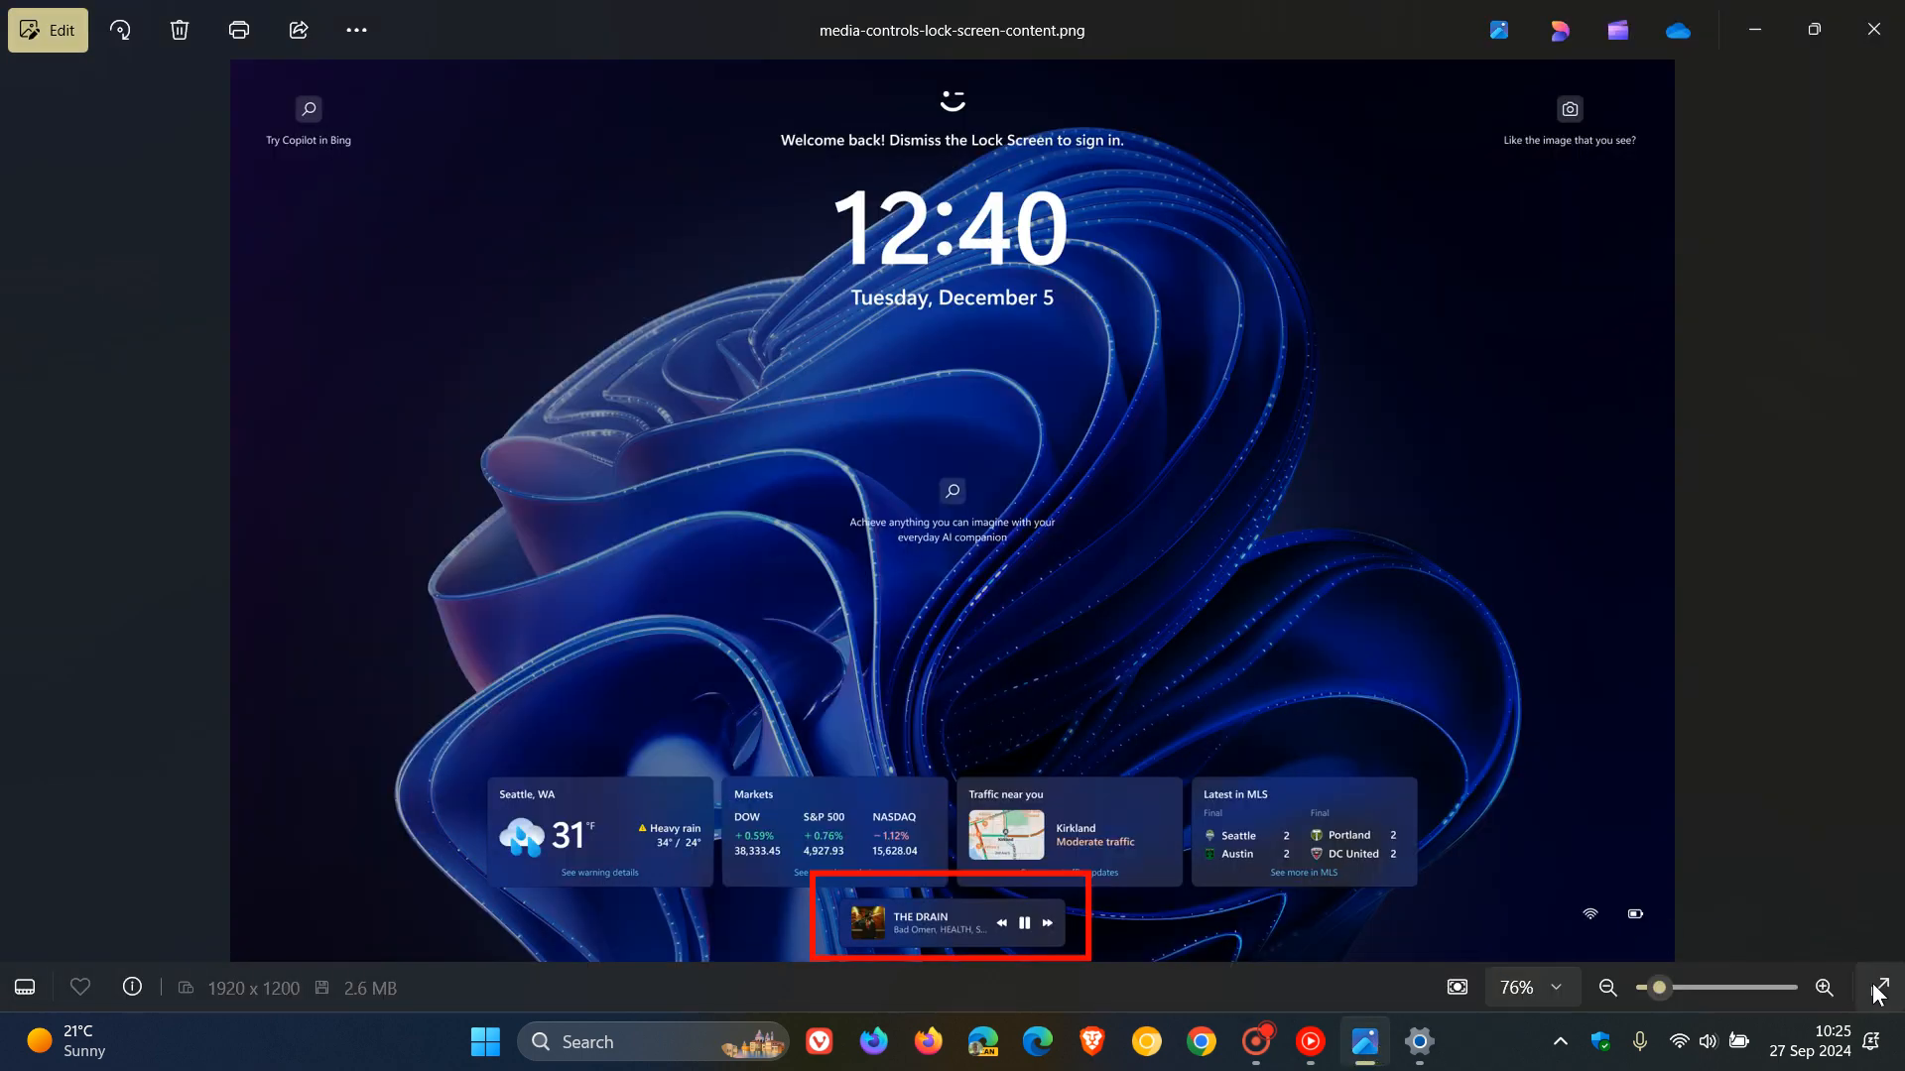
View the lock-screen media controls screenshot full screen in Photos, then close it
{"action": "left_click", "coordinate": [1826, 988]}
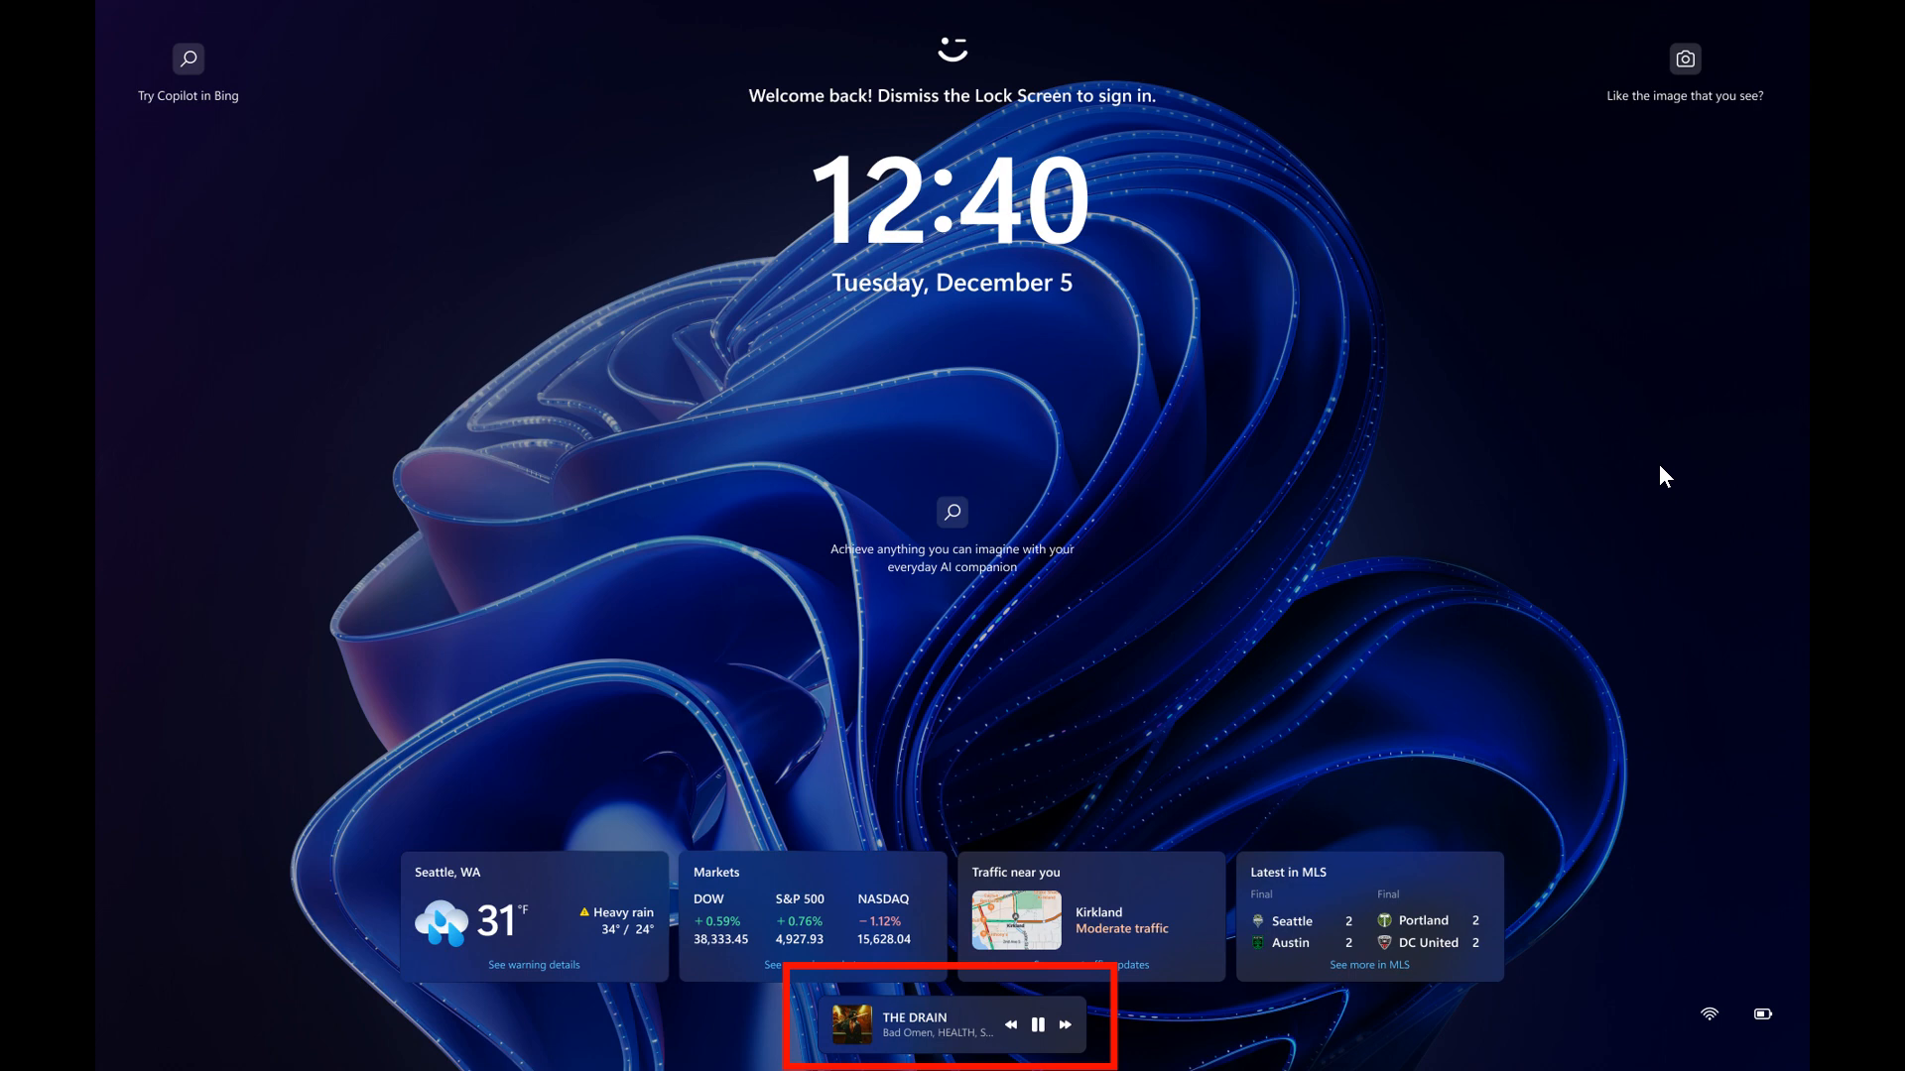
{"action": "mouse_move", "coordinate": [1004, 1000]}
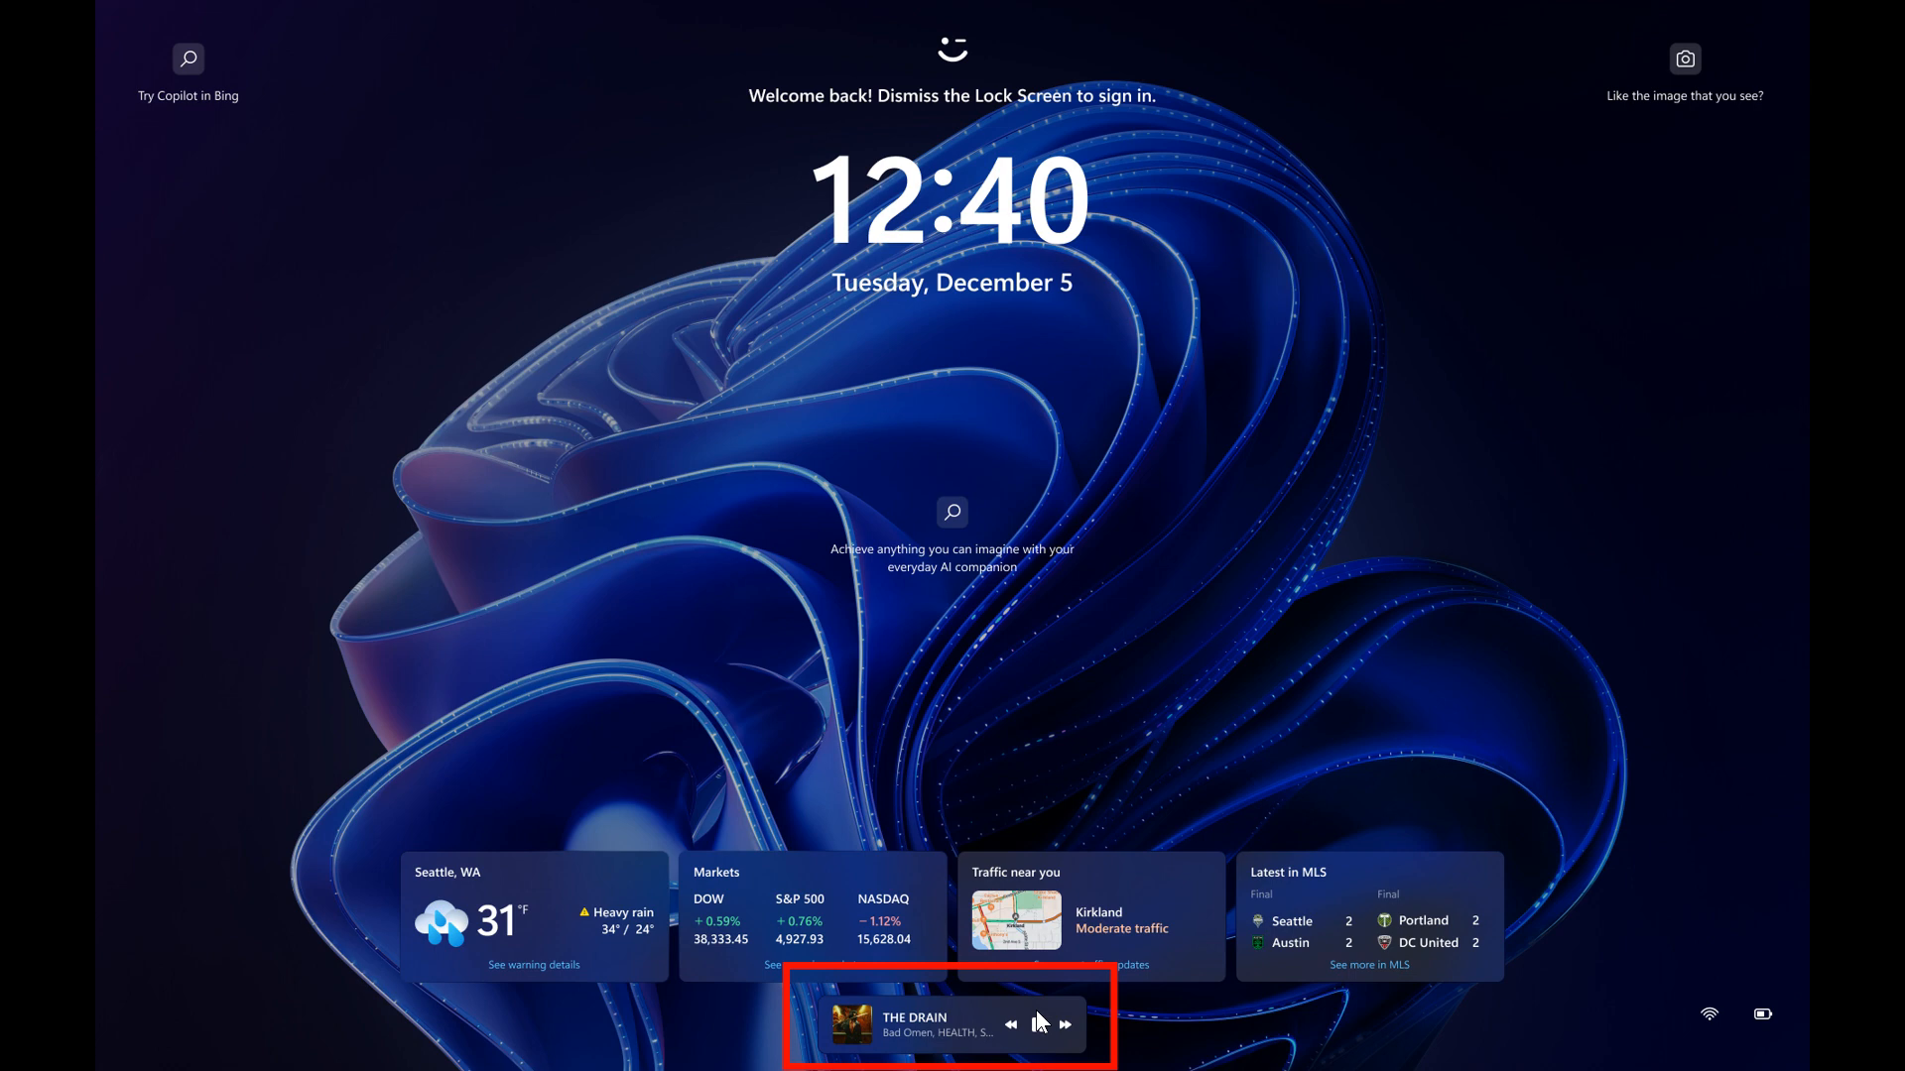
{"action": "left_click", "coordinate": [1038, 1023]}
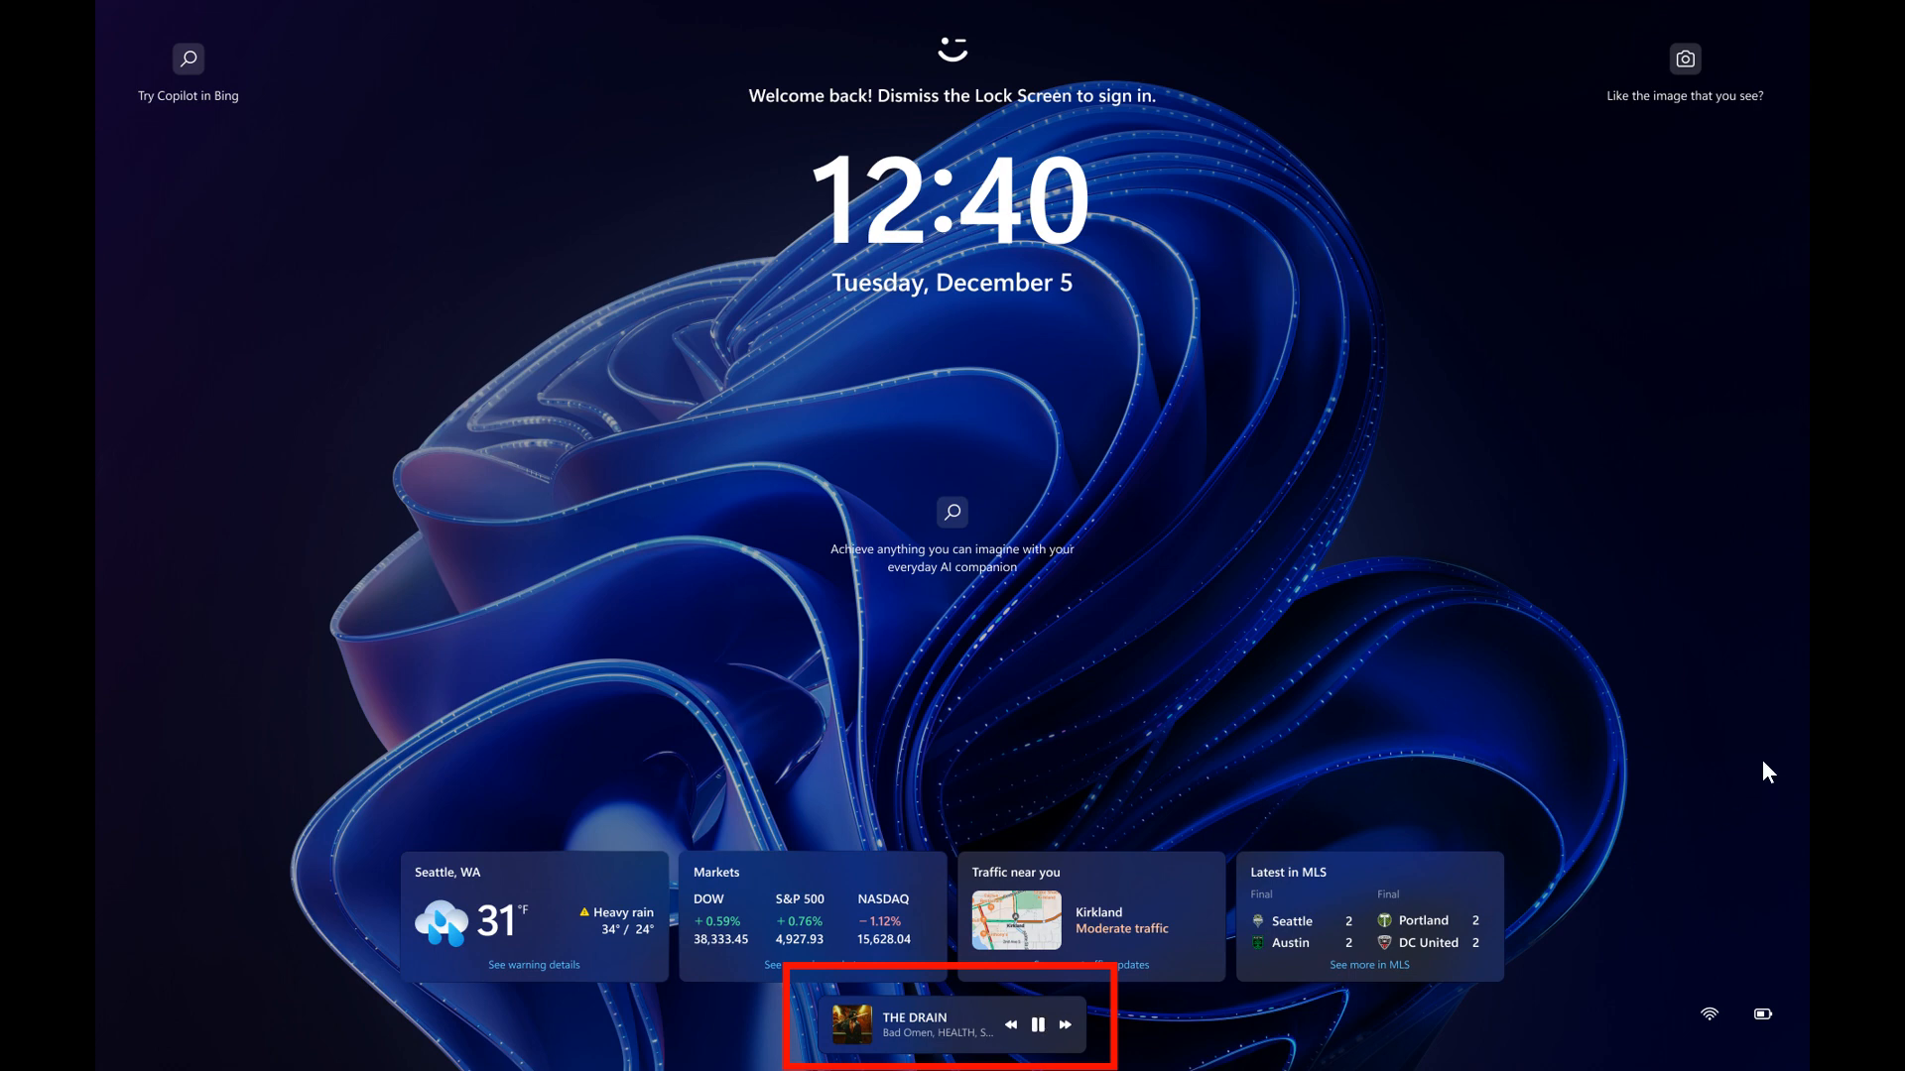
{"action": "mouse_move", "coordinate": [1563, 752]}
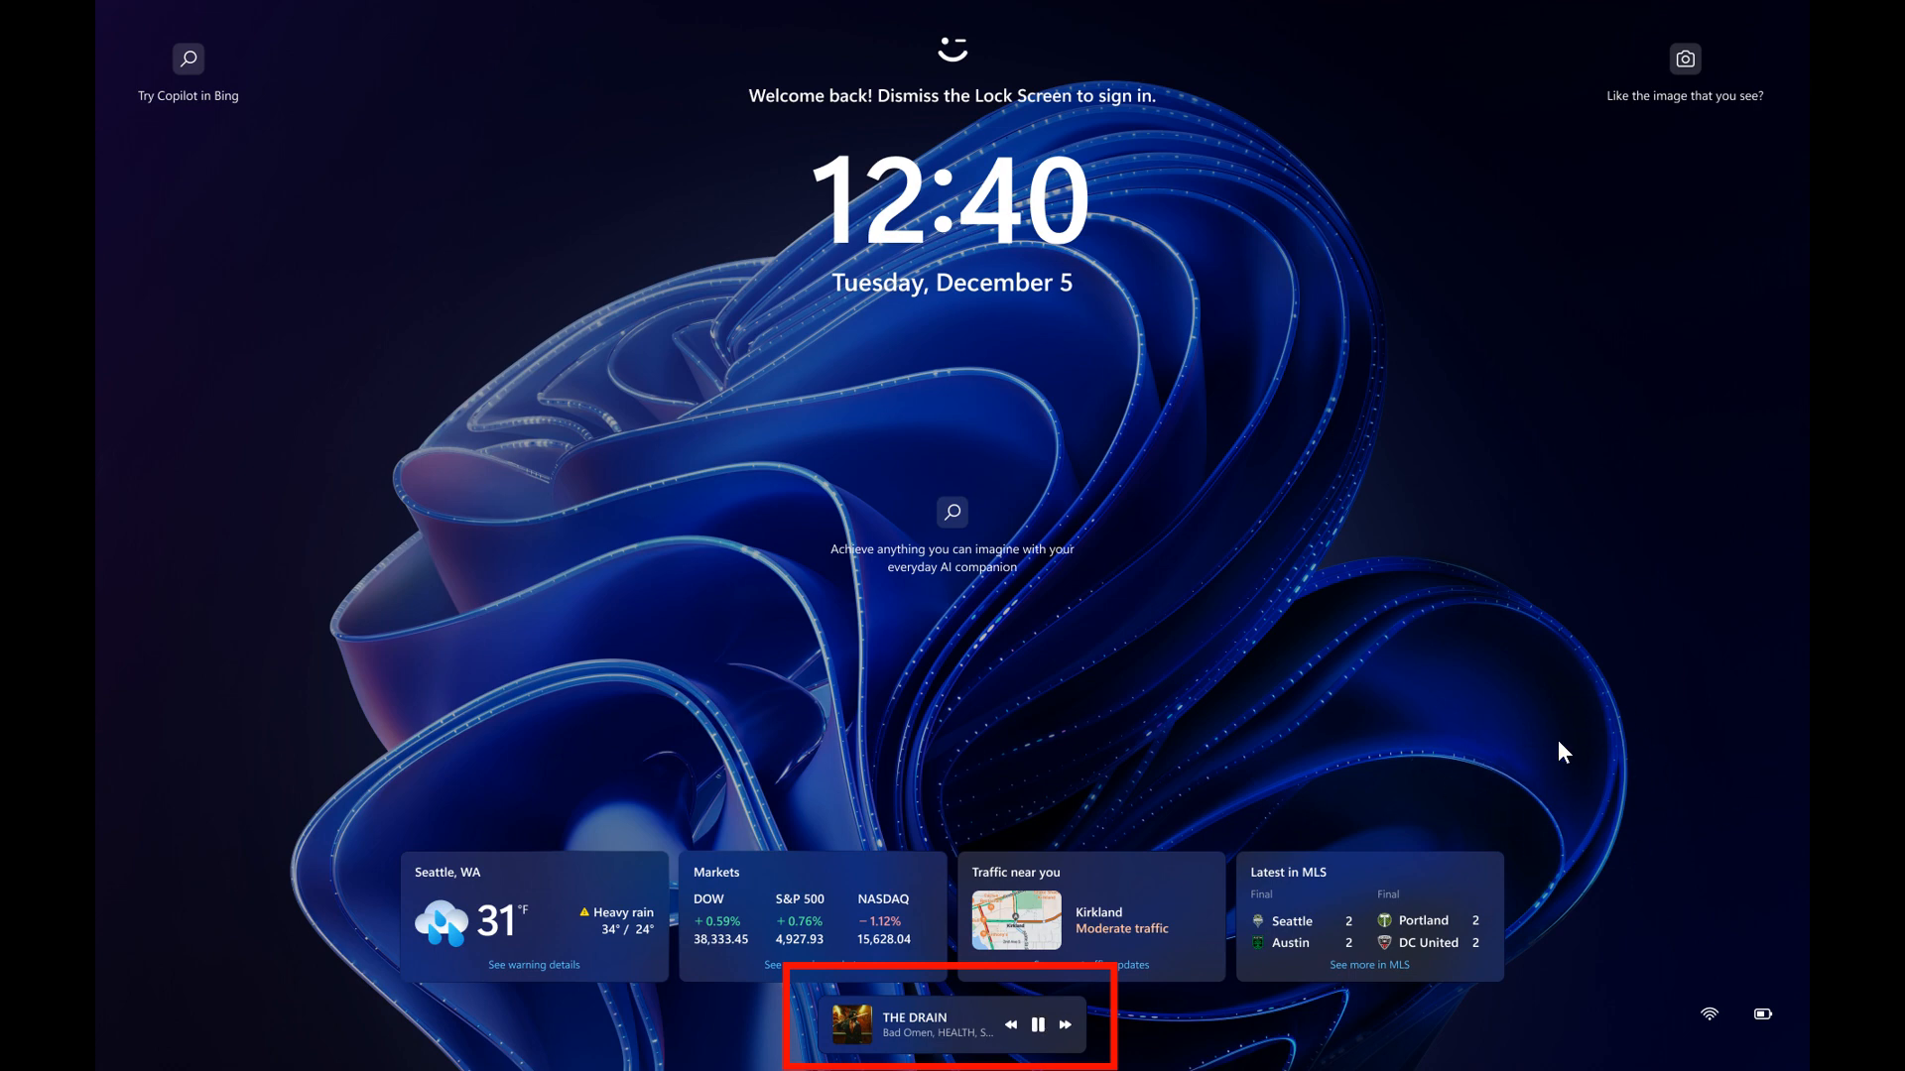
{"action": "mouse_move", "coordinate": [1575, 804]}
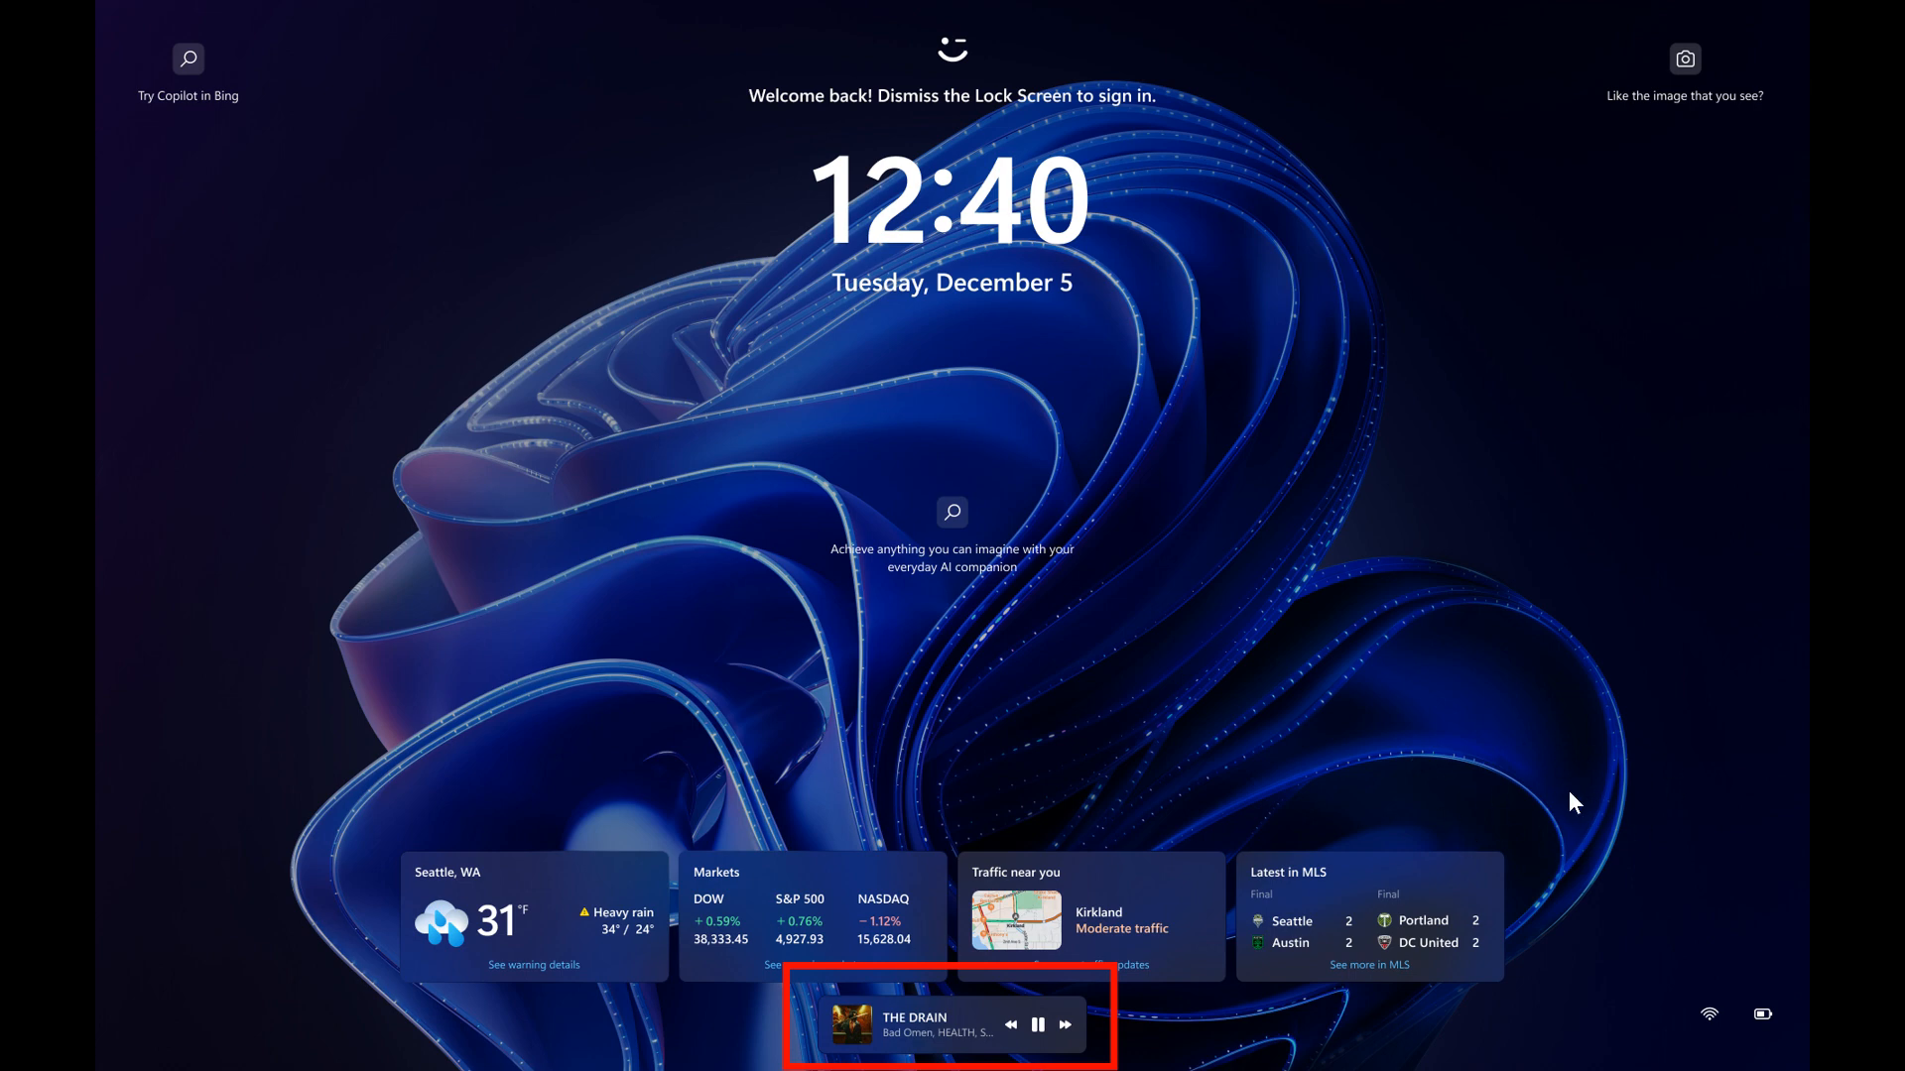
{"action": "mouse_move", "coordinate": [1535, 782]}
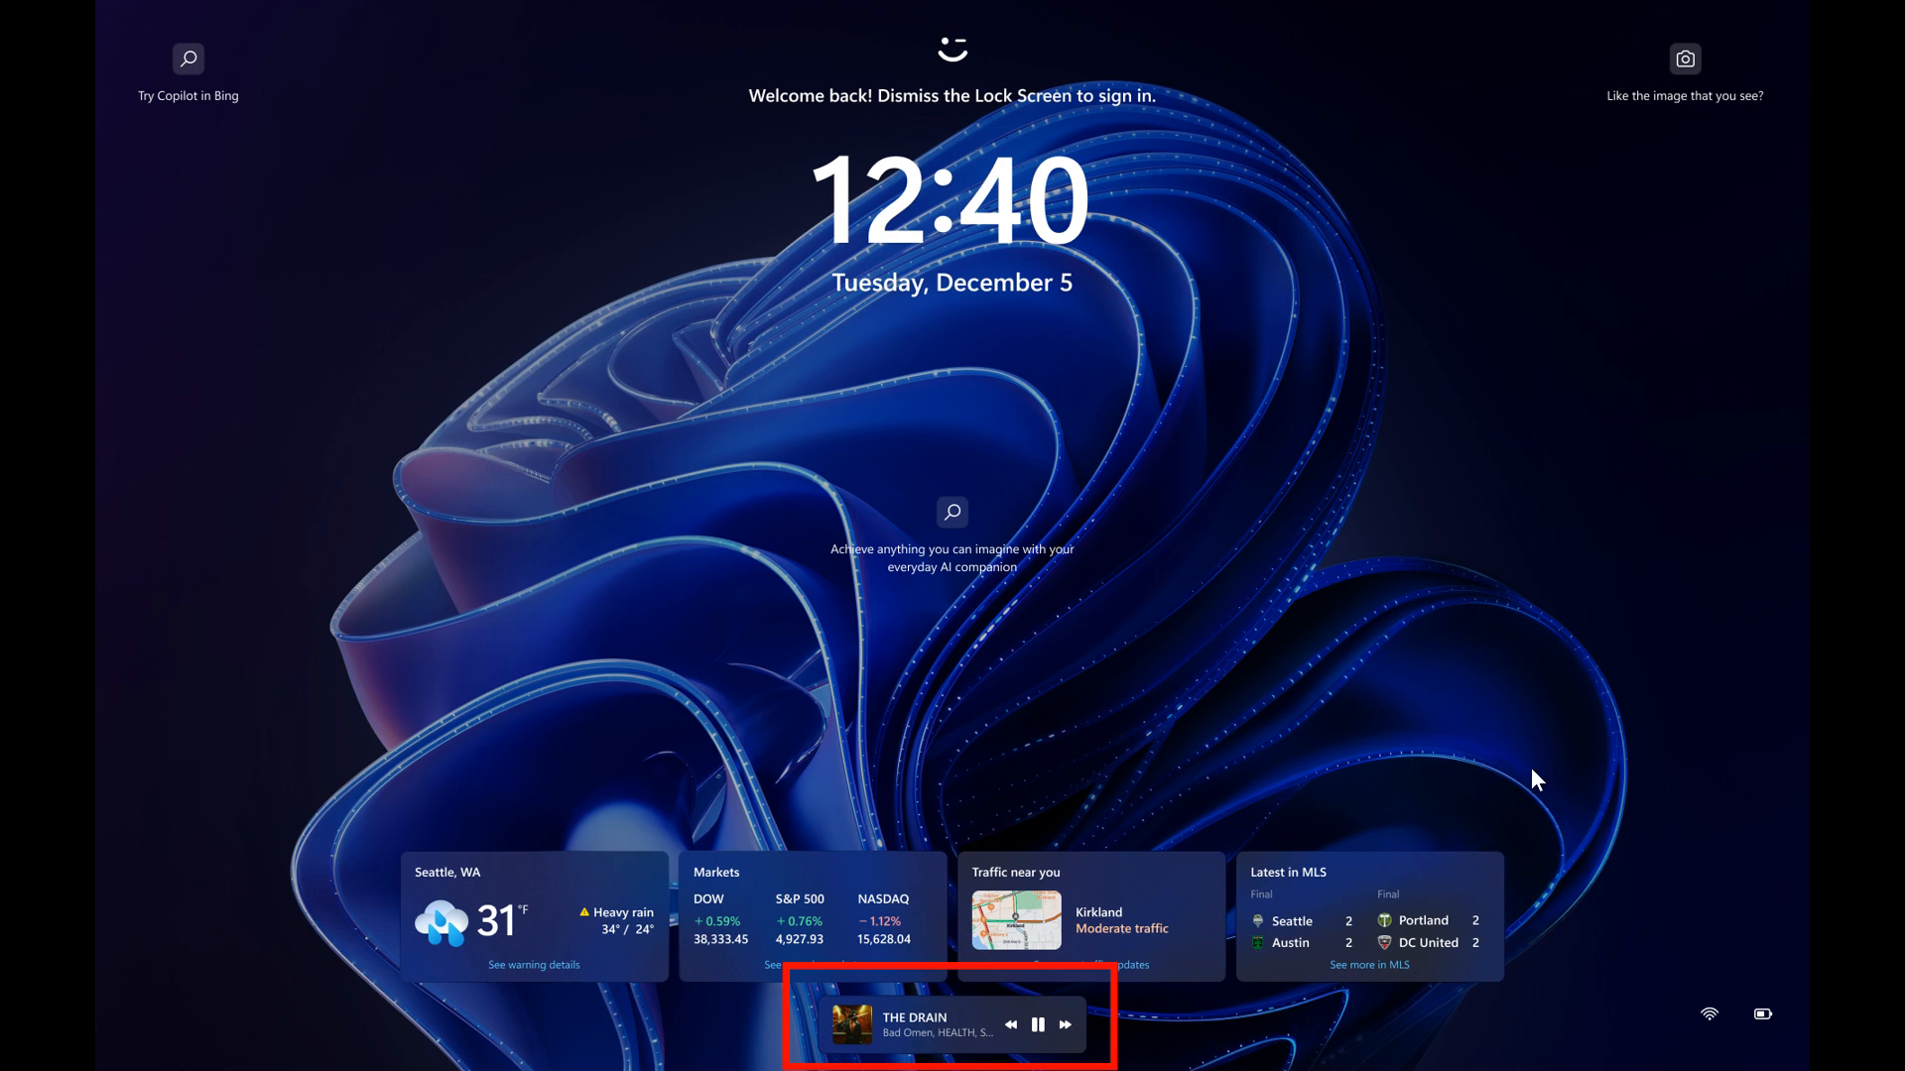
{"action": "mouse_move", "coordinate": [1566, 835]}
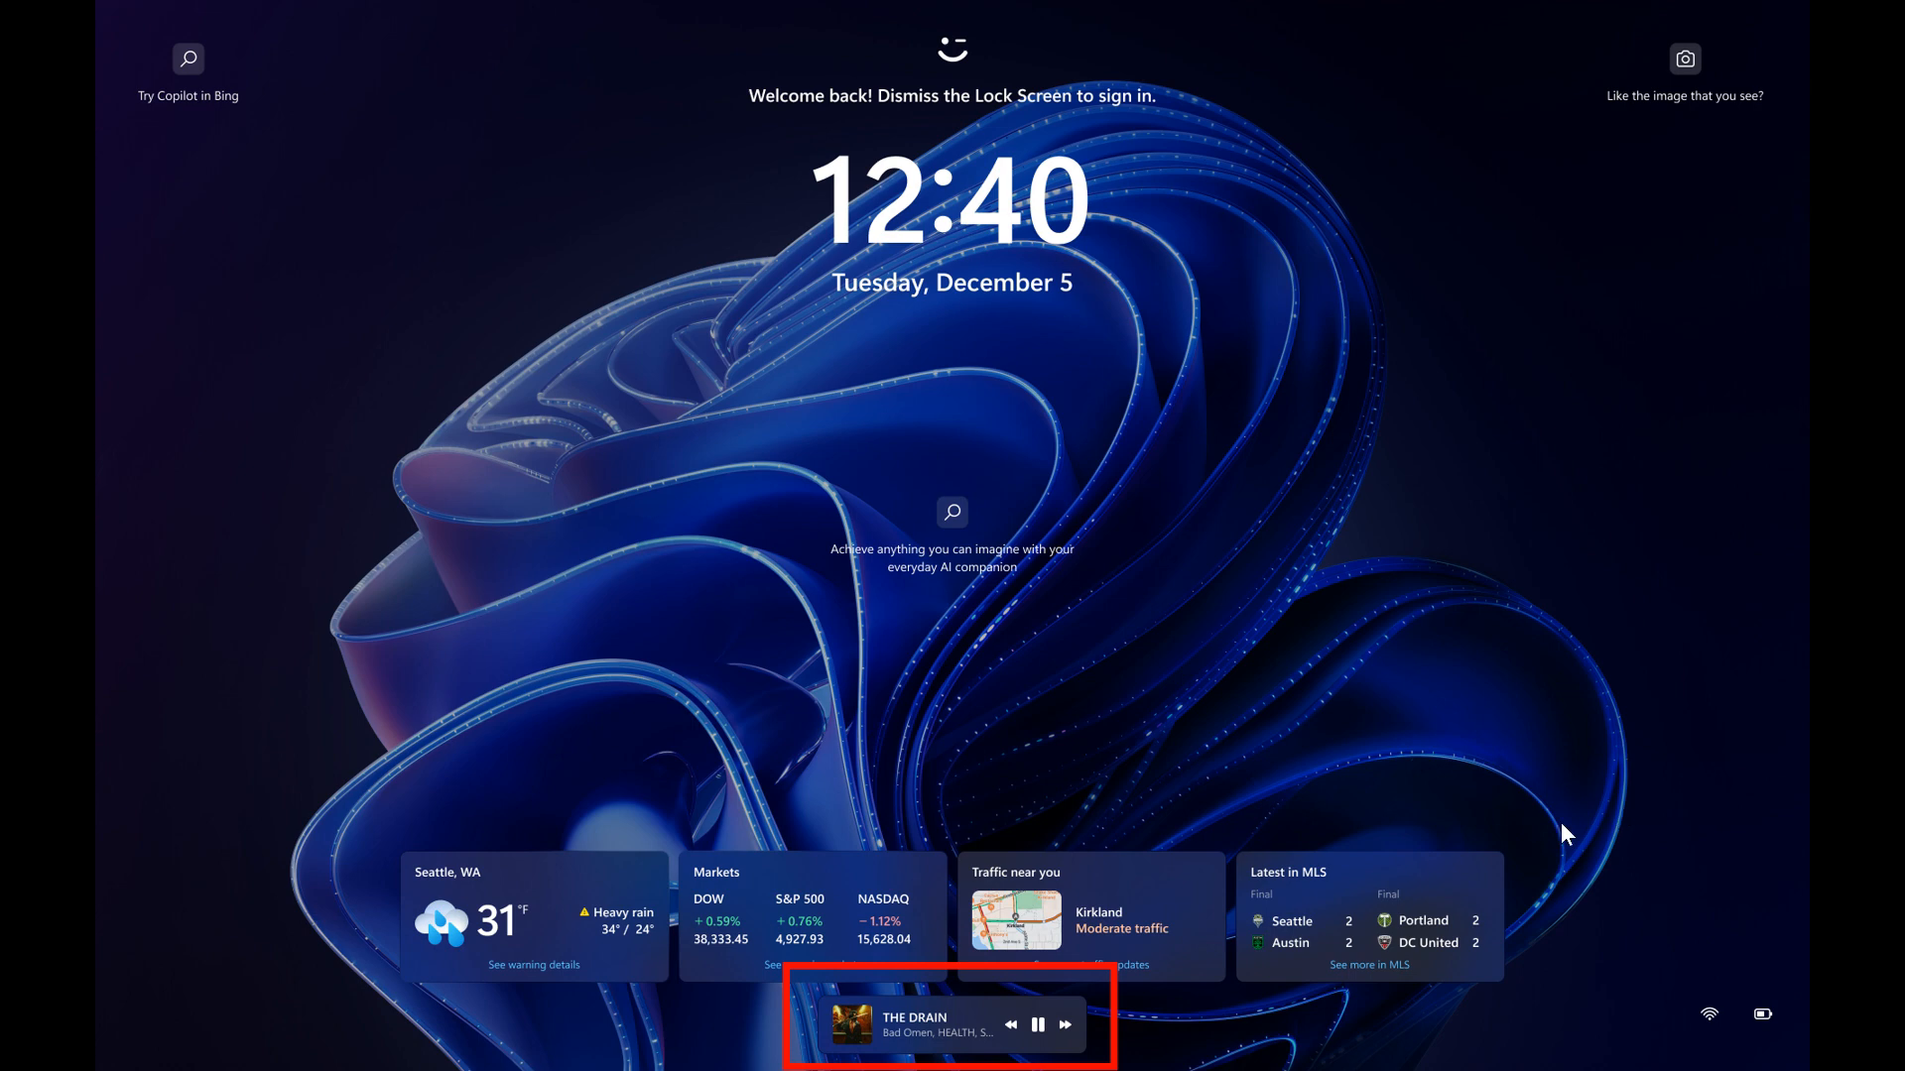
{"action": "mouse_move", "coordinate": [1717, 560]}
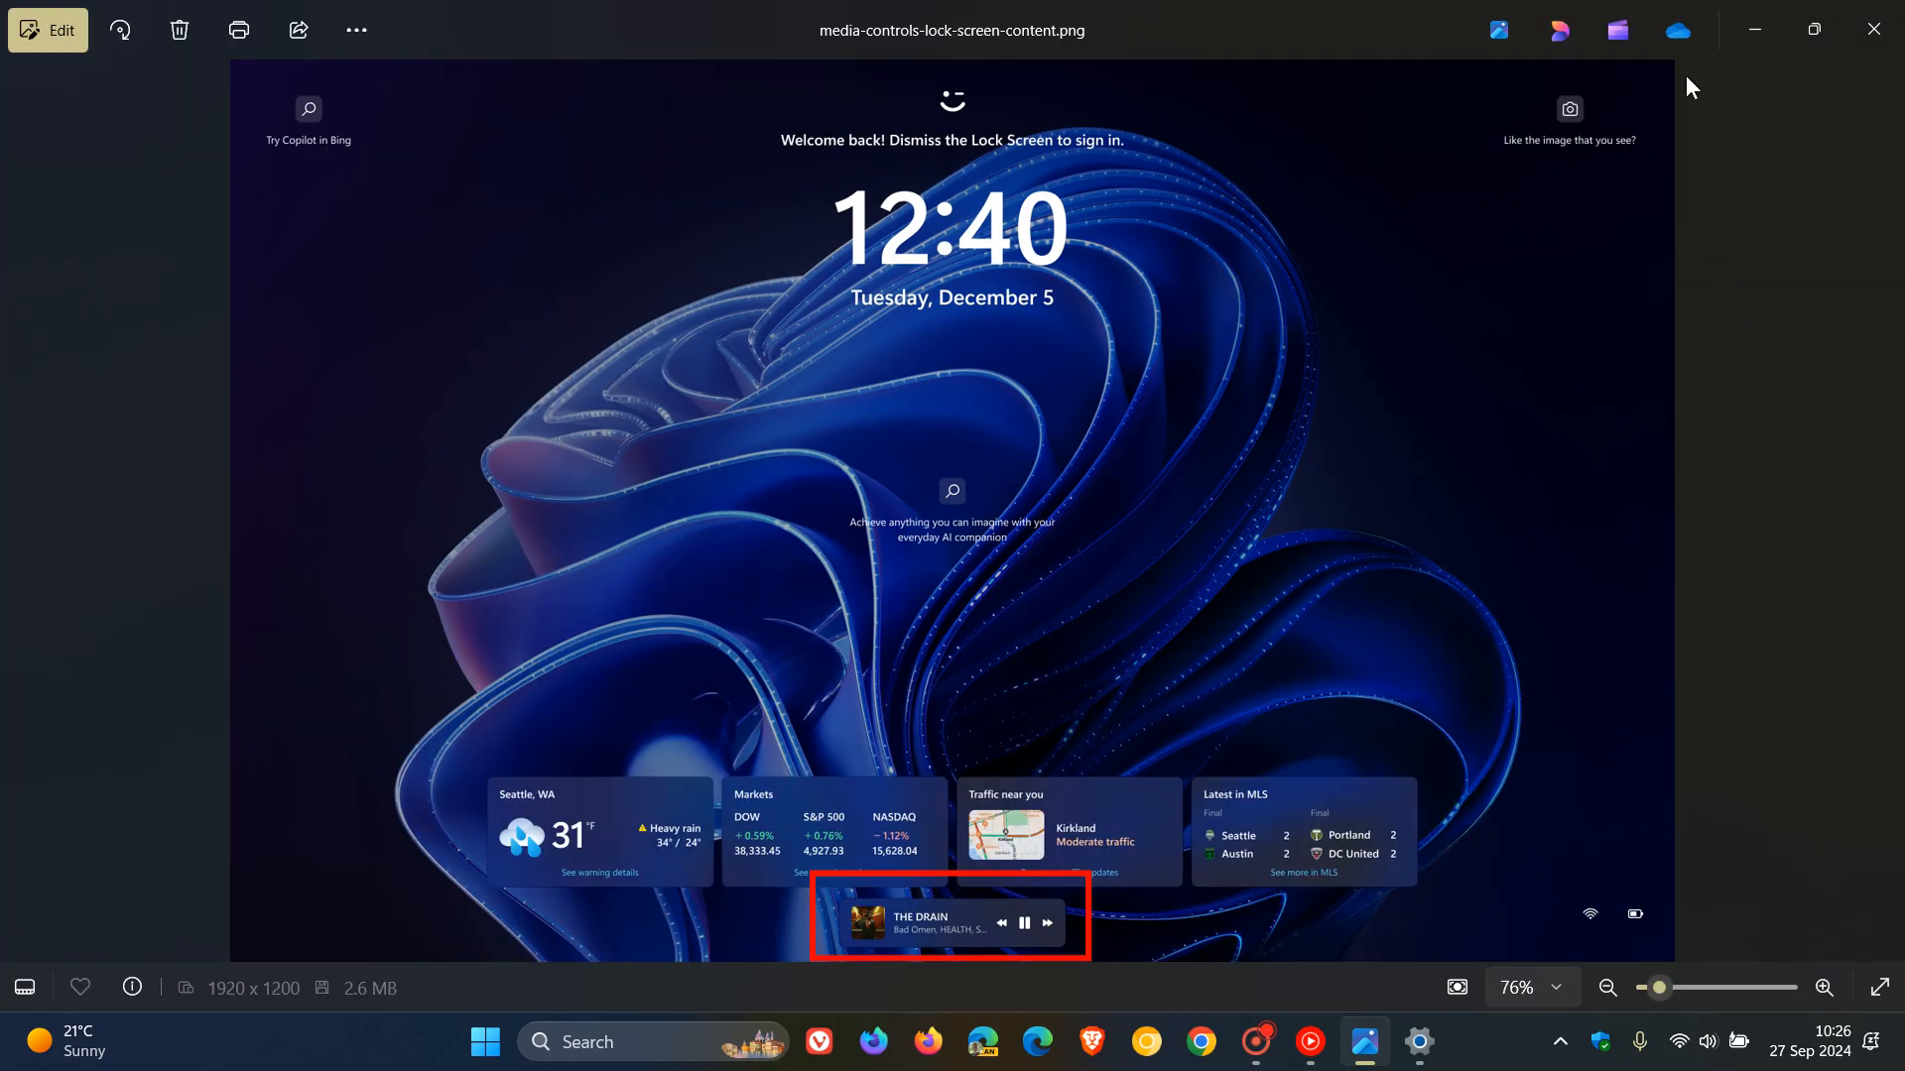
{"action": "left_click", "coordinate": [1871, 29]}
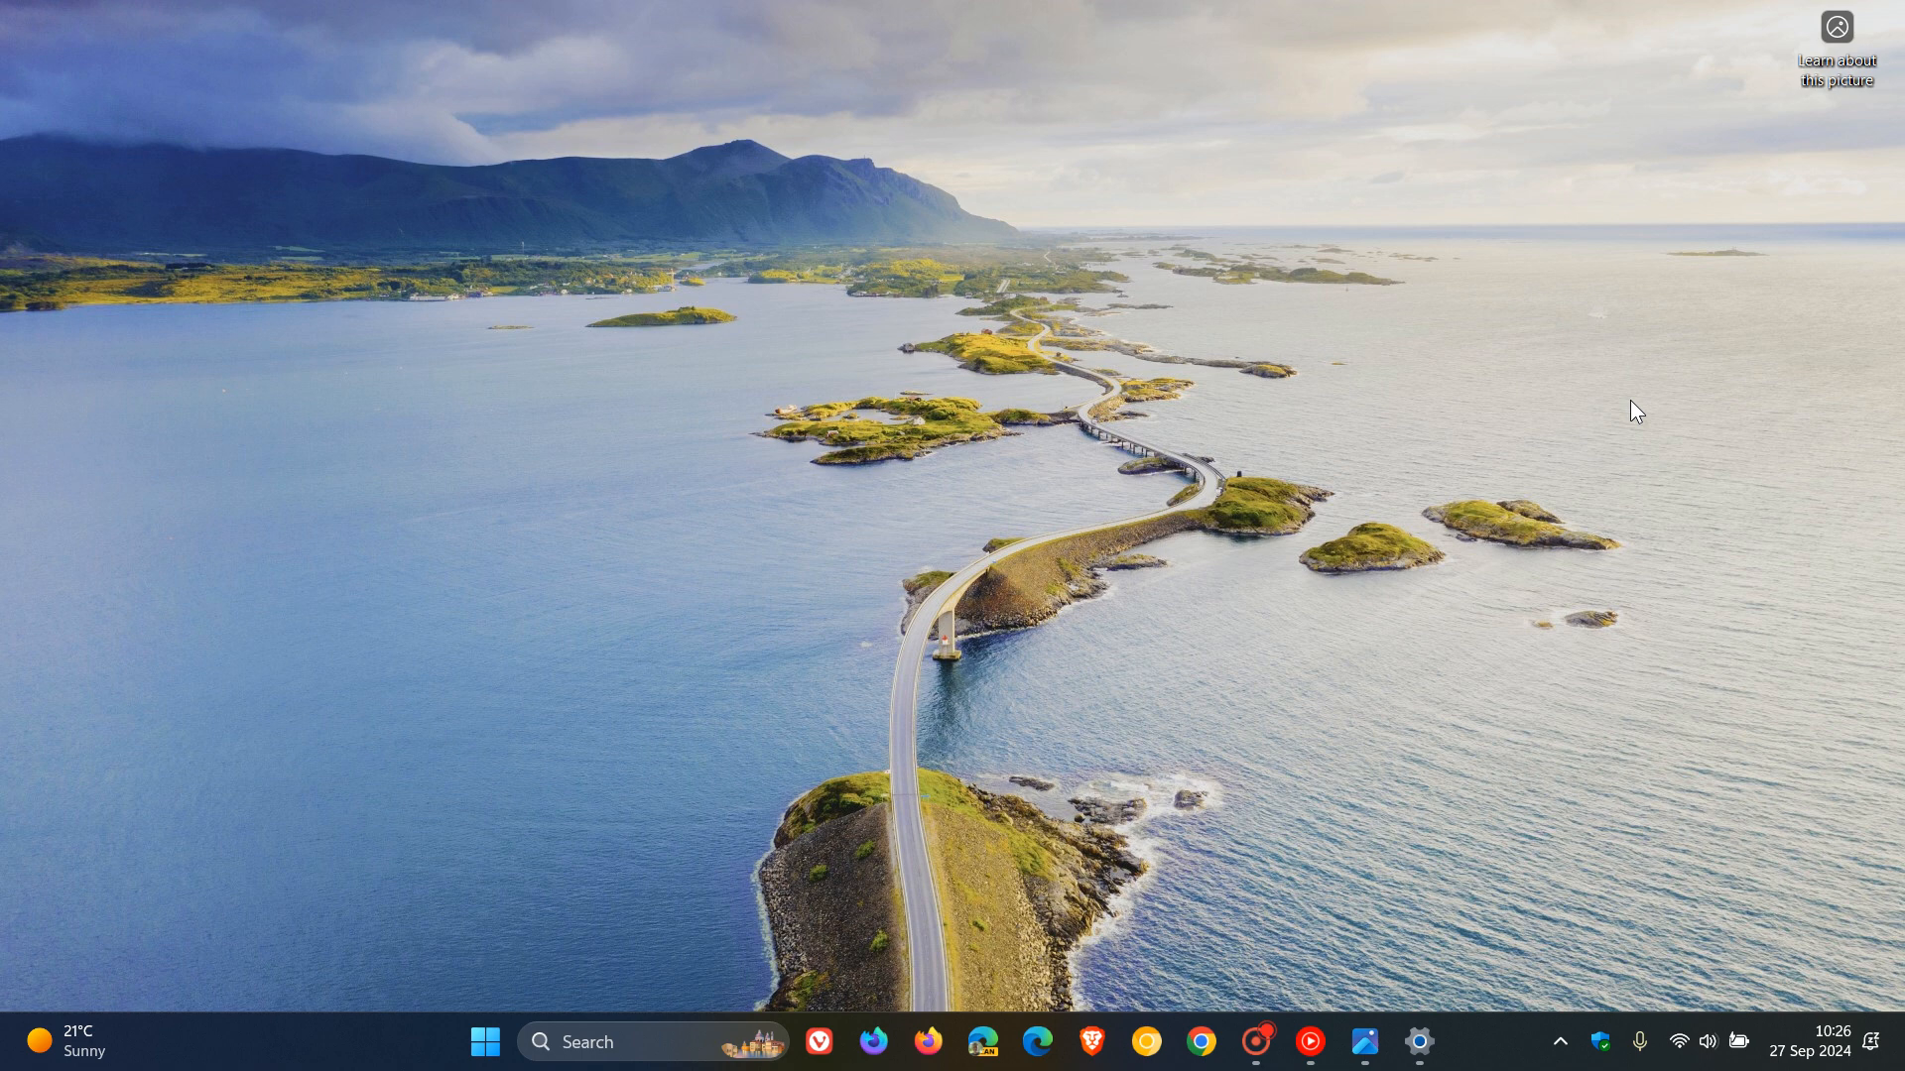
{"action": "mouse_move", "coordinate": [1466, 401]}
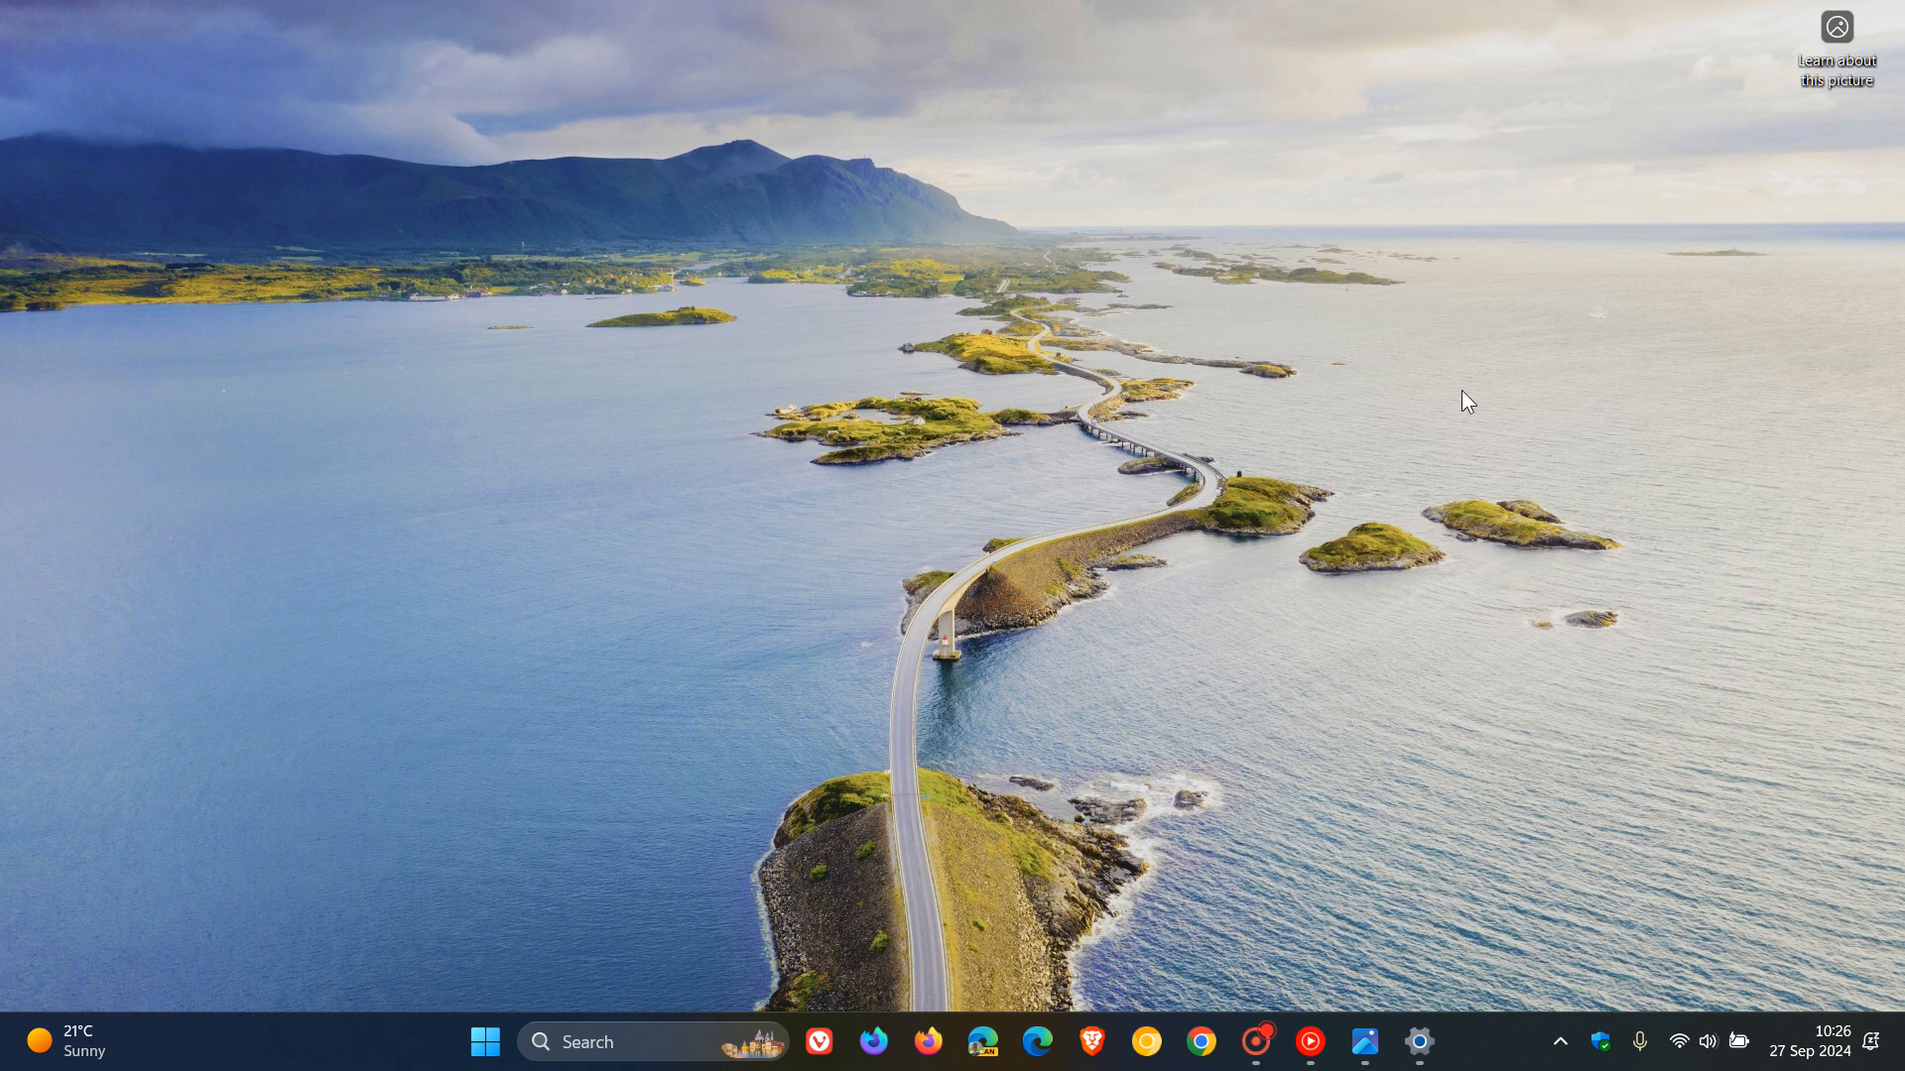
{"action": "left_click", "coordinate": [484, 1042]}
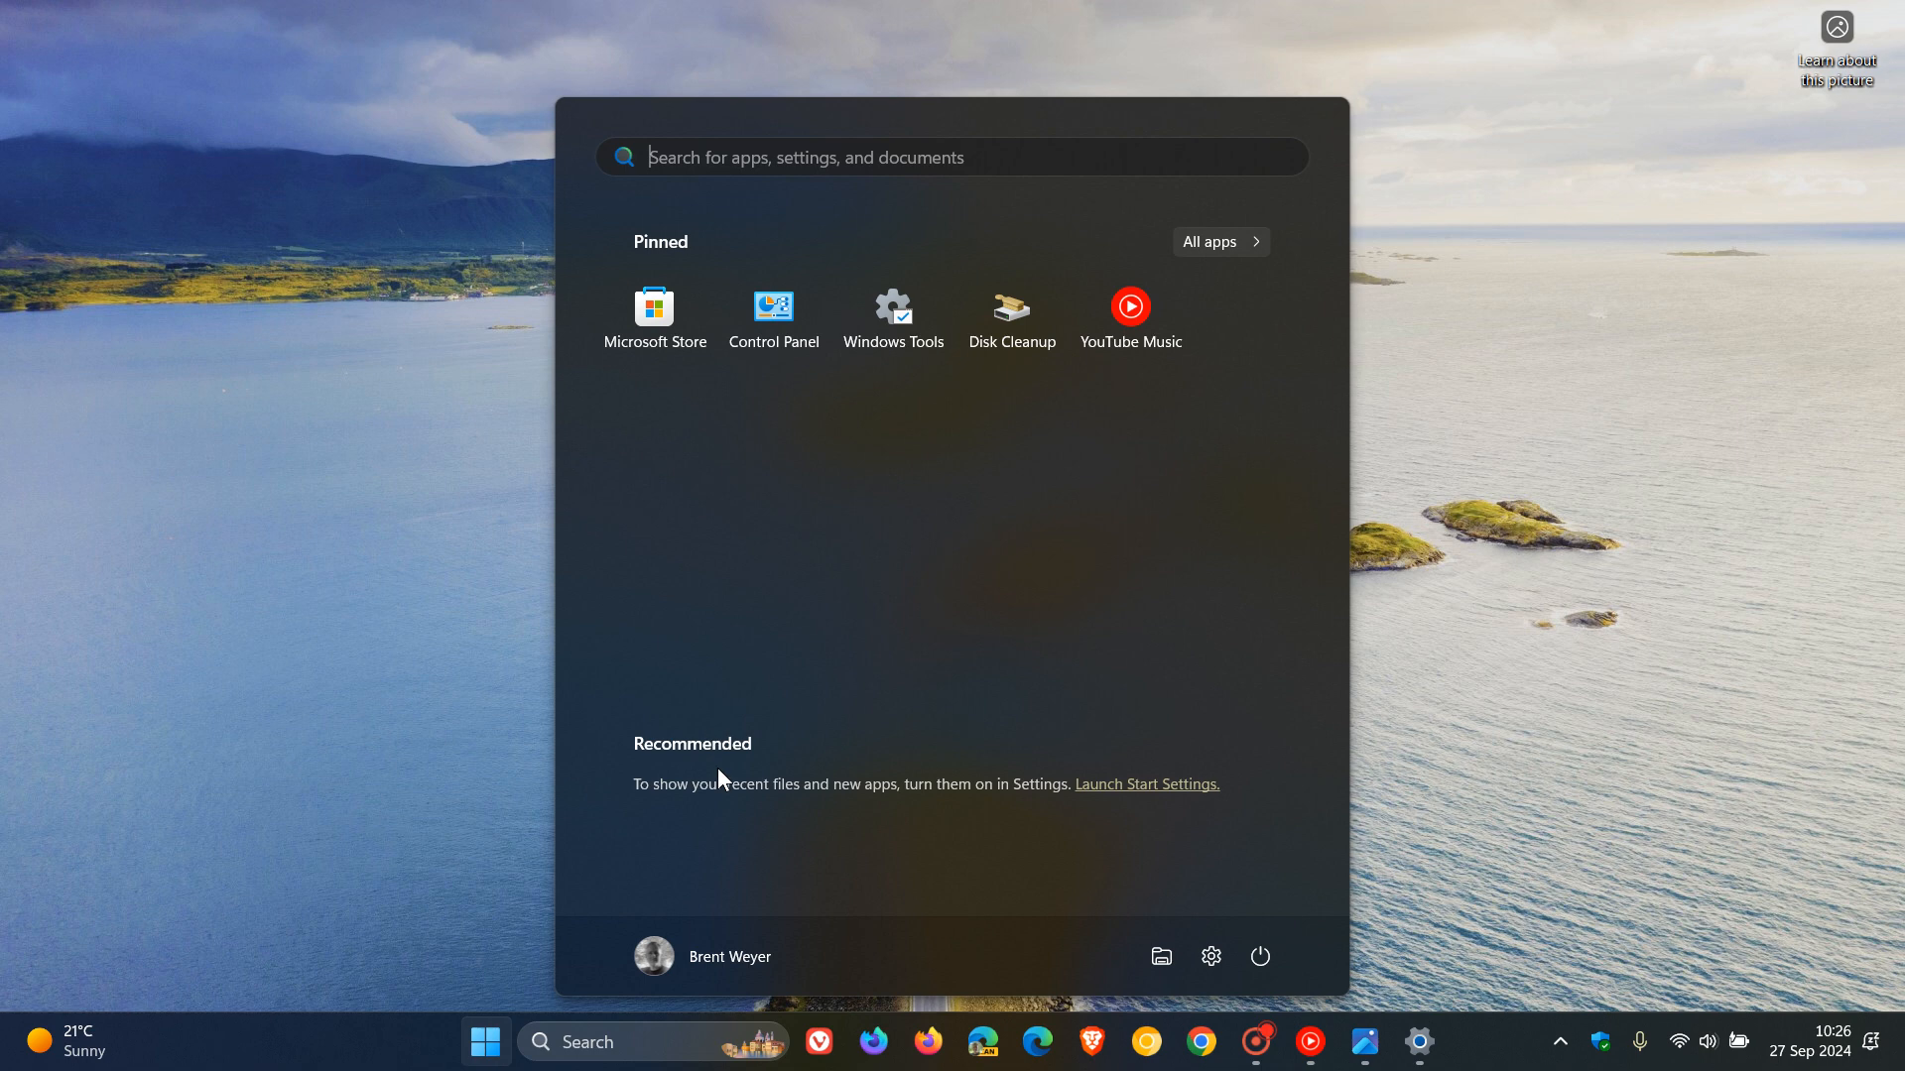
{"action": "left_click", "coordinate": [653, 956]}
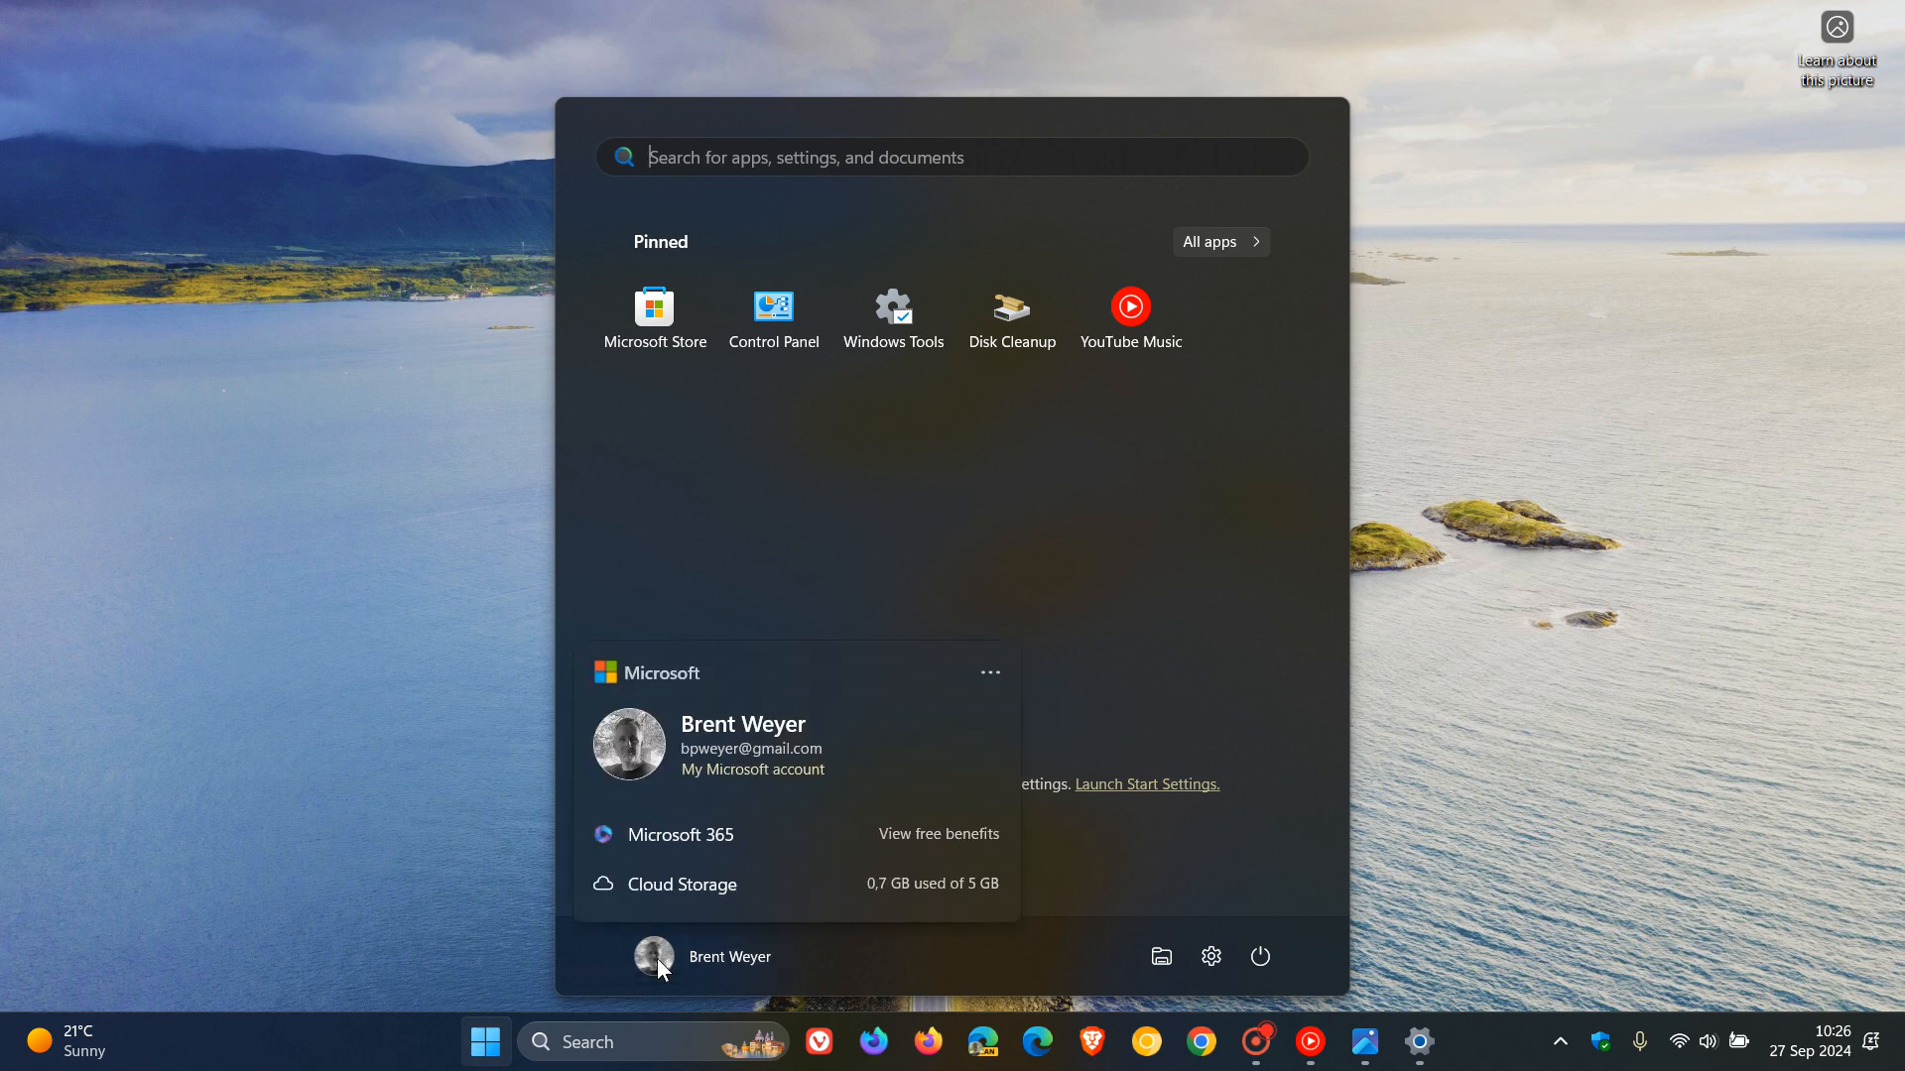
{"action": "left_click", "coordinate": [988, 672]}
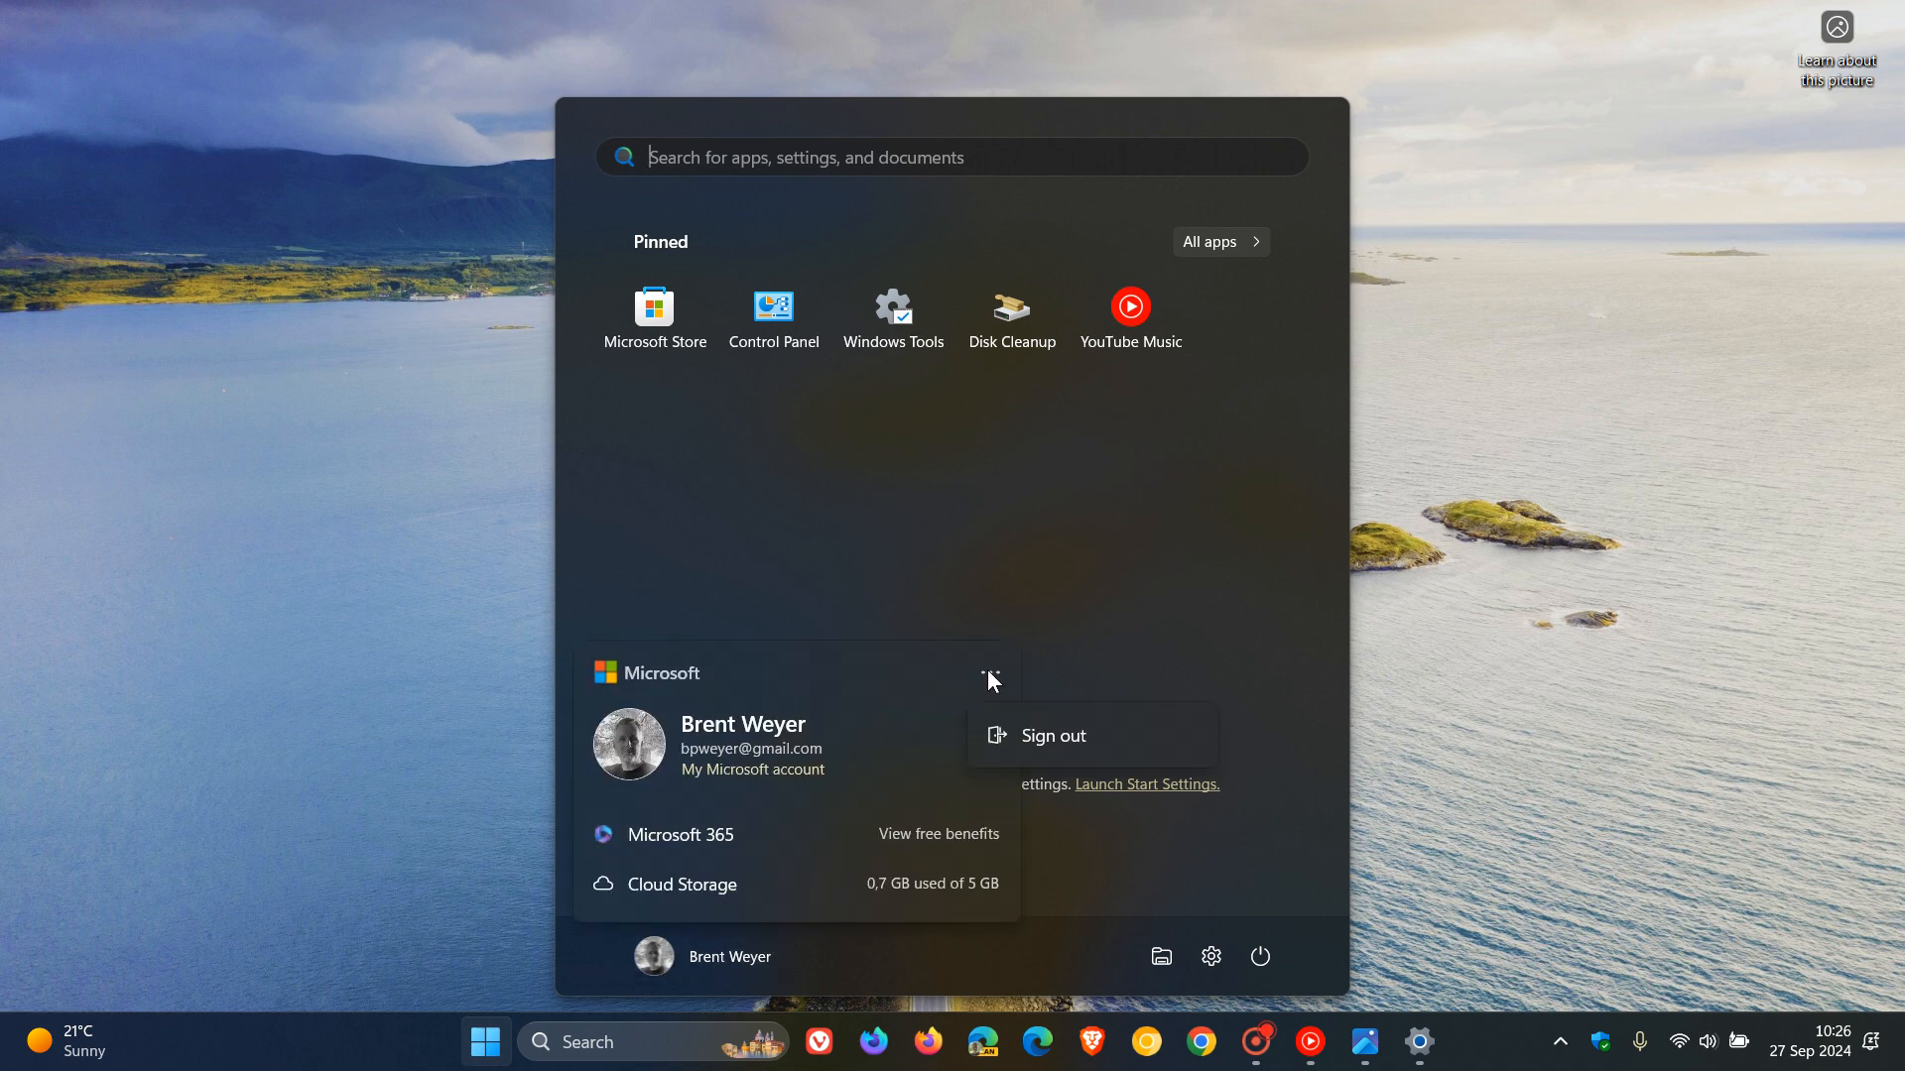
{"action": "left_click", "coordinate": [988, 672]}
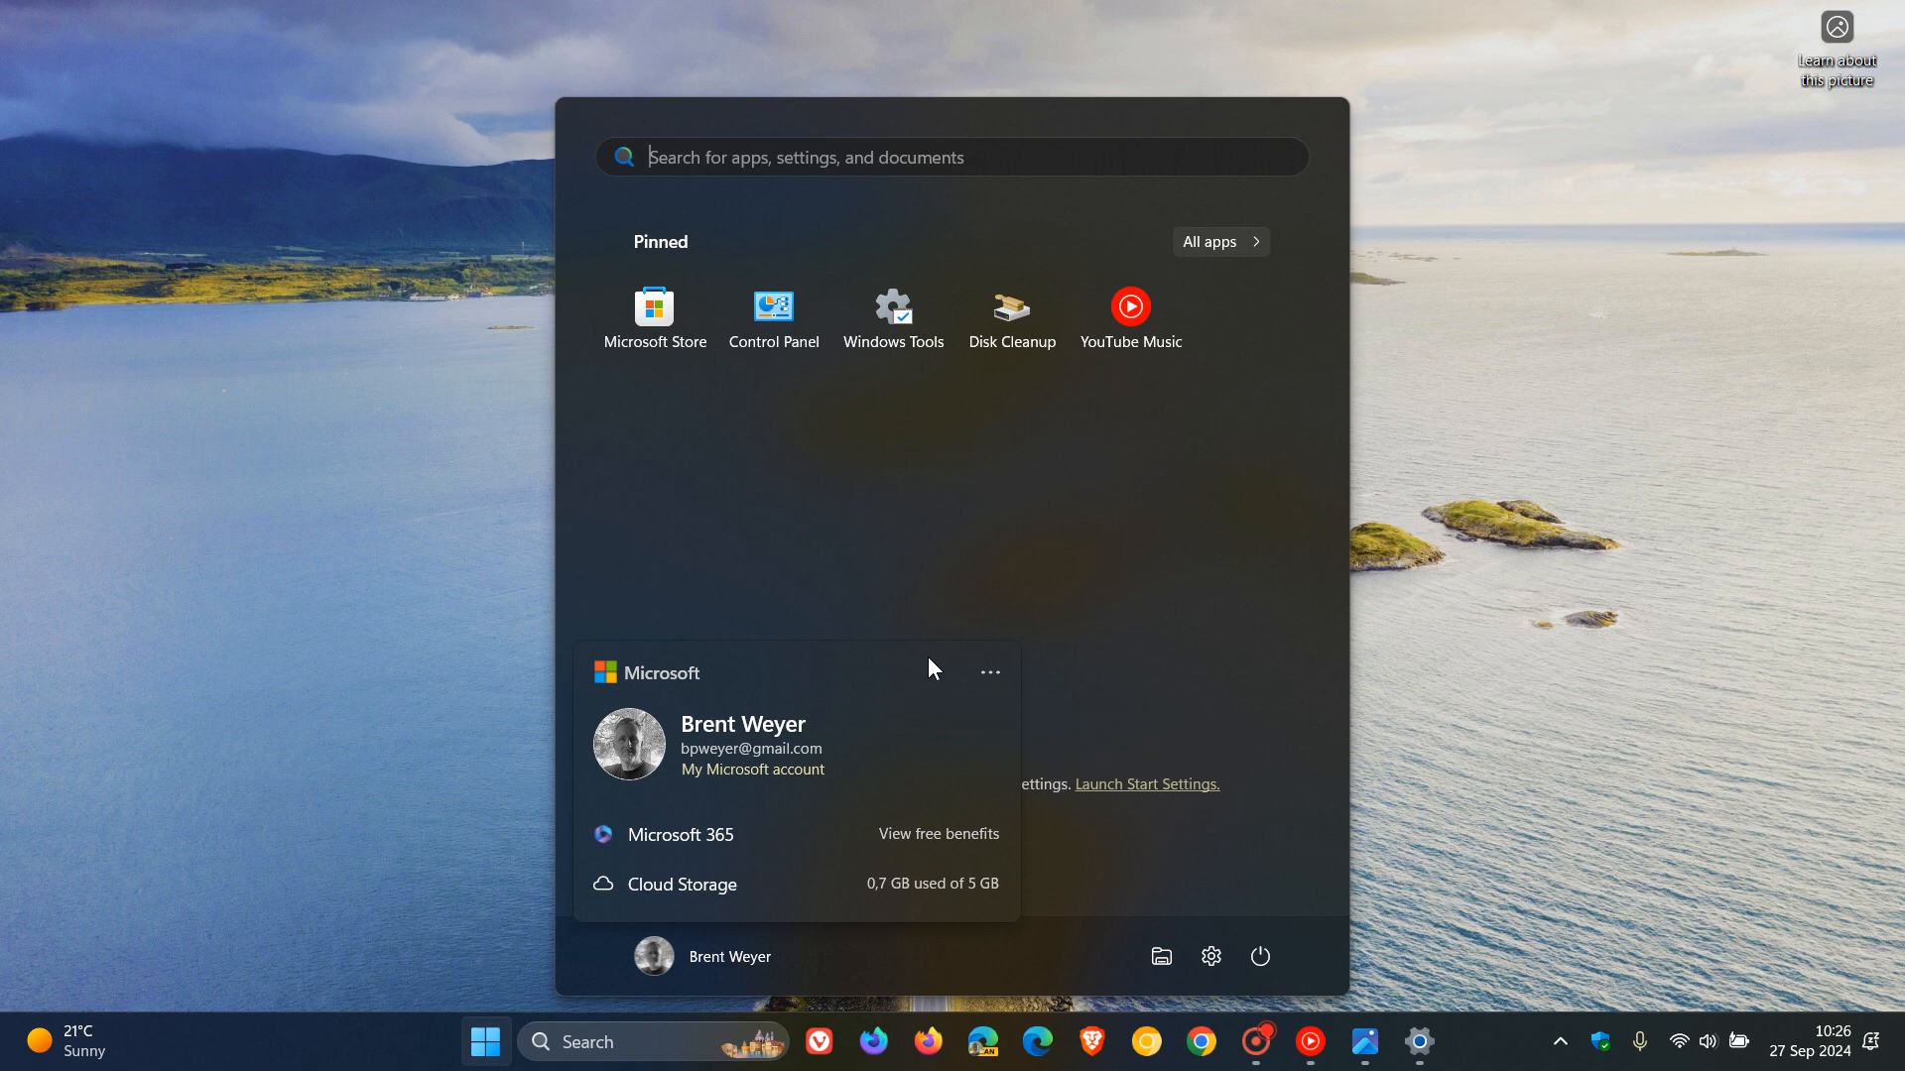
{"action": "mouse_move", "coordinate": [889, 689]}
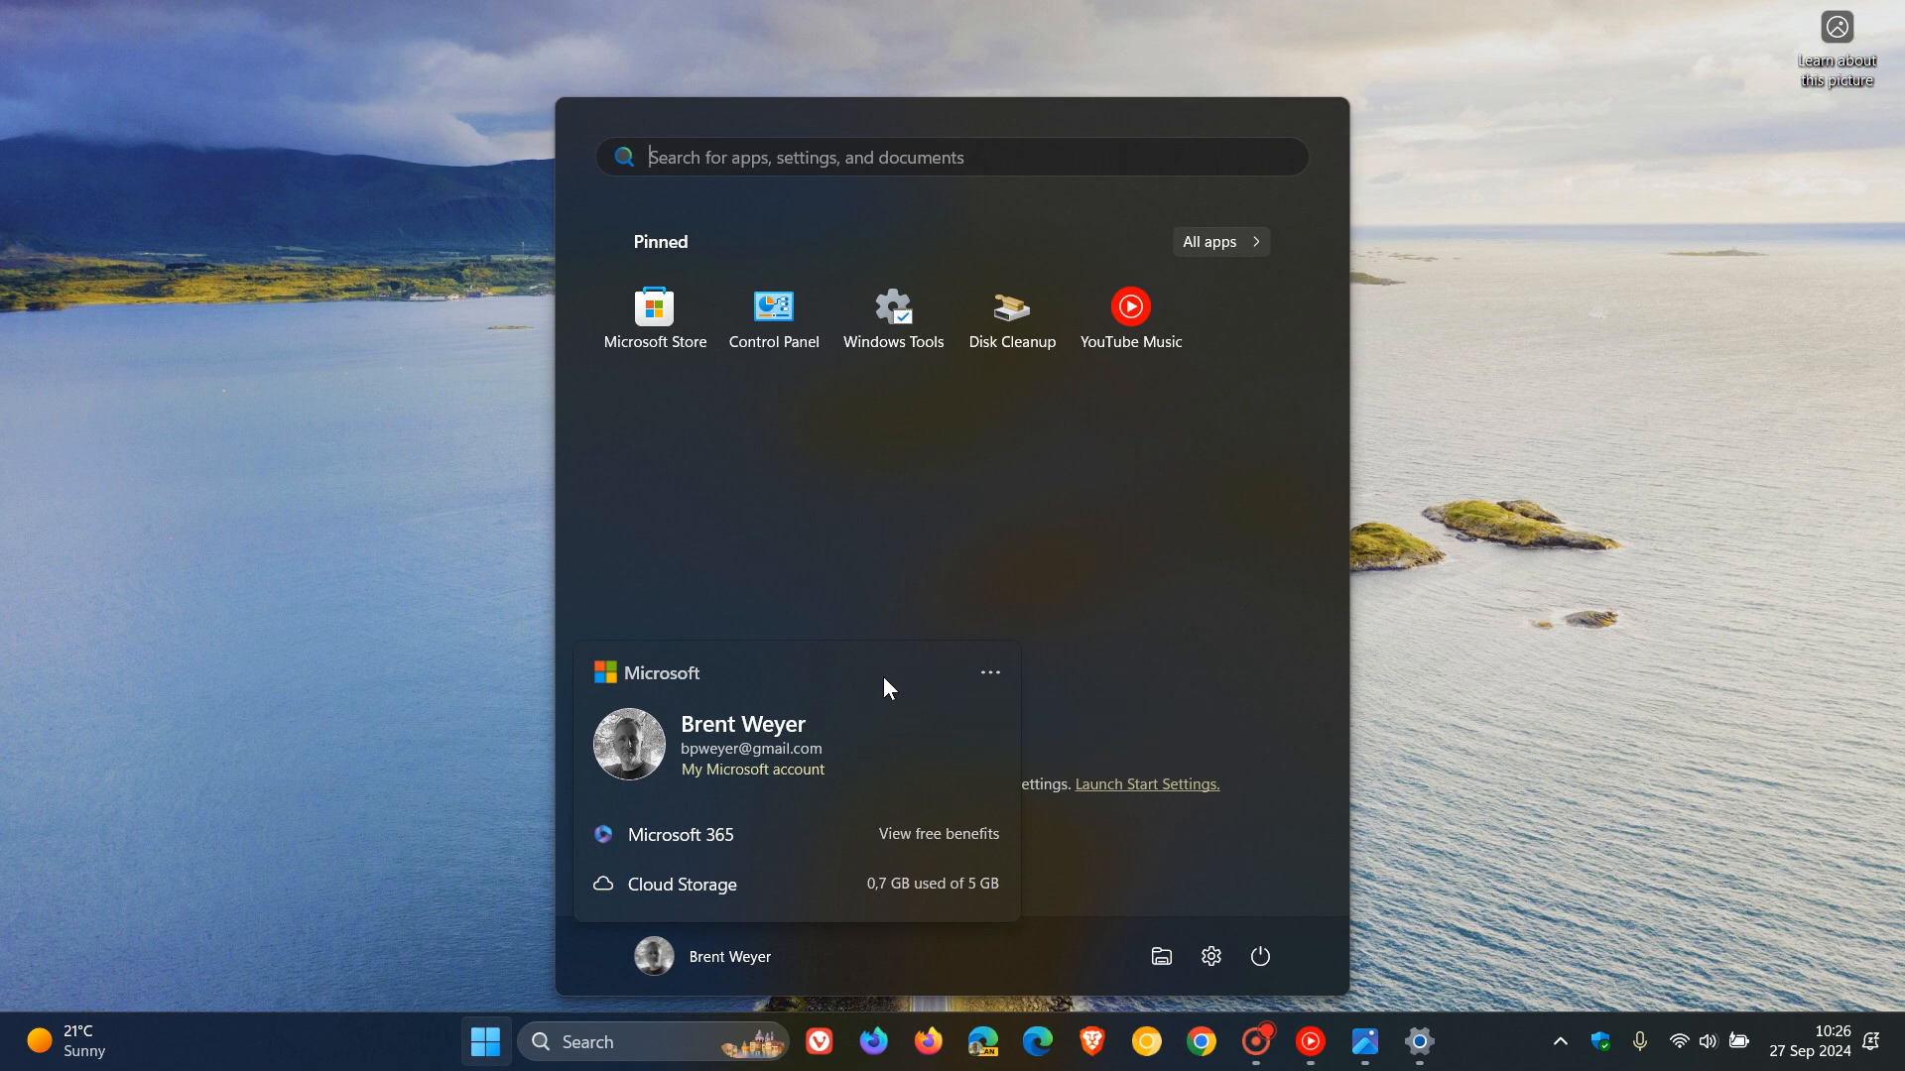
{"action": "left_click", "coordinate": [988, 673]}
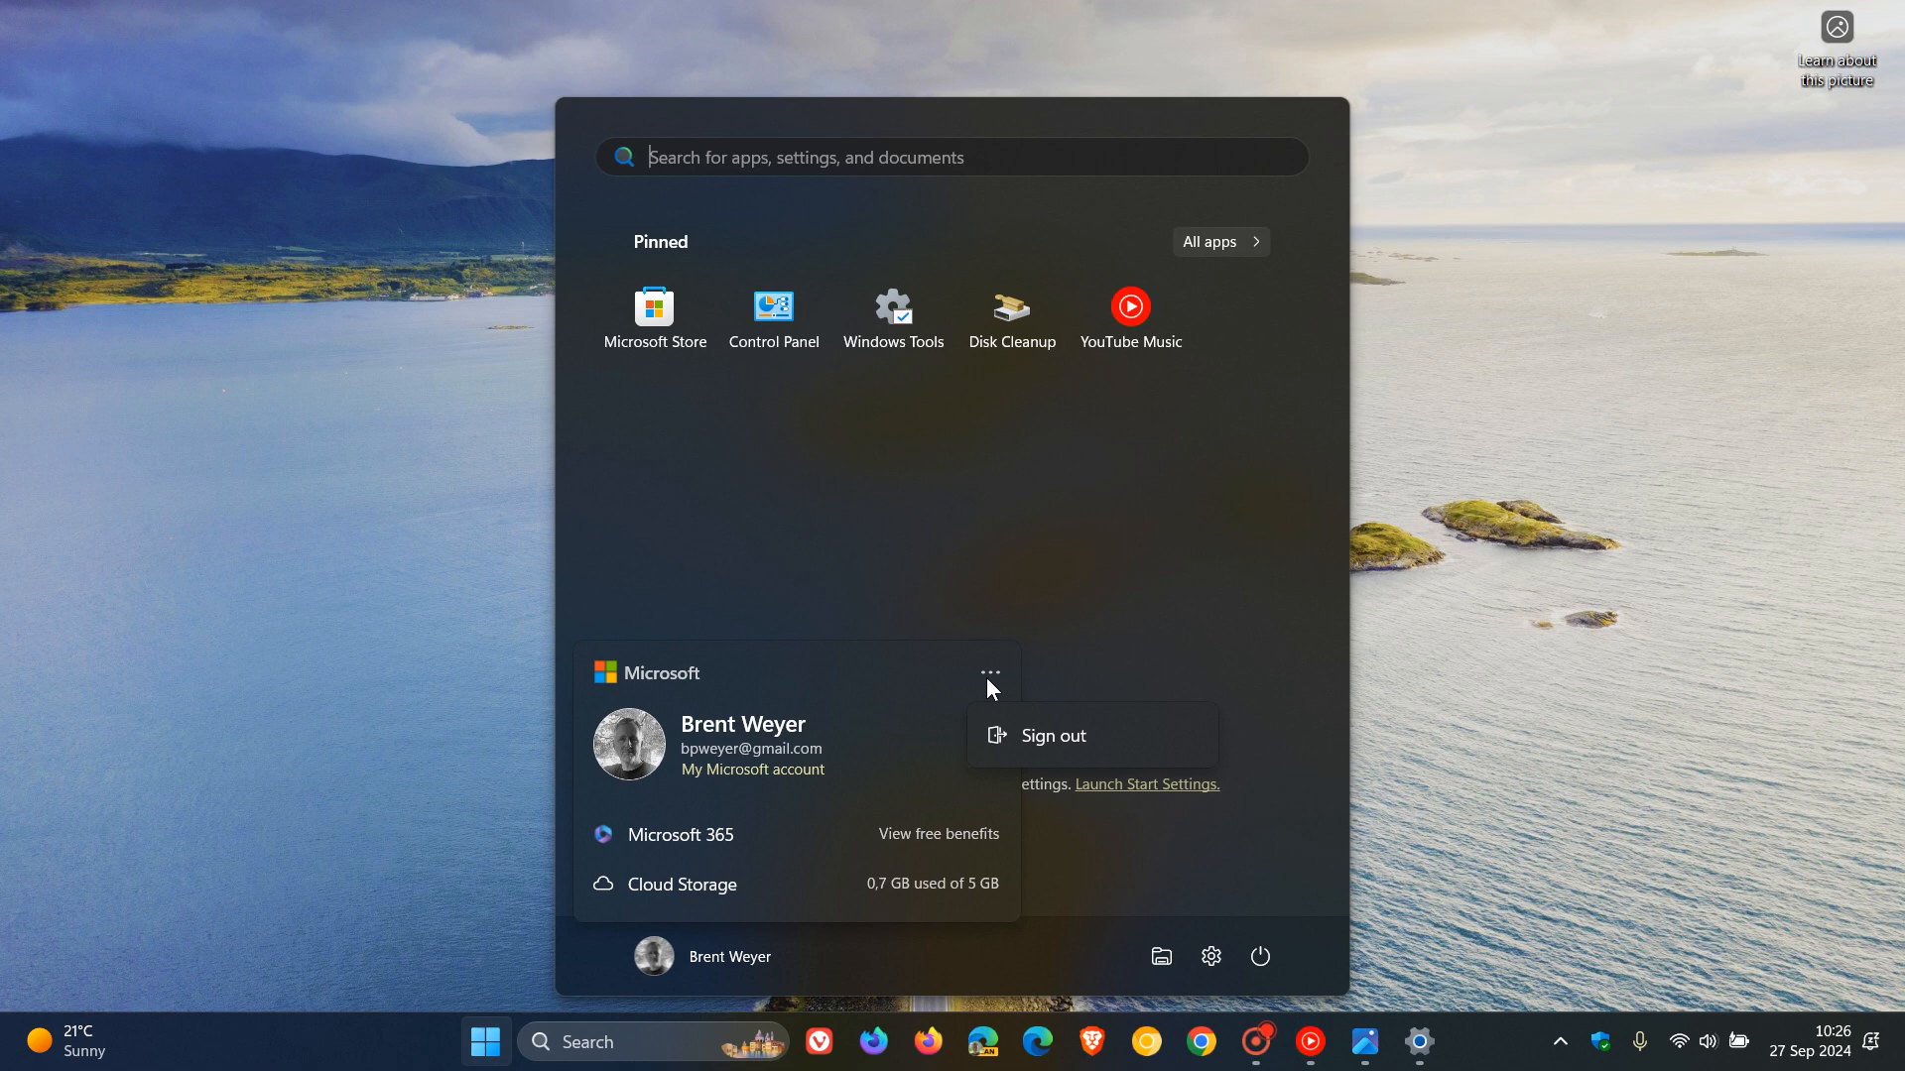
{"action": "left_click", "coordinate": [906, 707]}
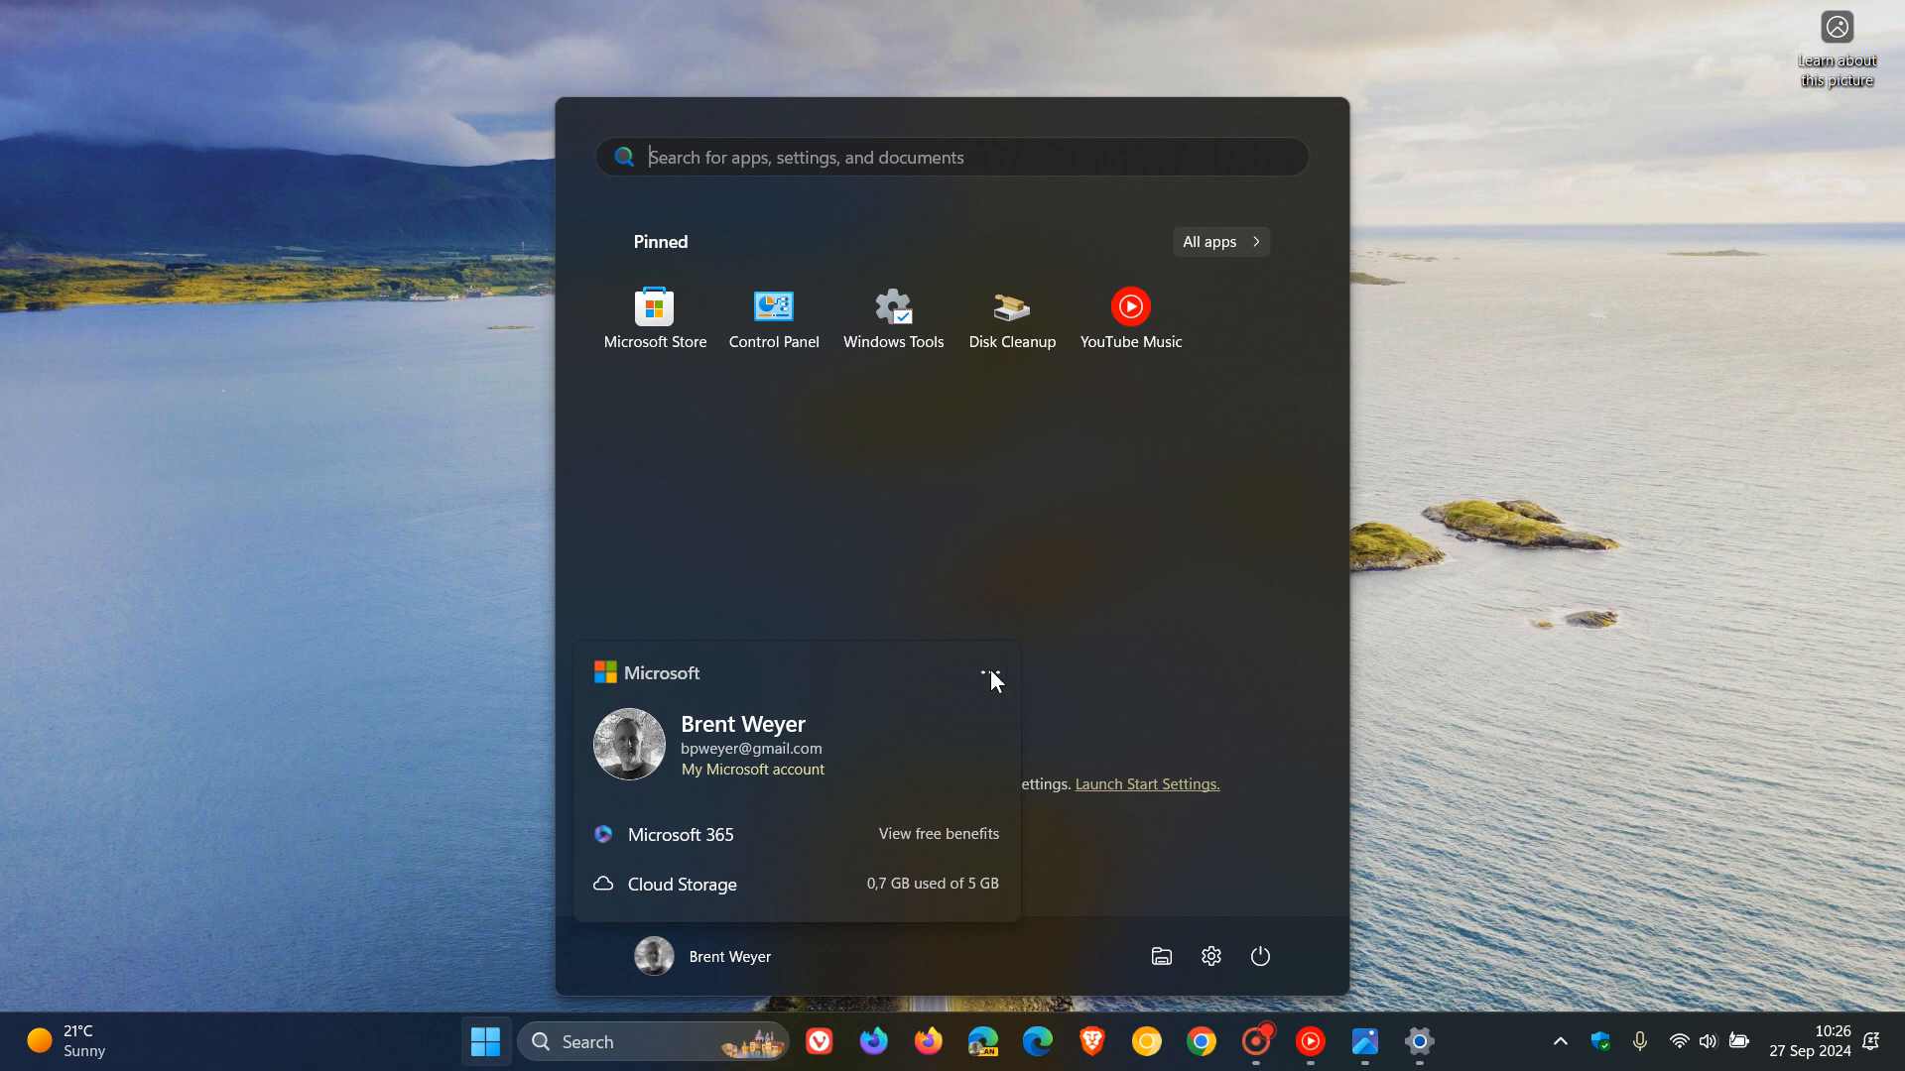
{"action": "mouse_move", "coordinate": [883, 670]}
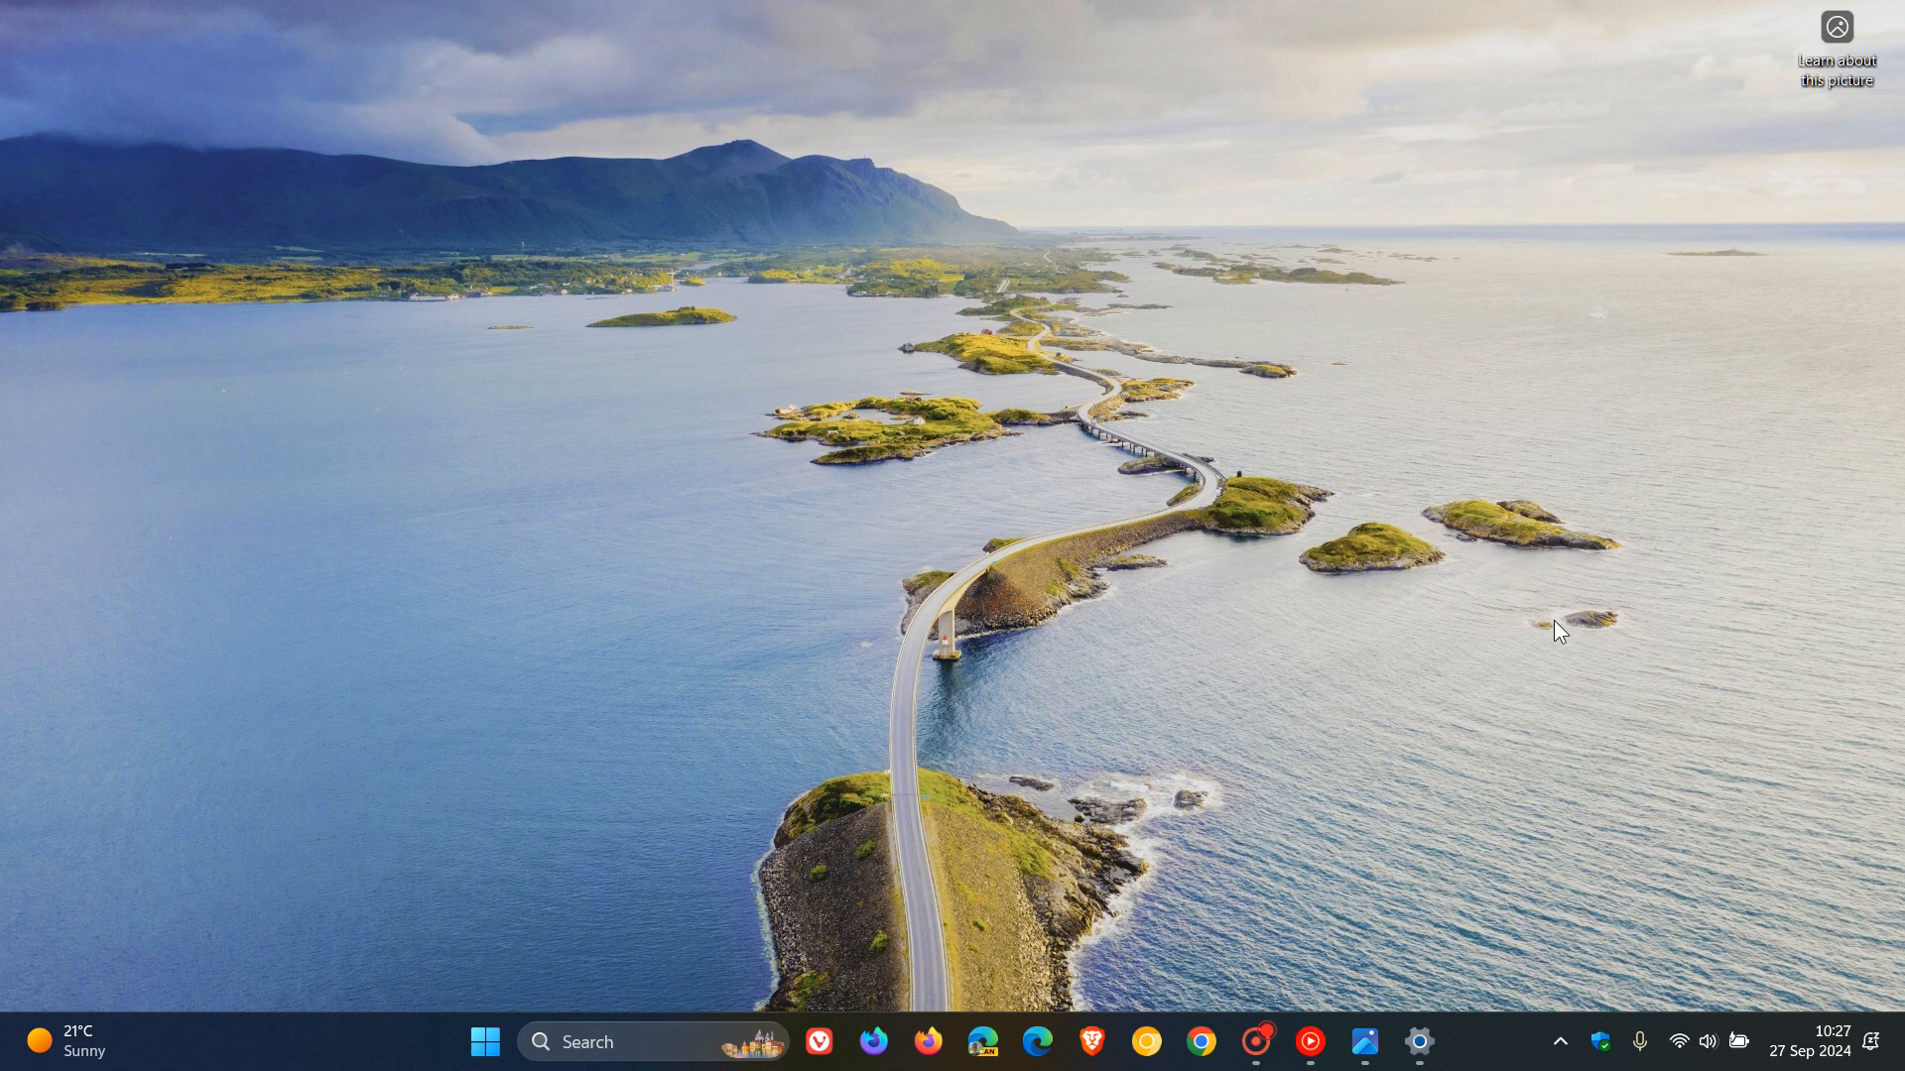
{"action": "left_click", "coordinate": [484, 1042]}
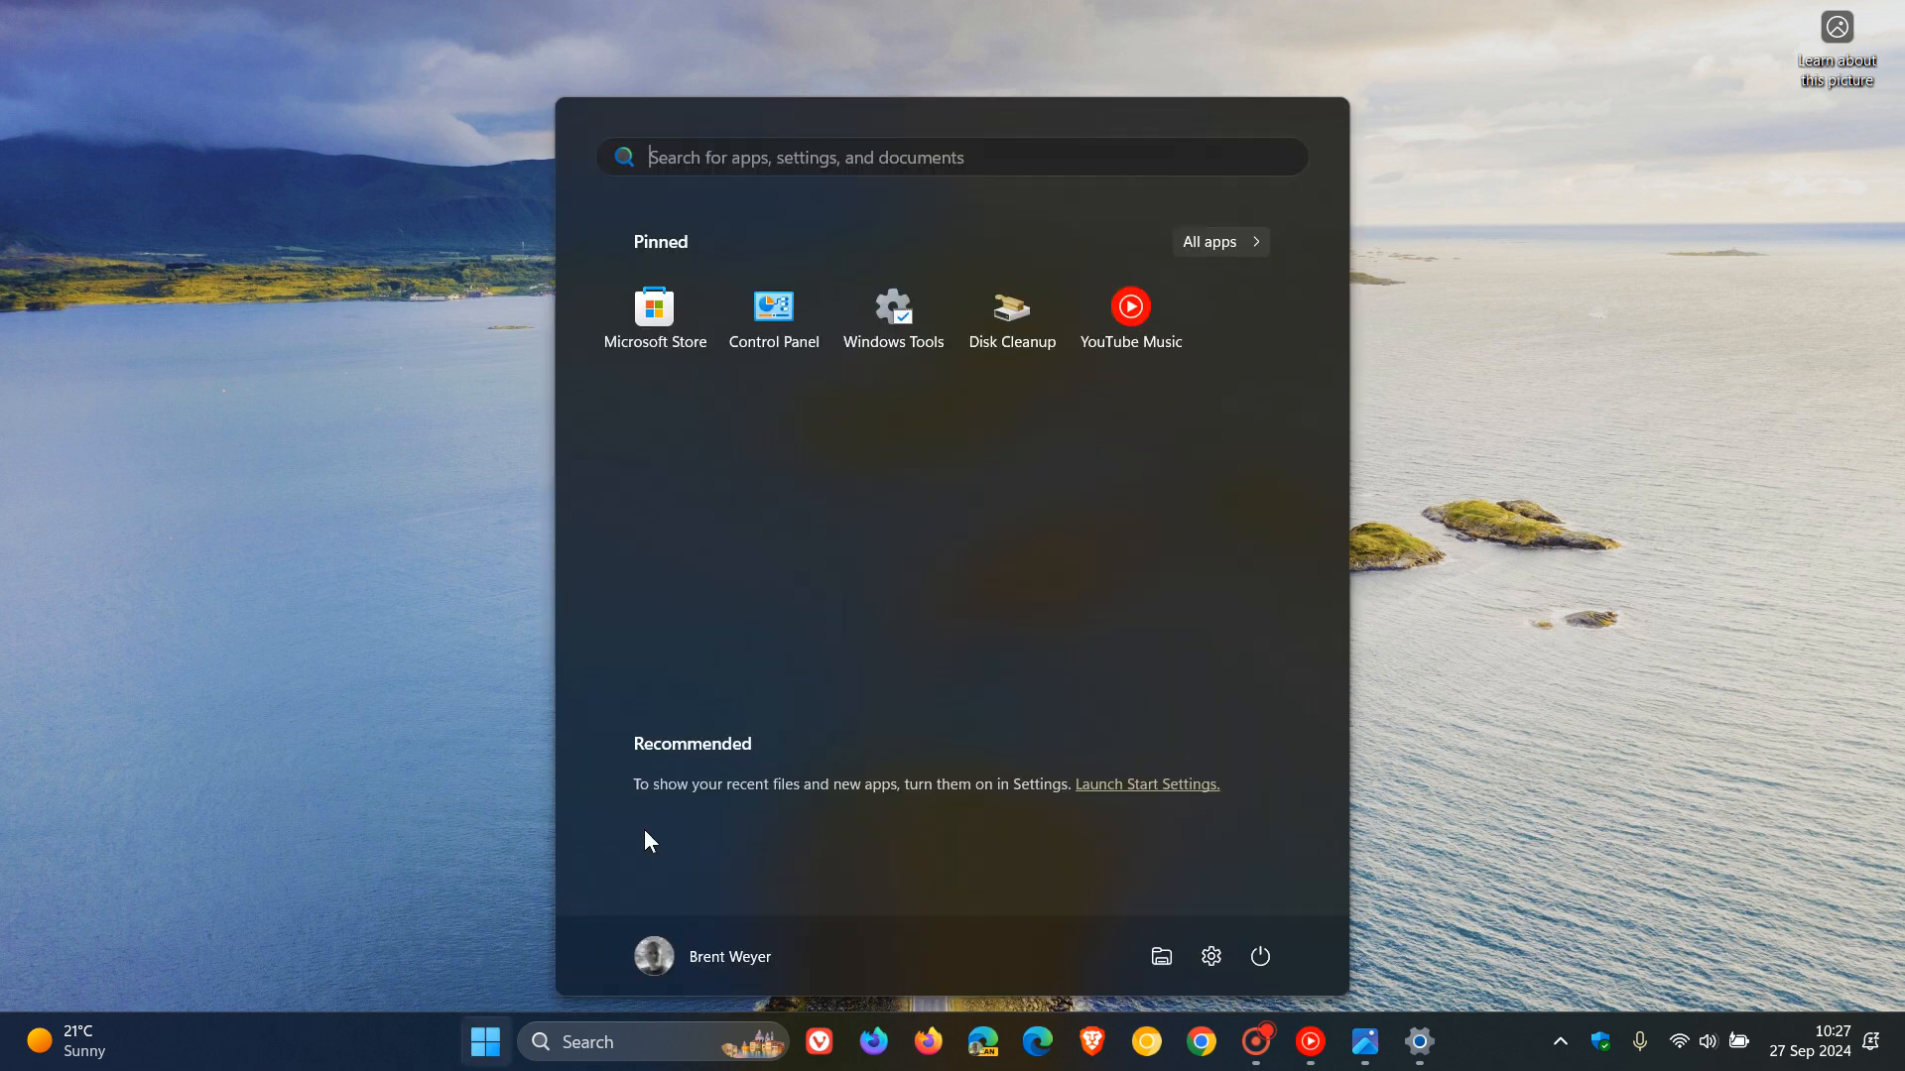
{"action": "left_click", "coordinate": [1221, 242]}
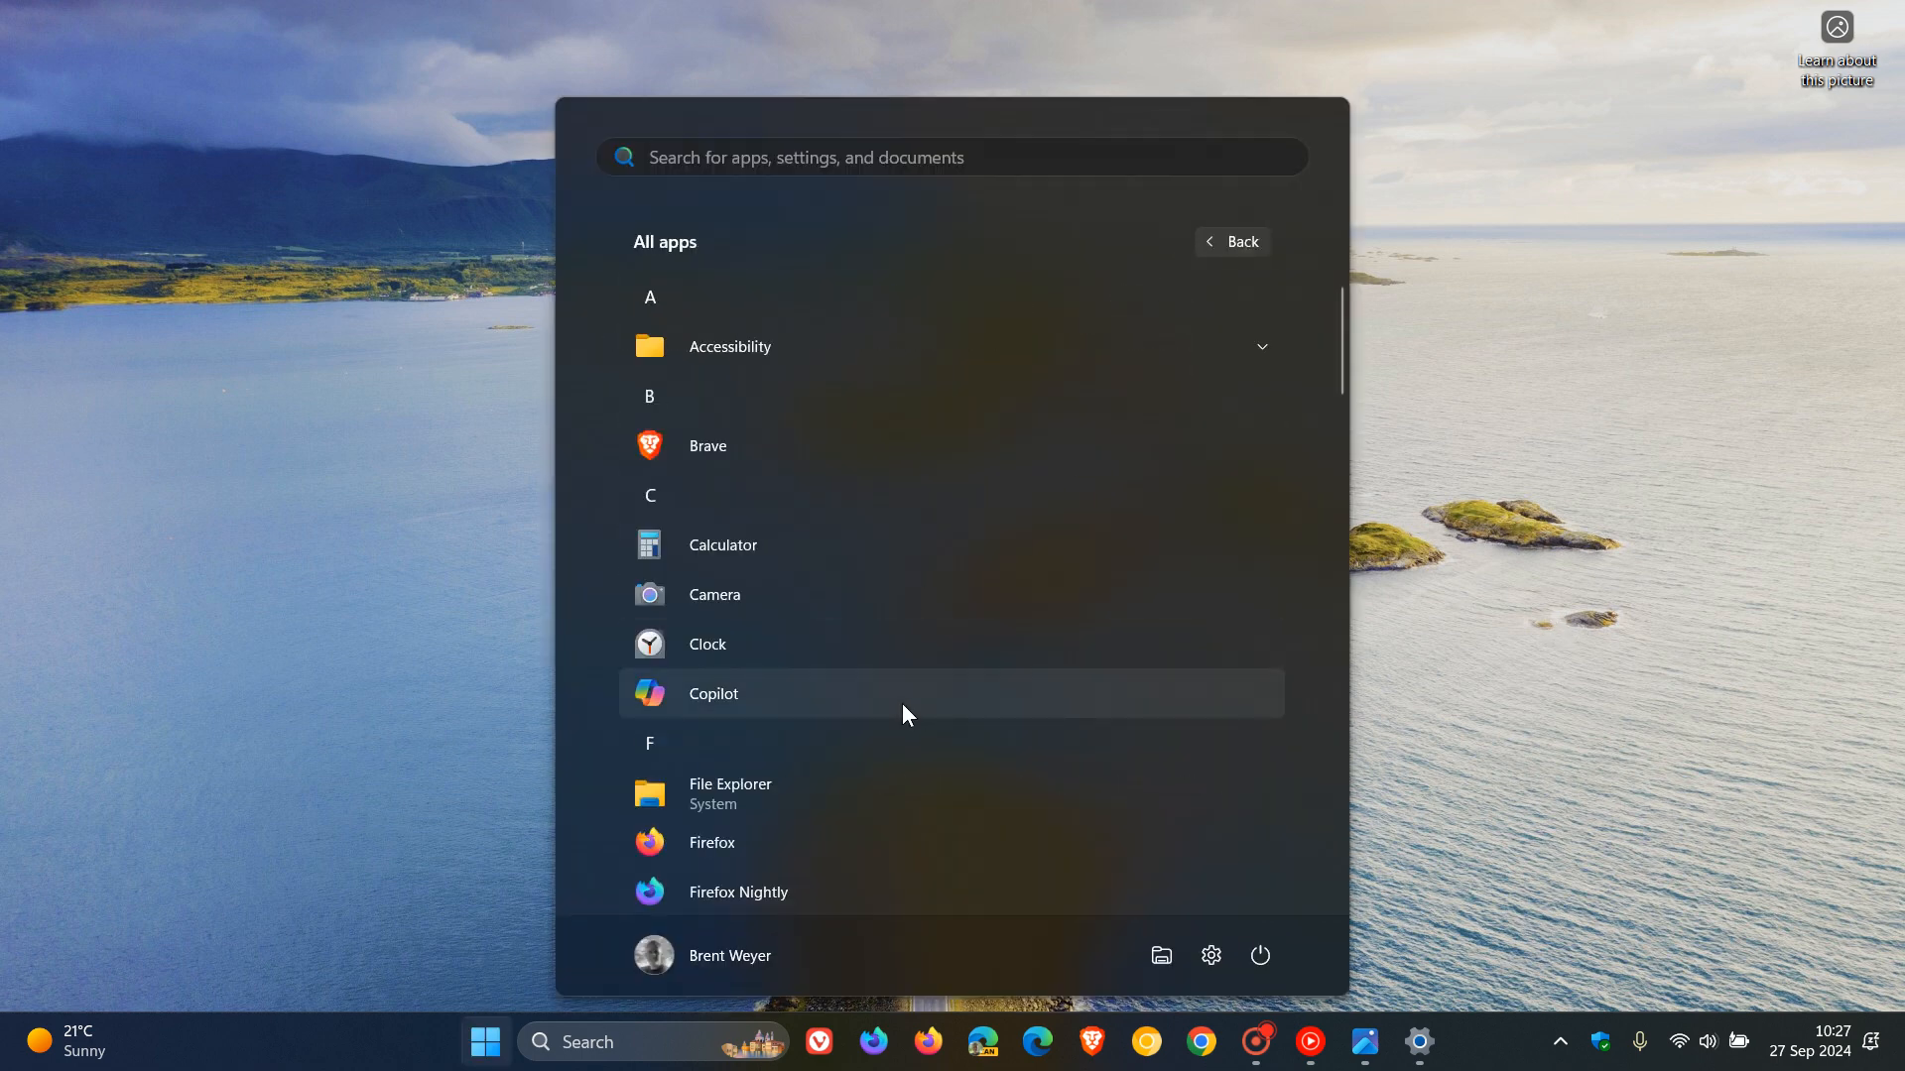
{"action": "left_click", "coordinate": [713, 694]}
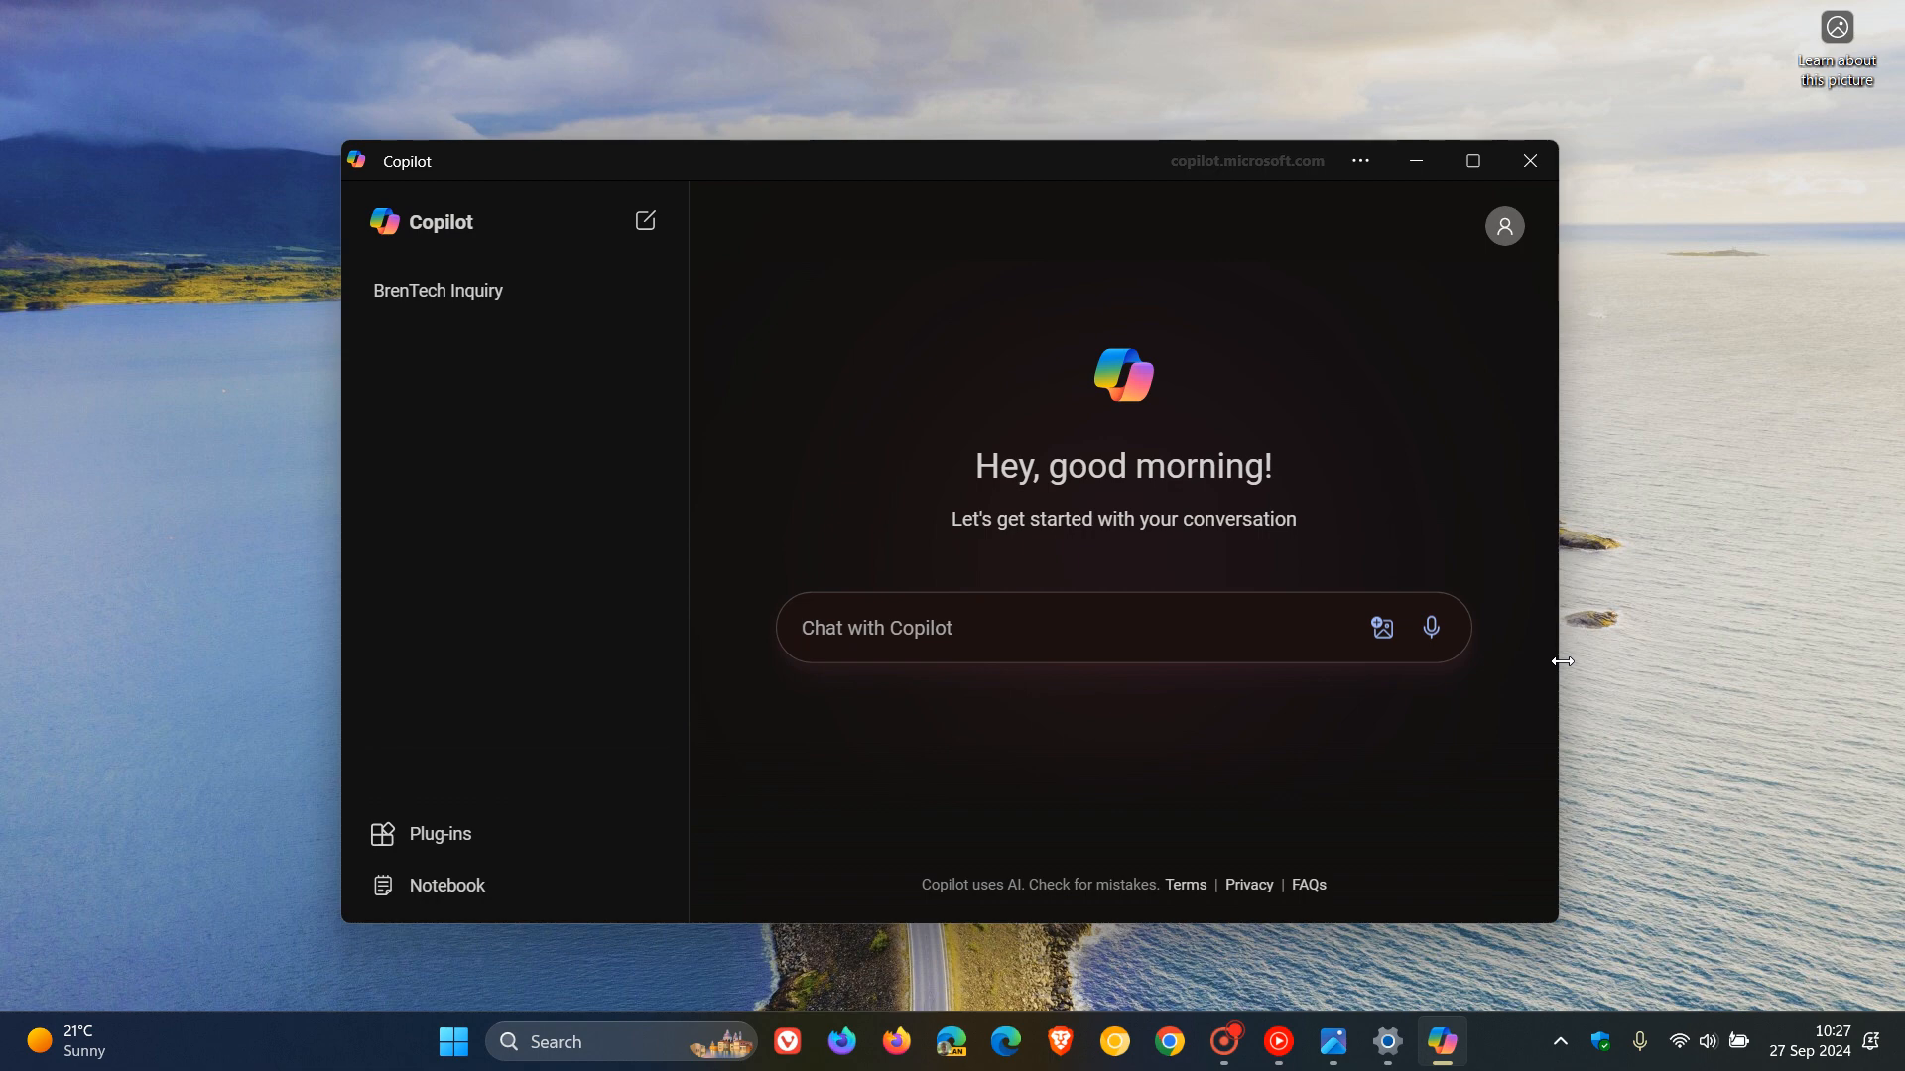
{"action": "left_click", "coordinate": [876, 629]}
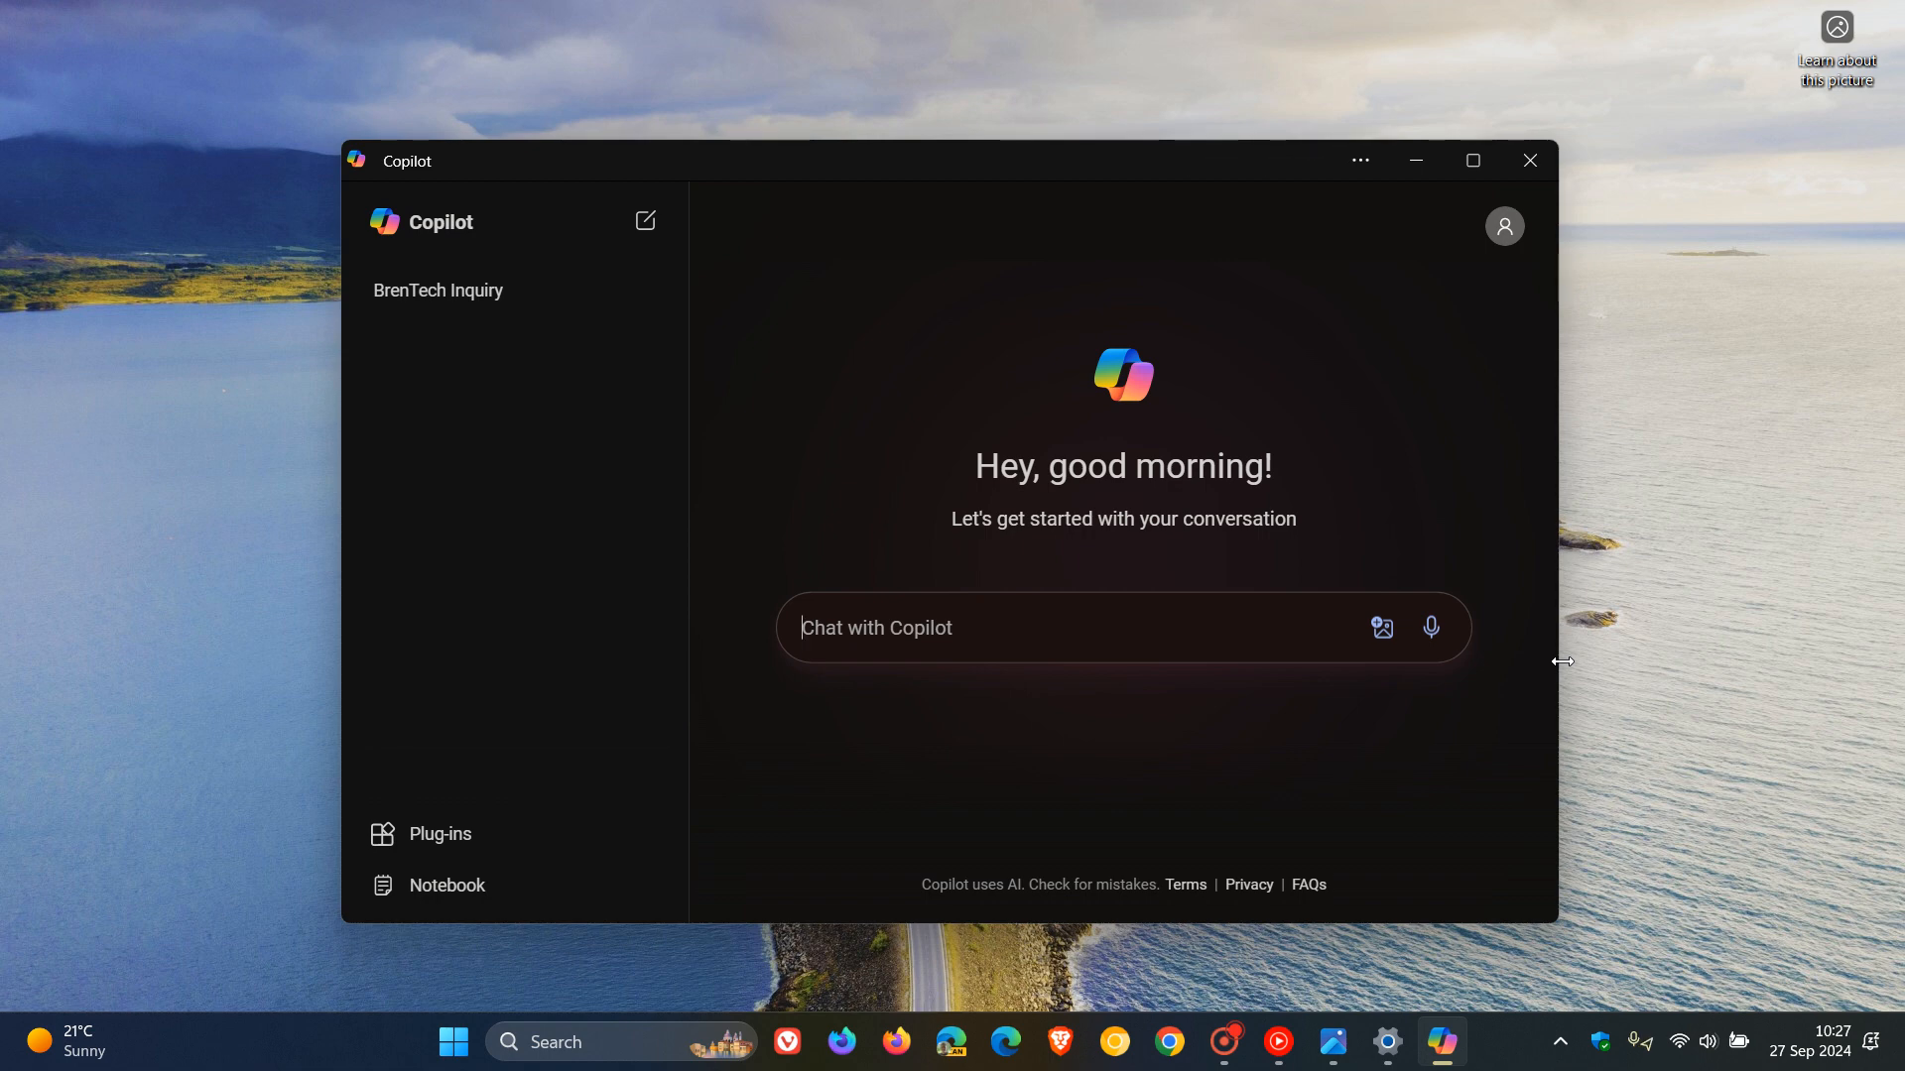
{"action": "left_click", "coordinate": [1528, 159]}
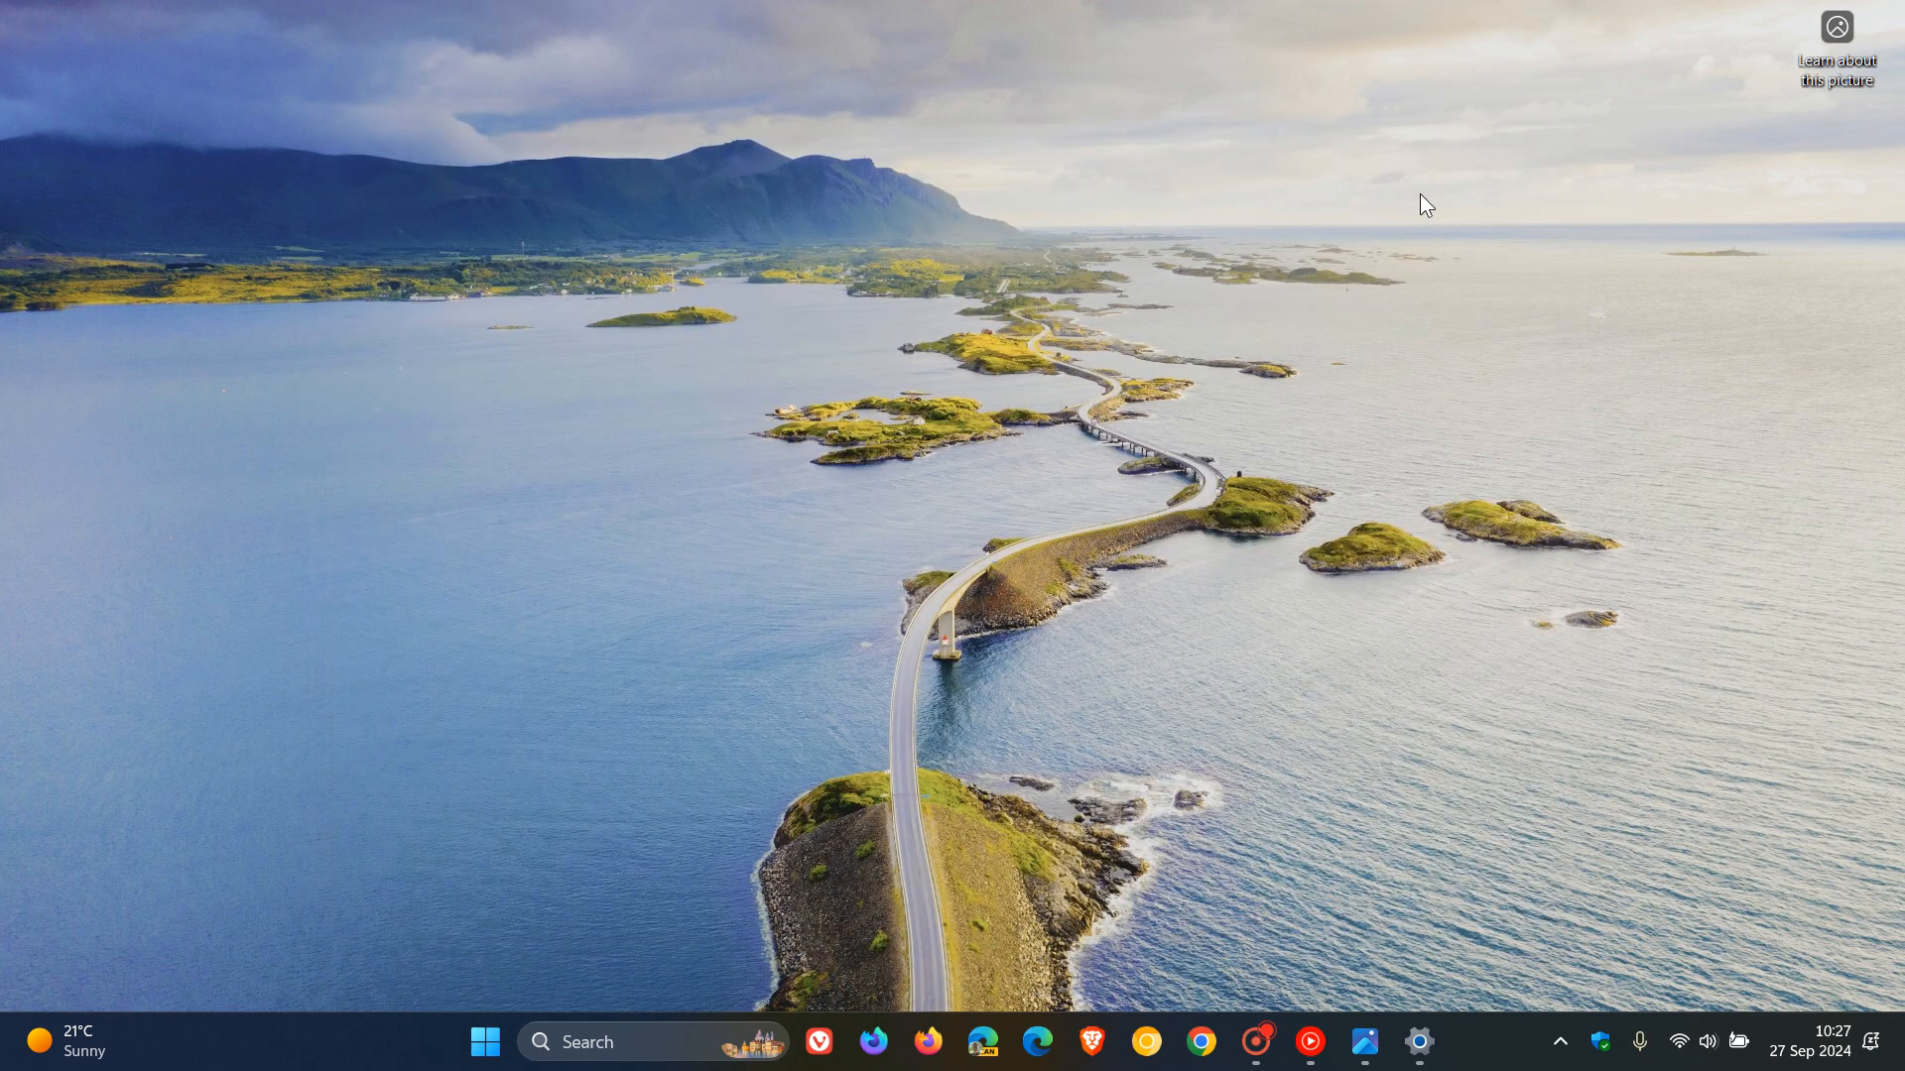
{"action": "mouse_move", "coordinate": [1284, 462]}
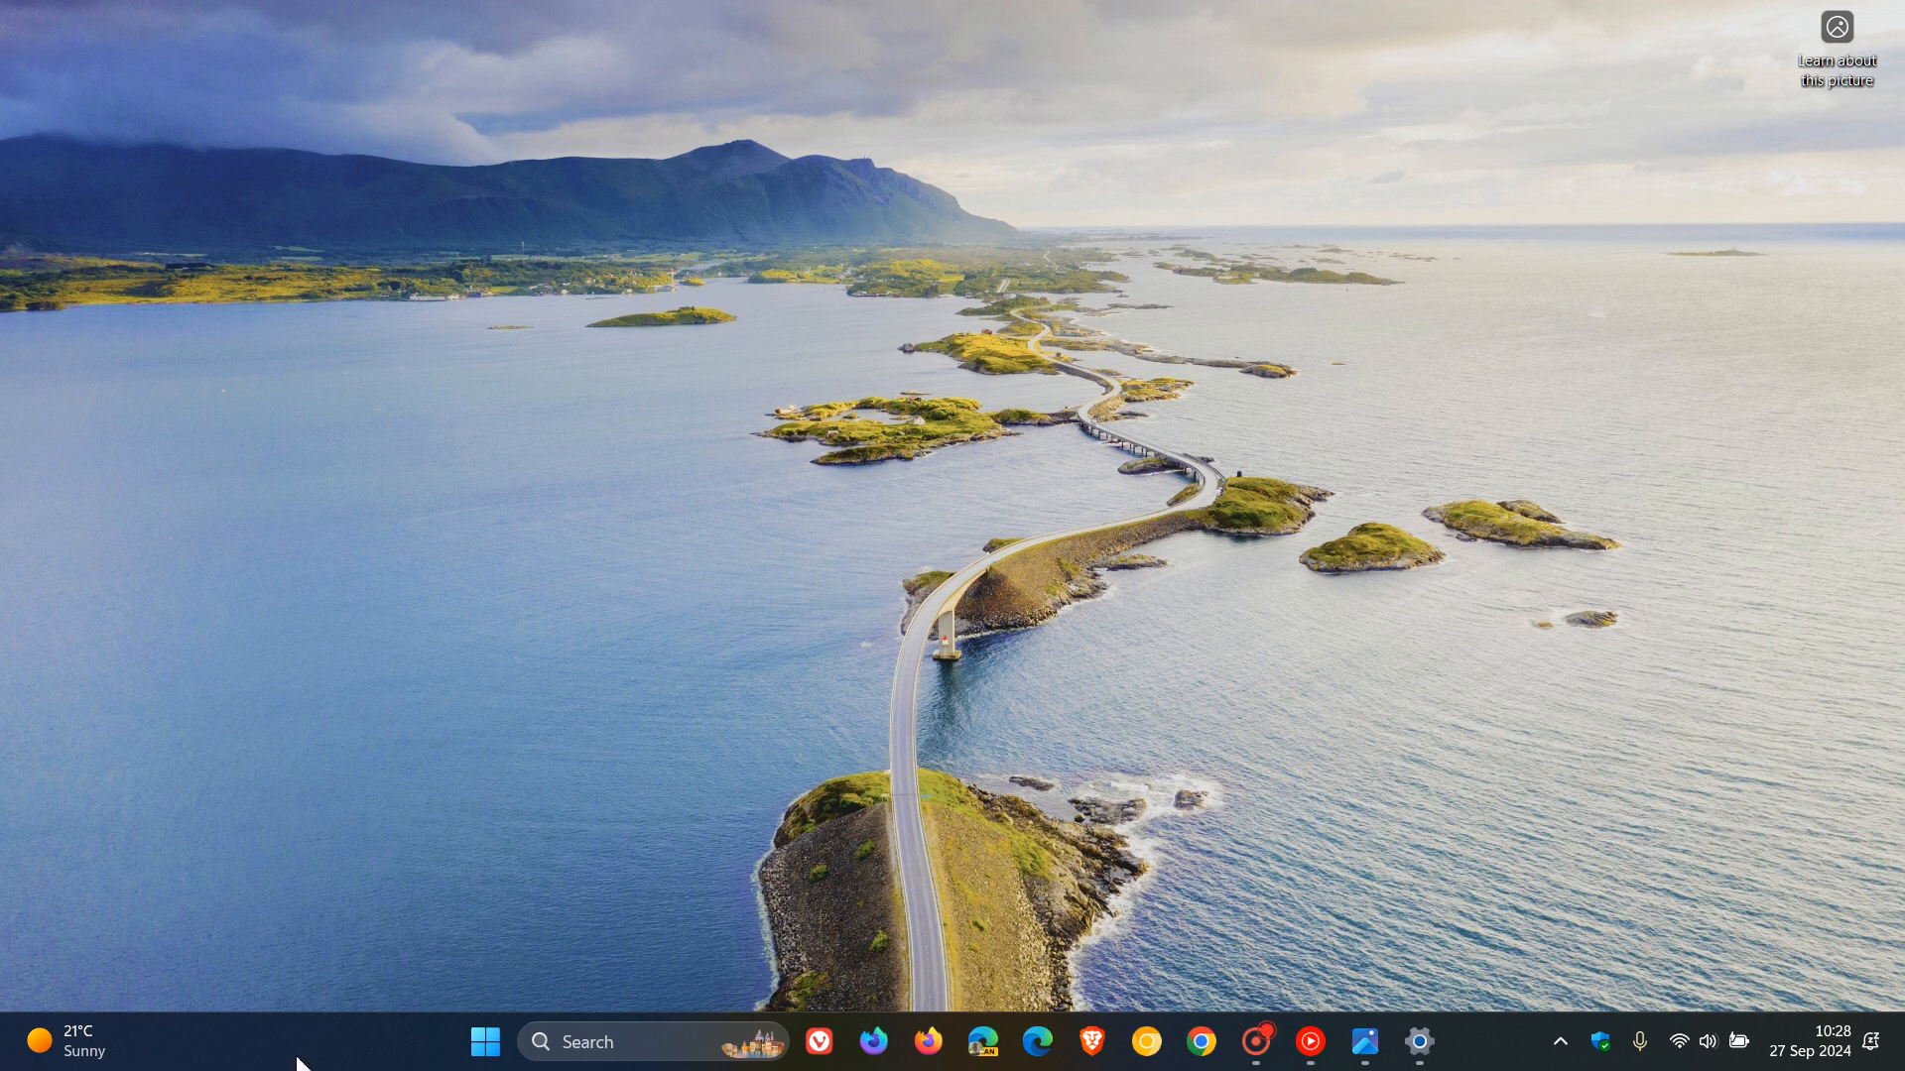
{"action": "mouse_move", "coordinate": [1339, 566]}
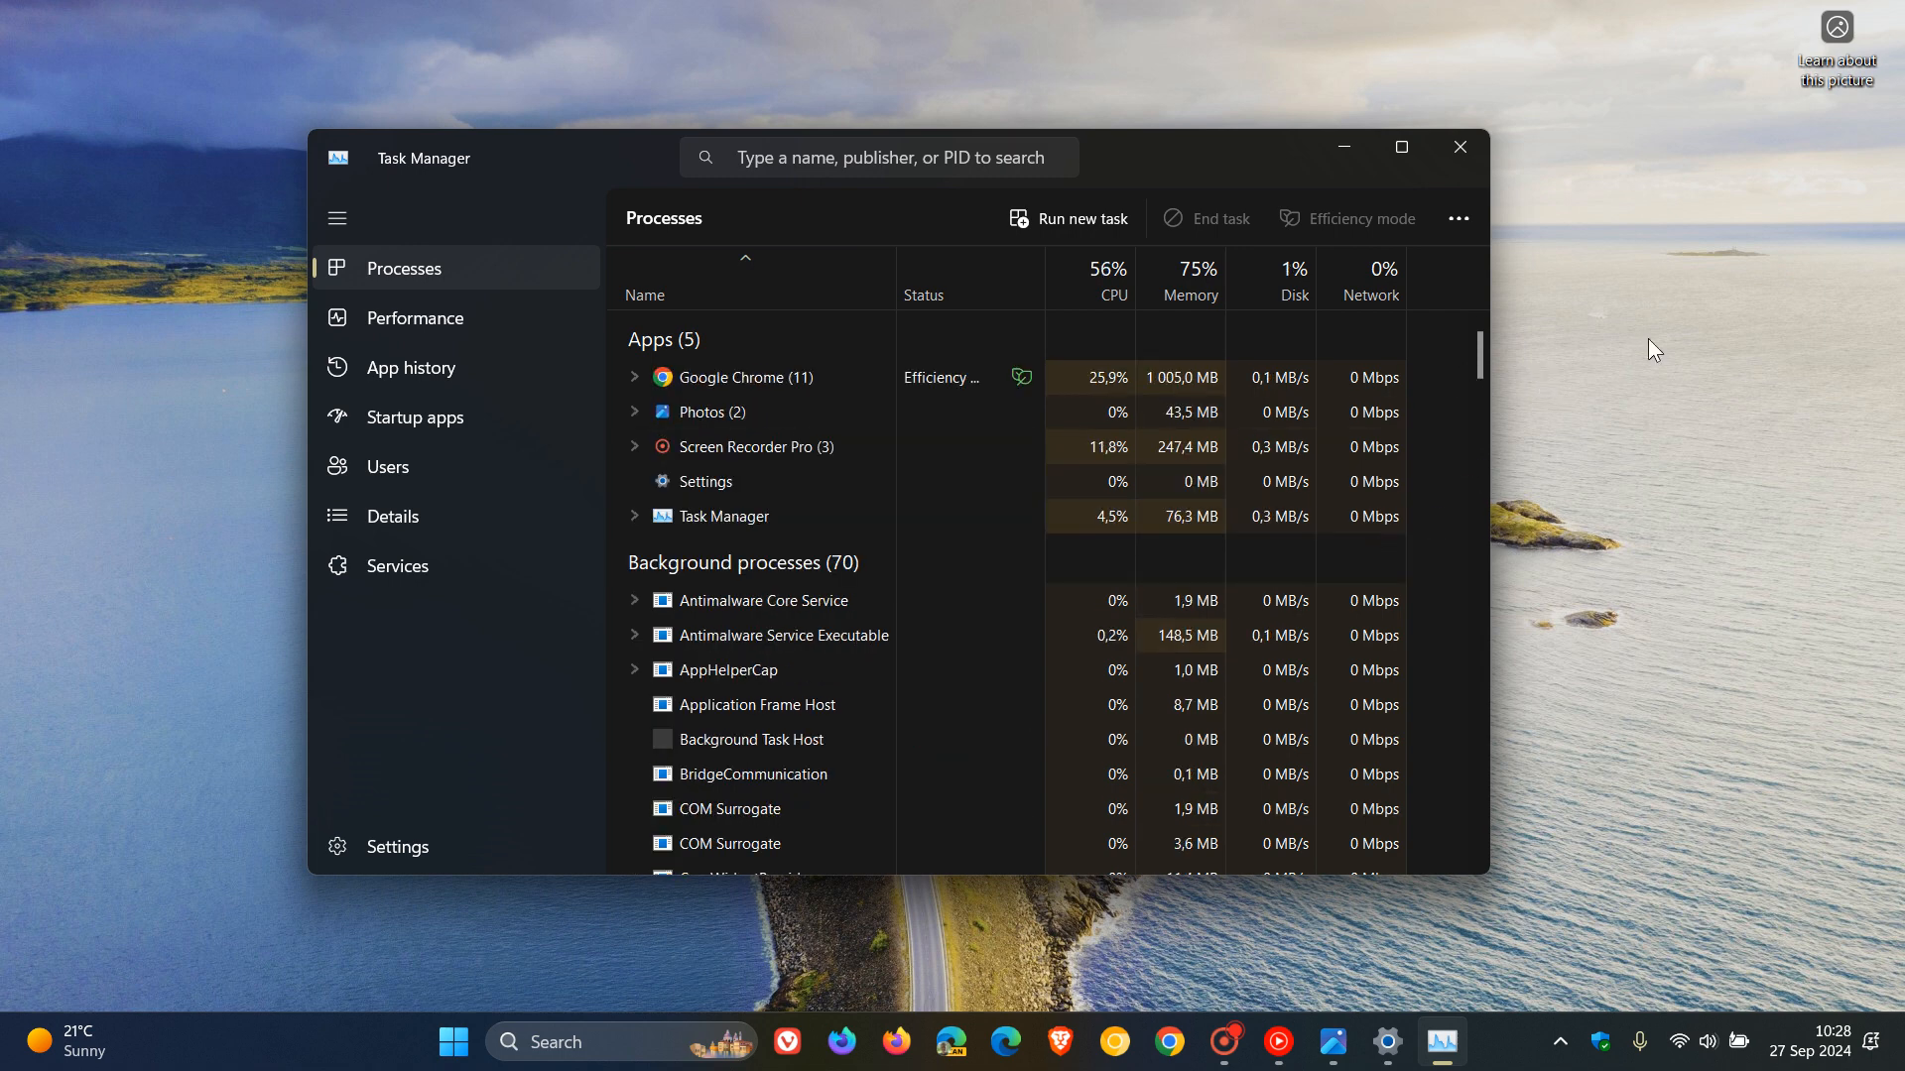
{"action": "mouse_move", "coordinate": [1459, 147]}
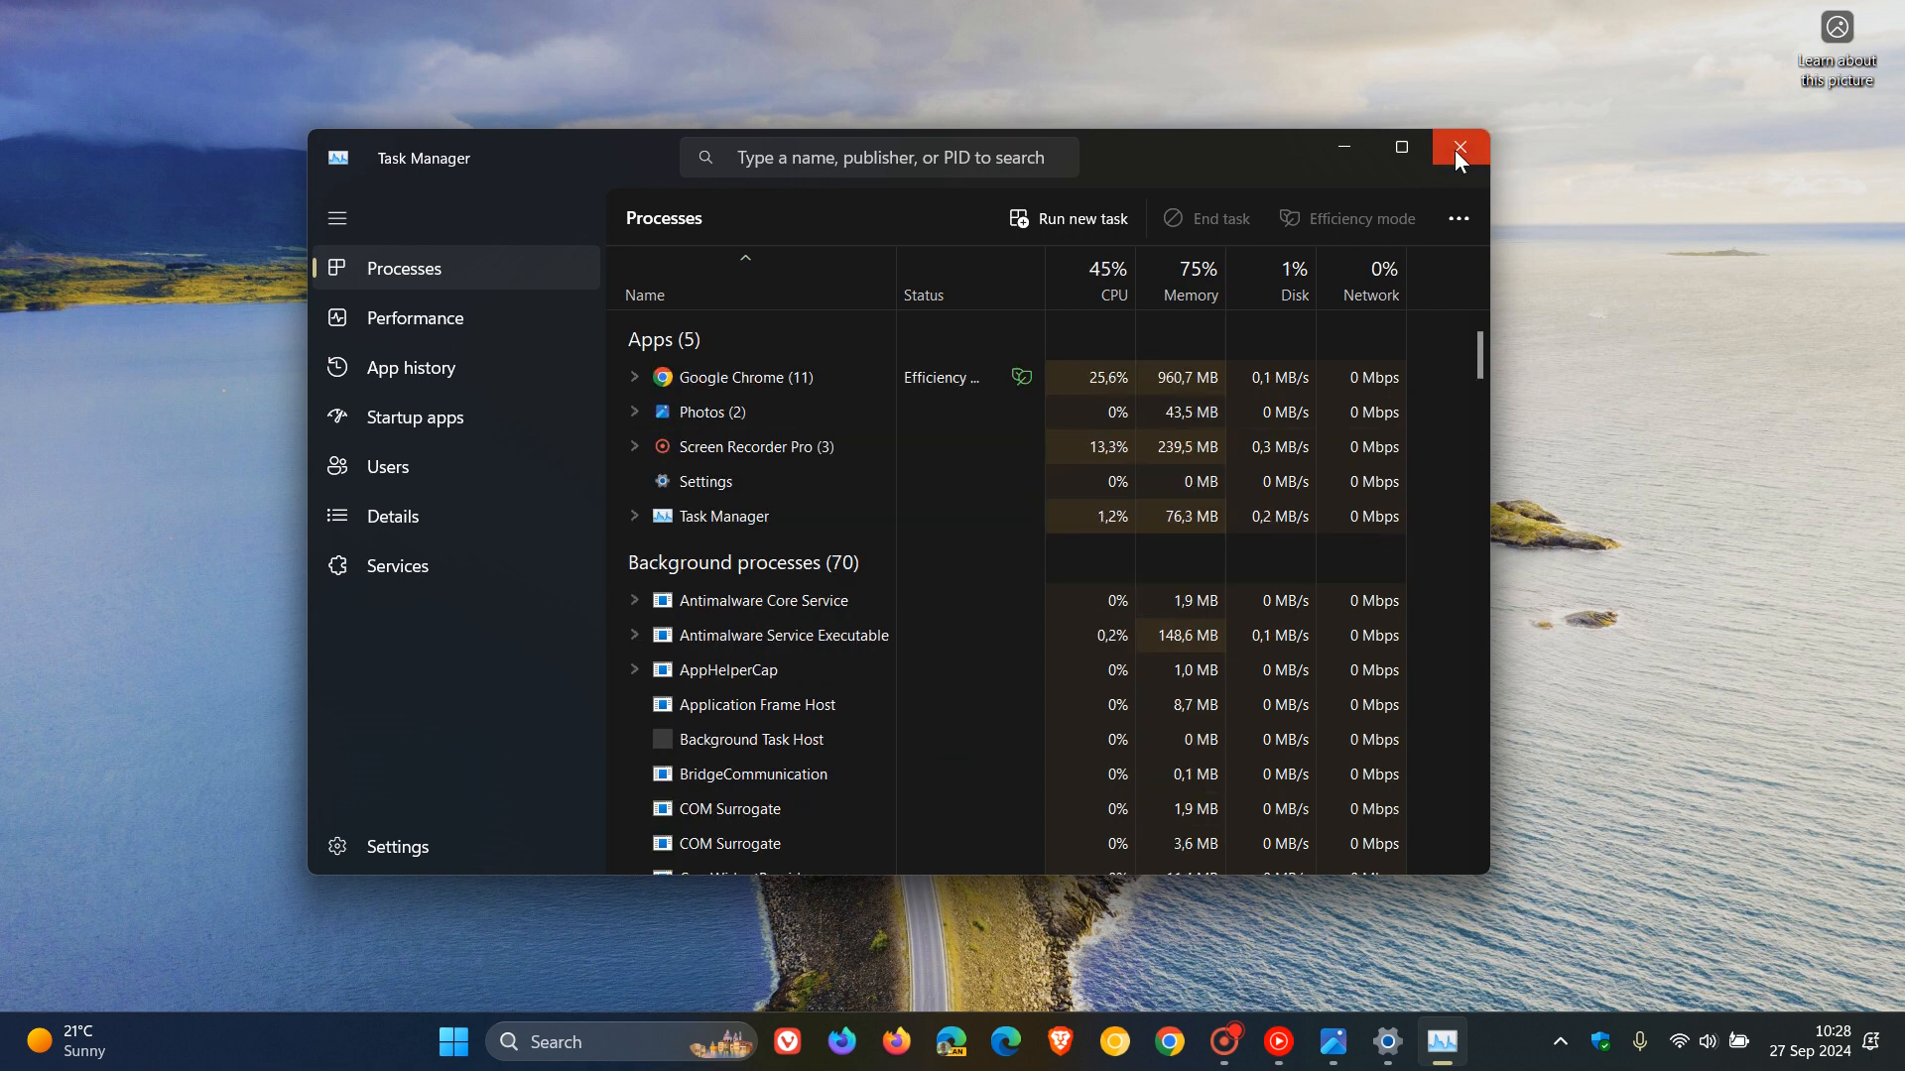
{"action": "left_click", "coordinate": [1459, 147]}
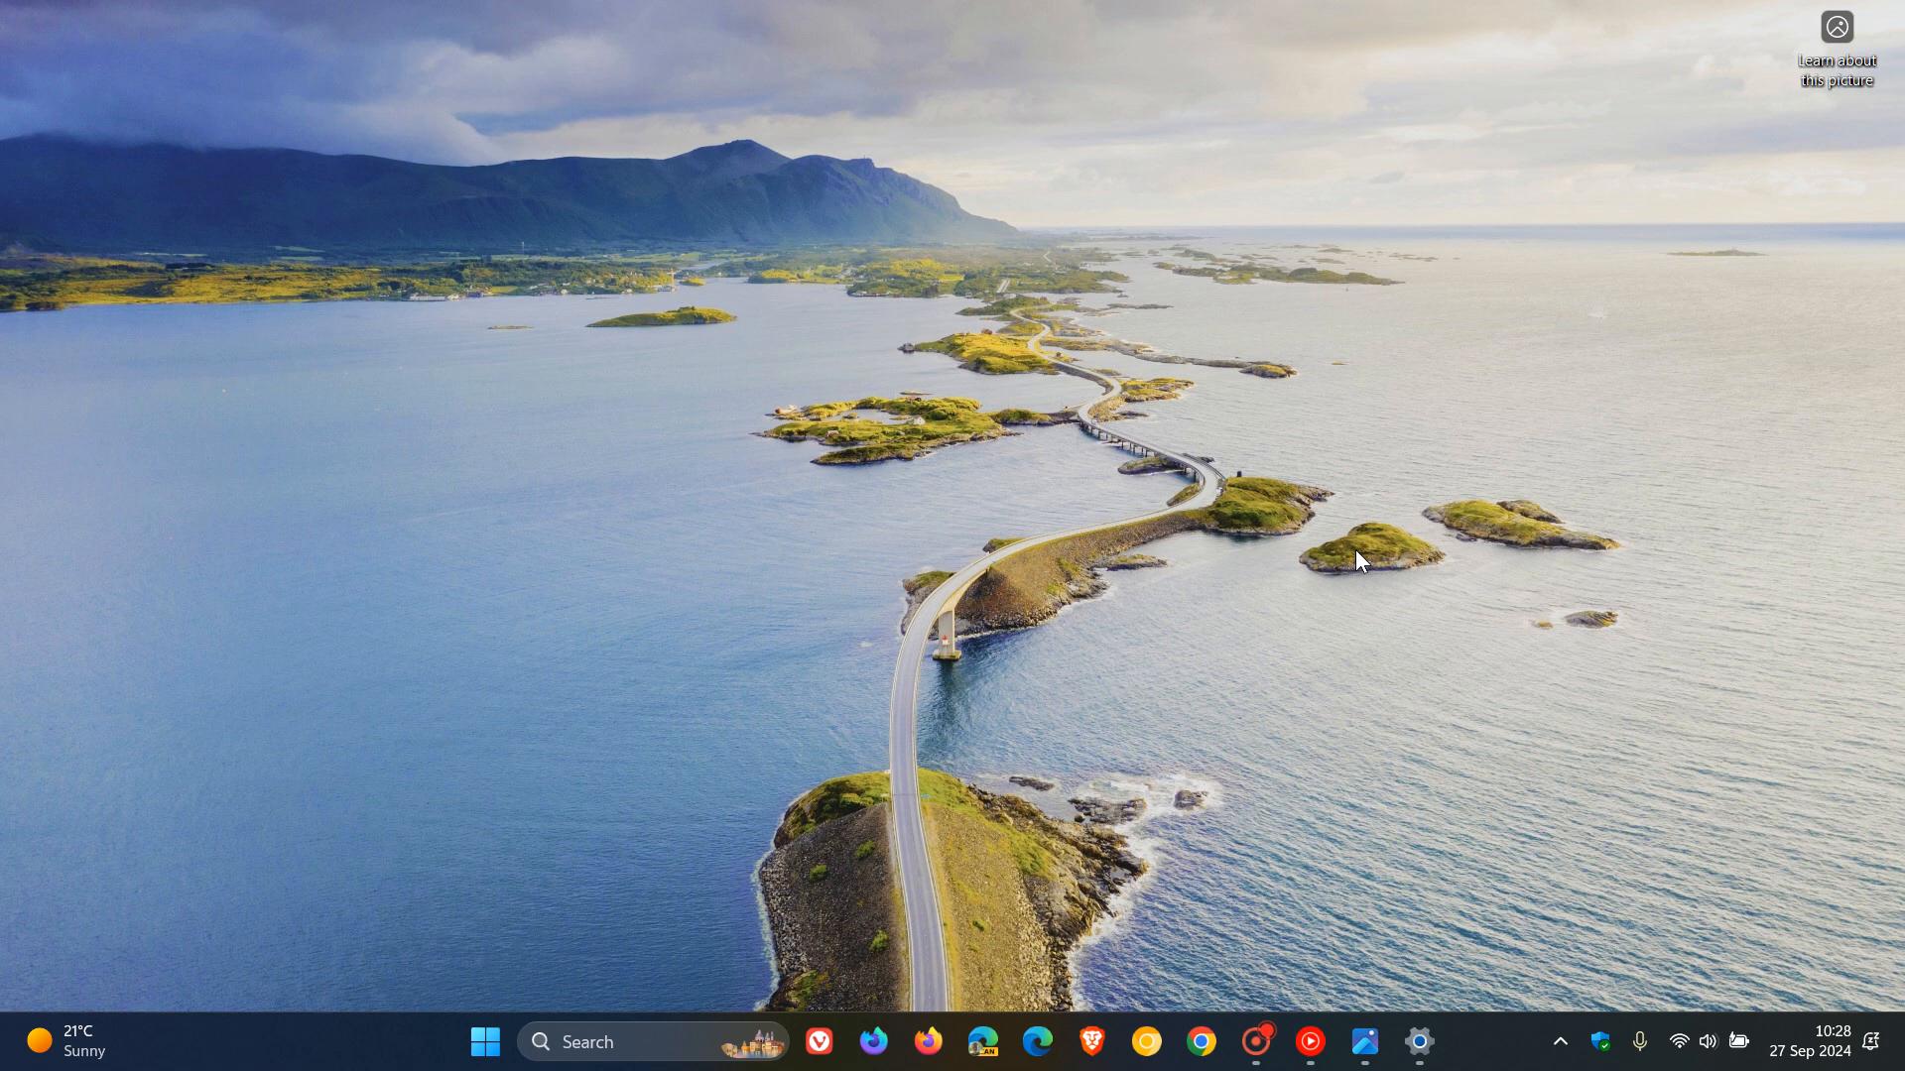
{"action": "mouse_move", "coordinate": [783, 607]}
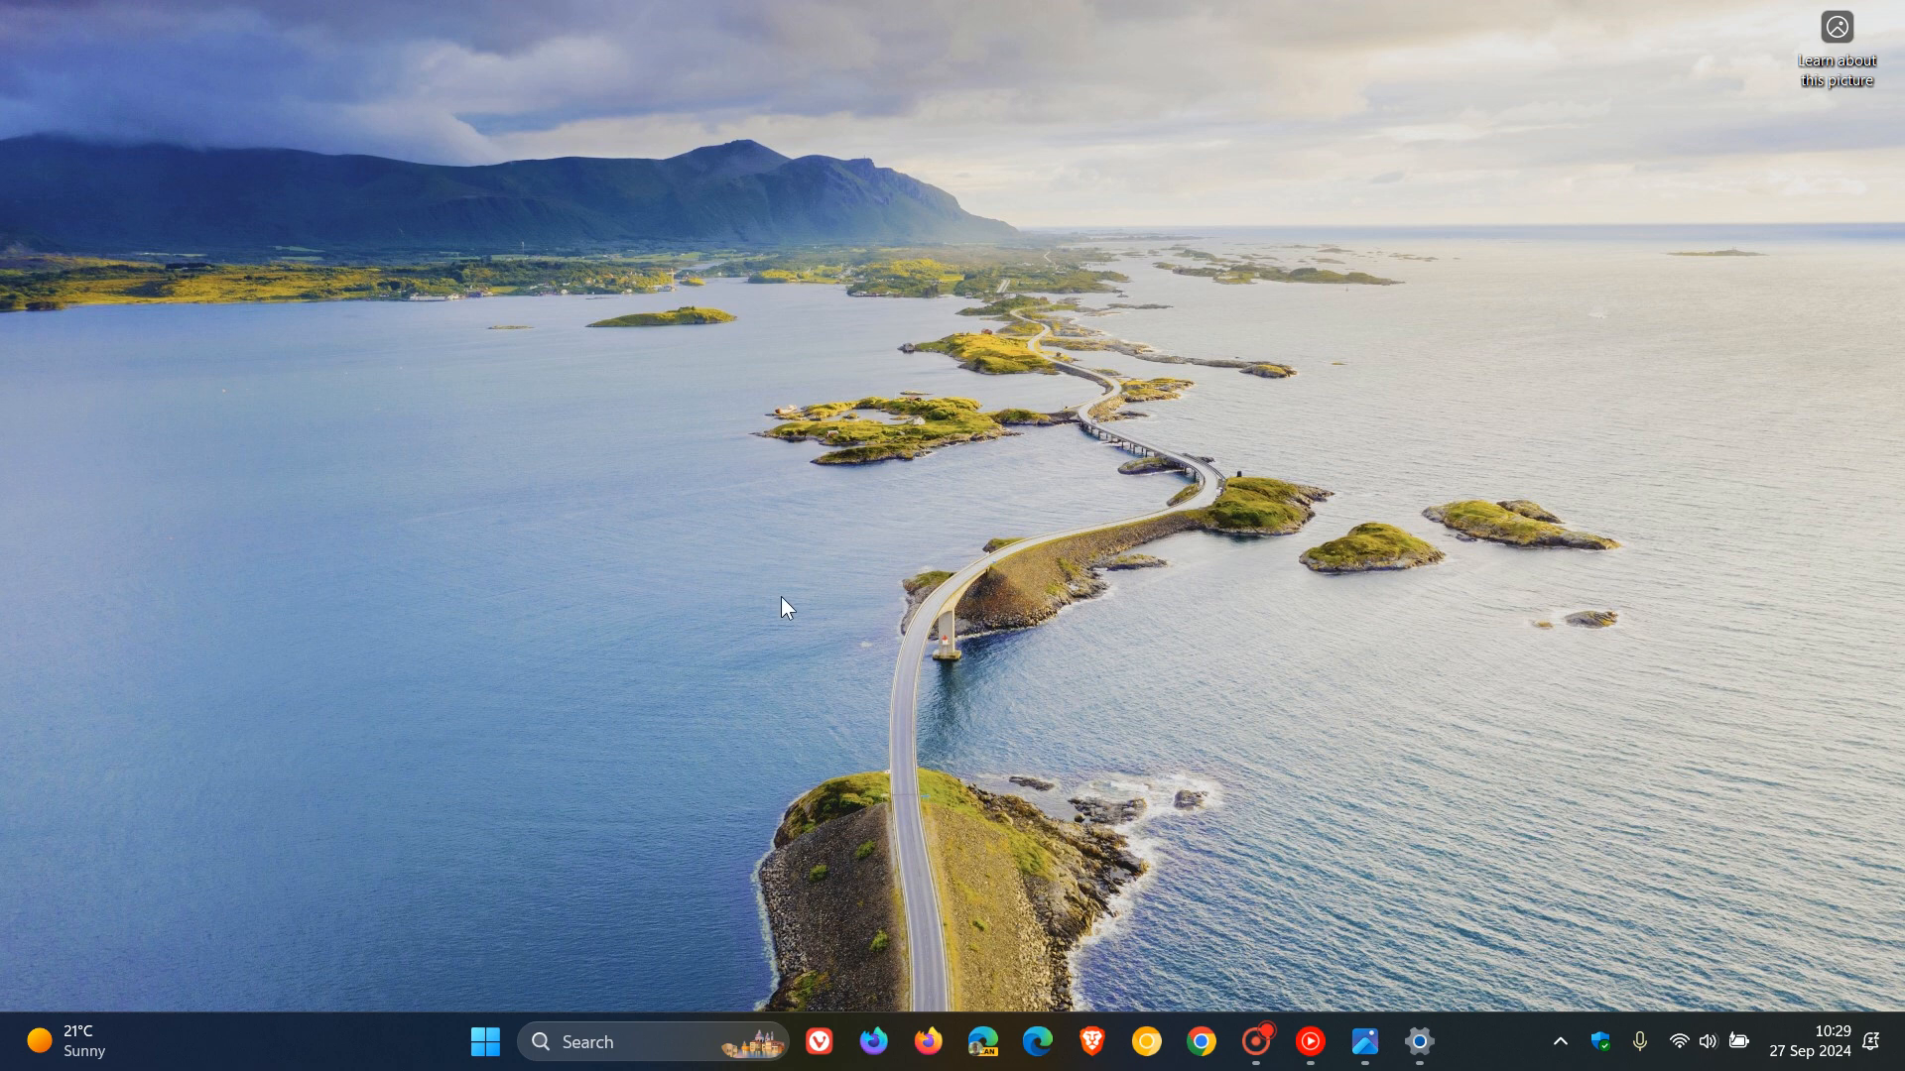
{"action": "mouse_move", "coordinate": [1316, 369]}
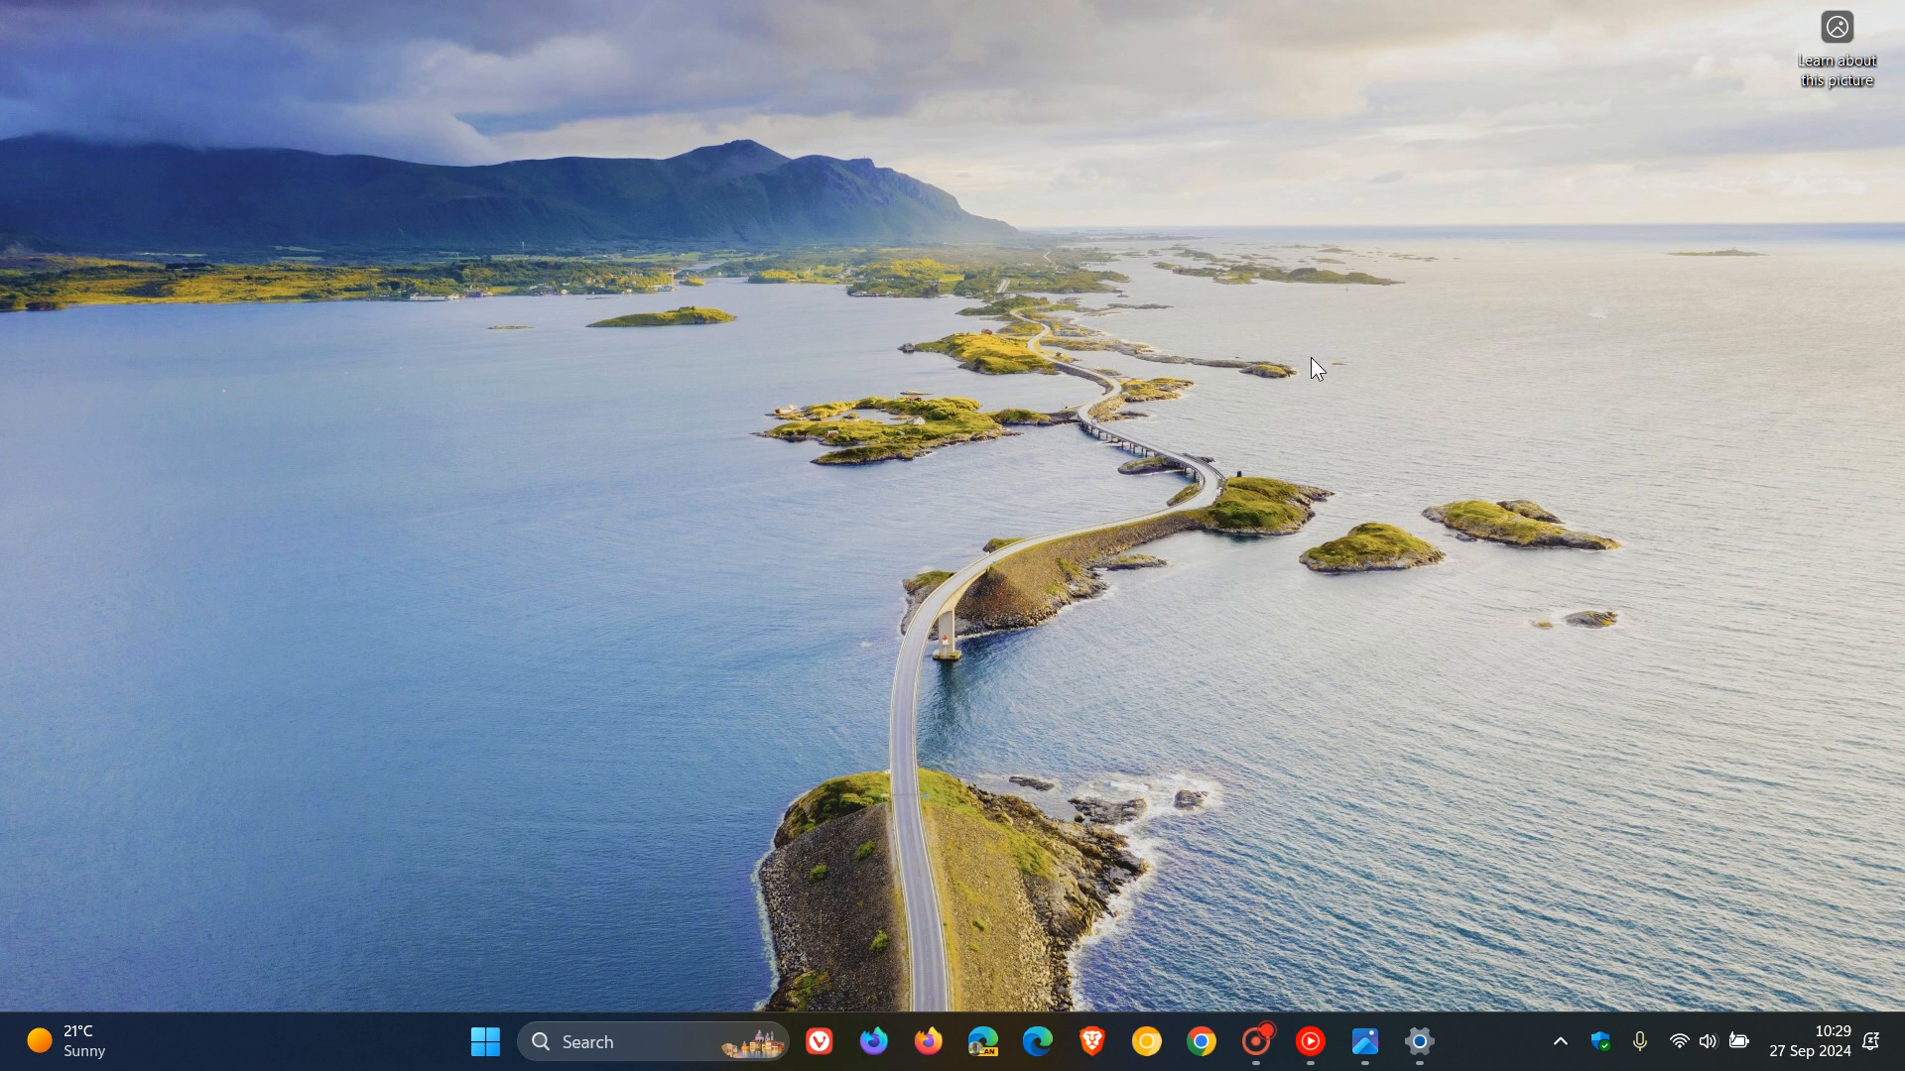